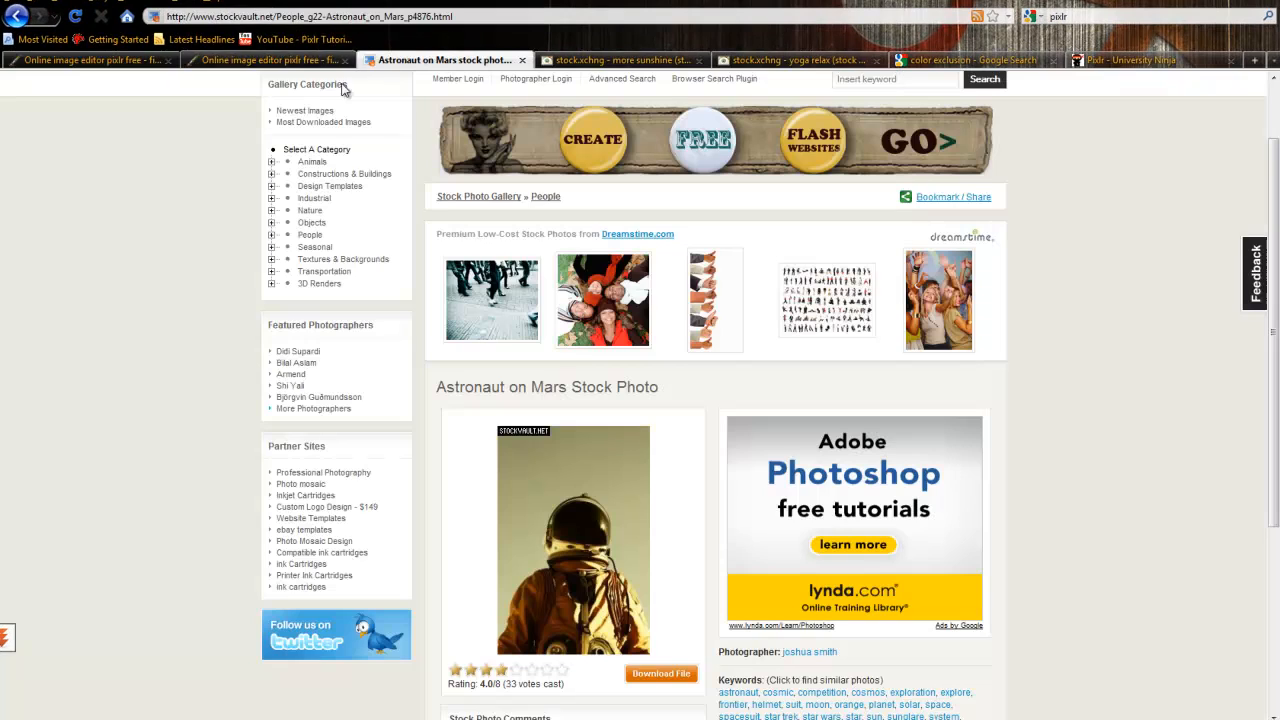
mouse_move(208, 212)
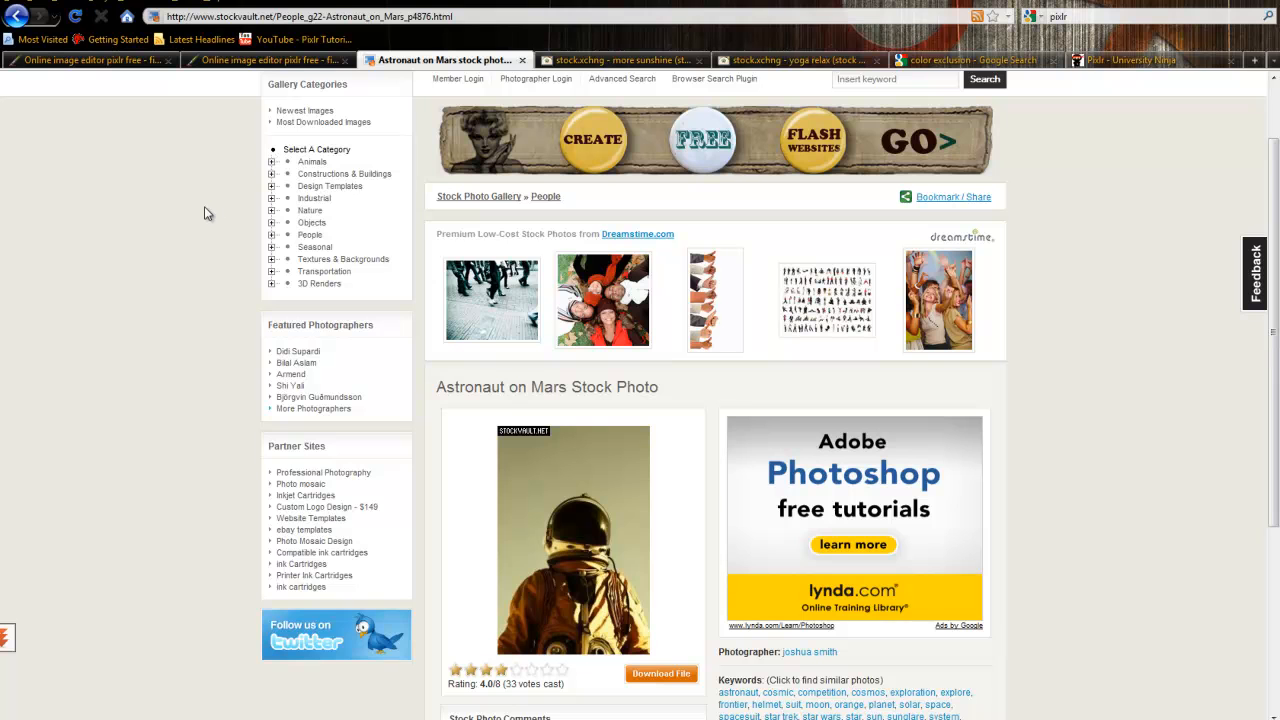
- Scroll down the astronaut stock photo page, then switch to the 'yoga relax' stock photo tab
scroll(down, 3)
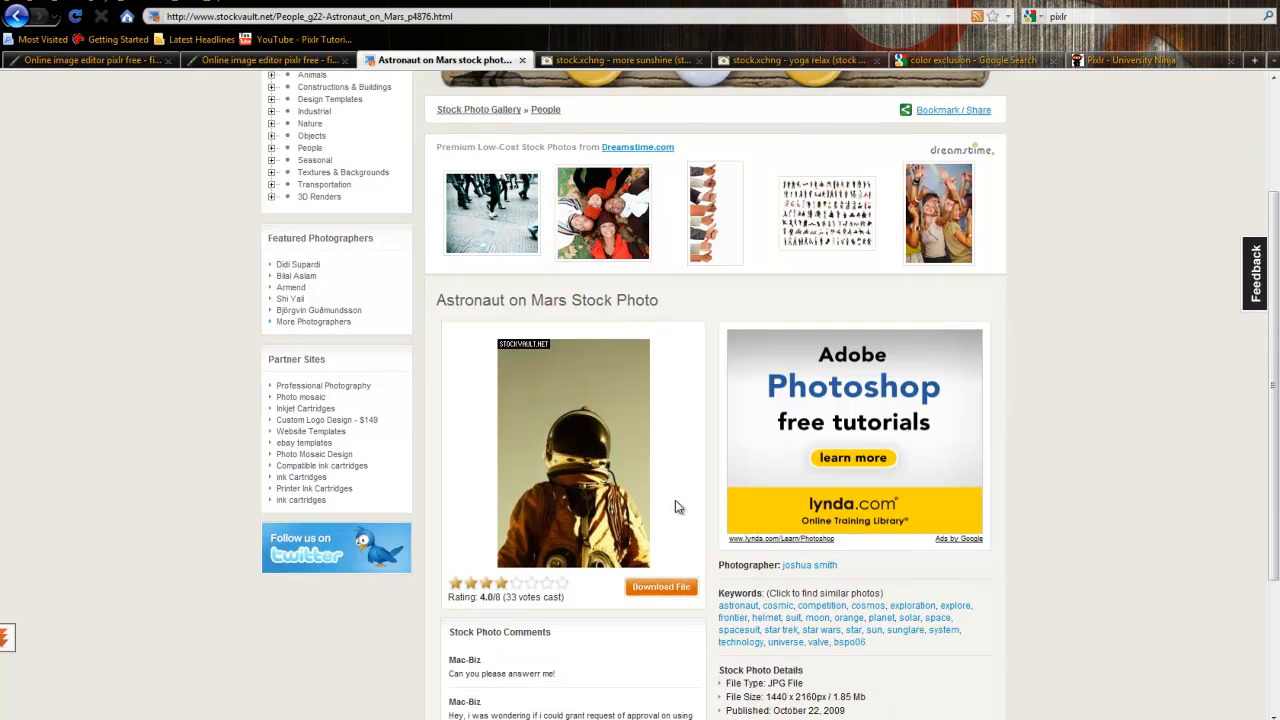
scroll(down, 3)
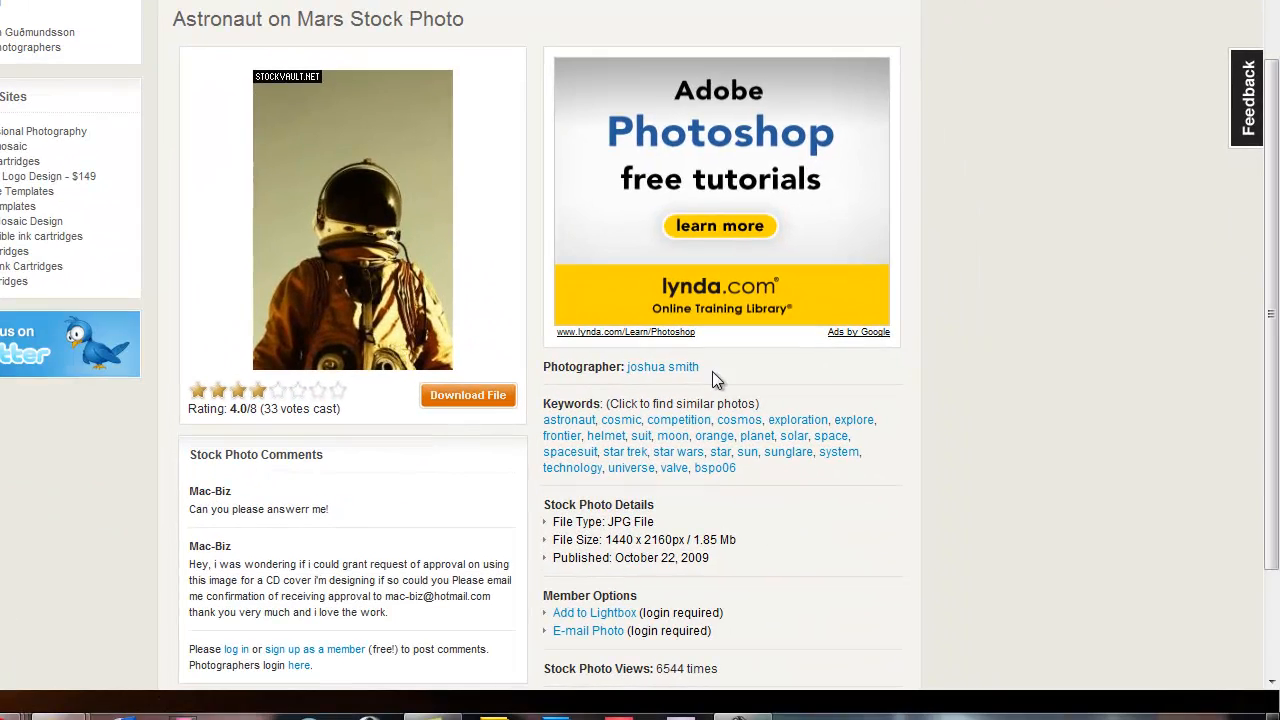
mouse_move(500, 84)
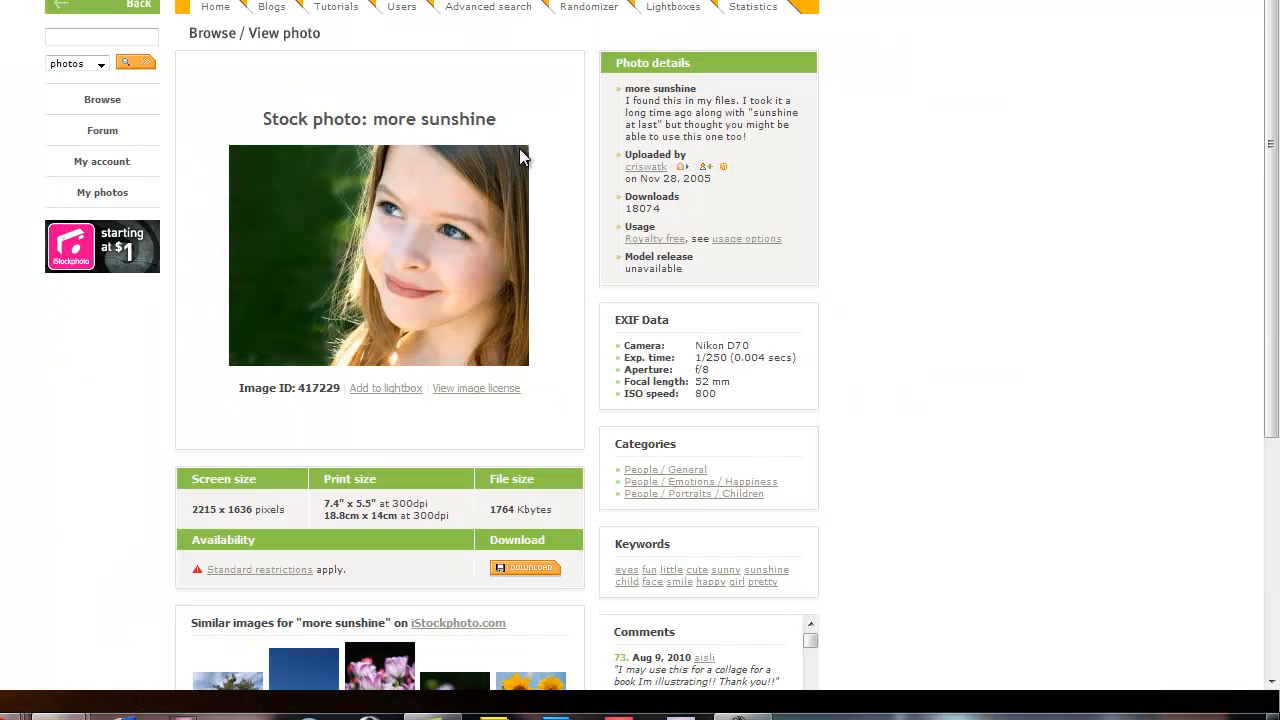
mouse_move(384, 104)
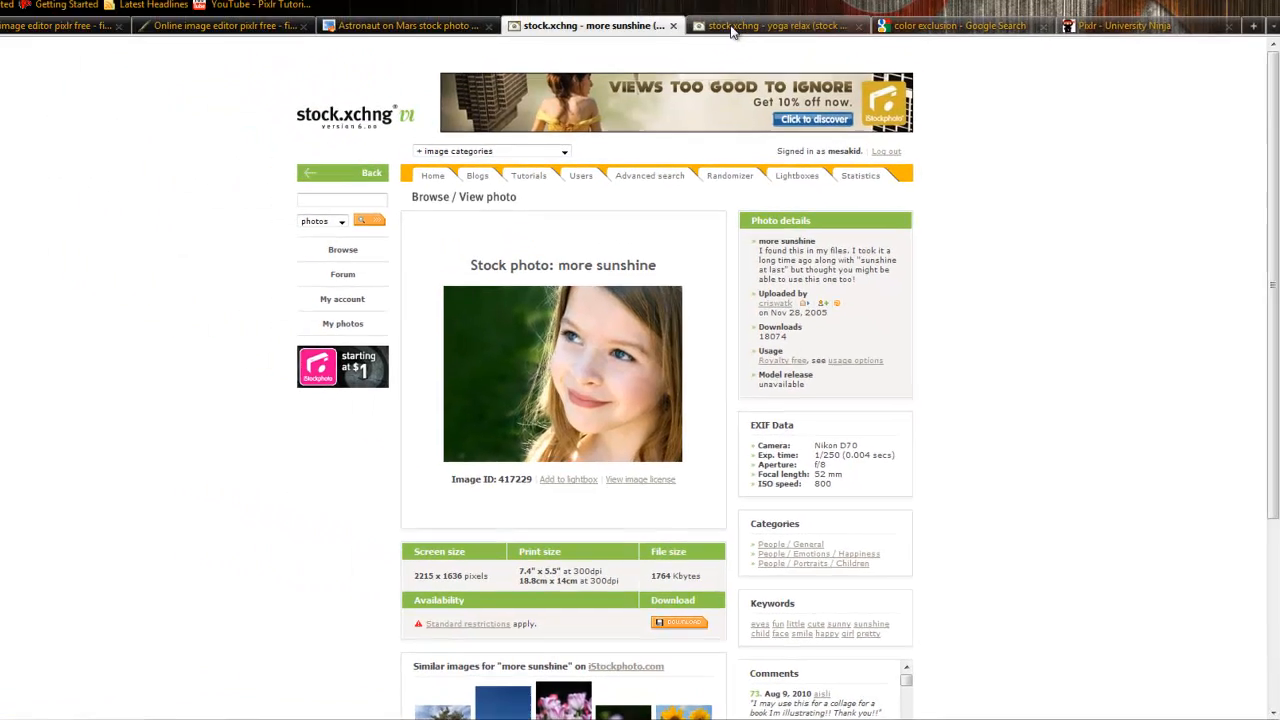
click(780, 24)
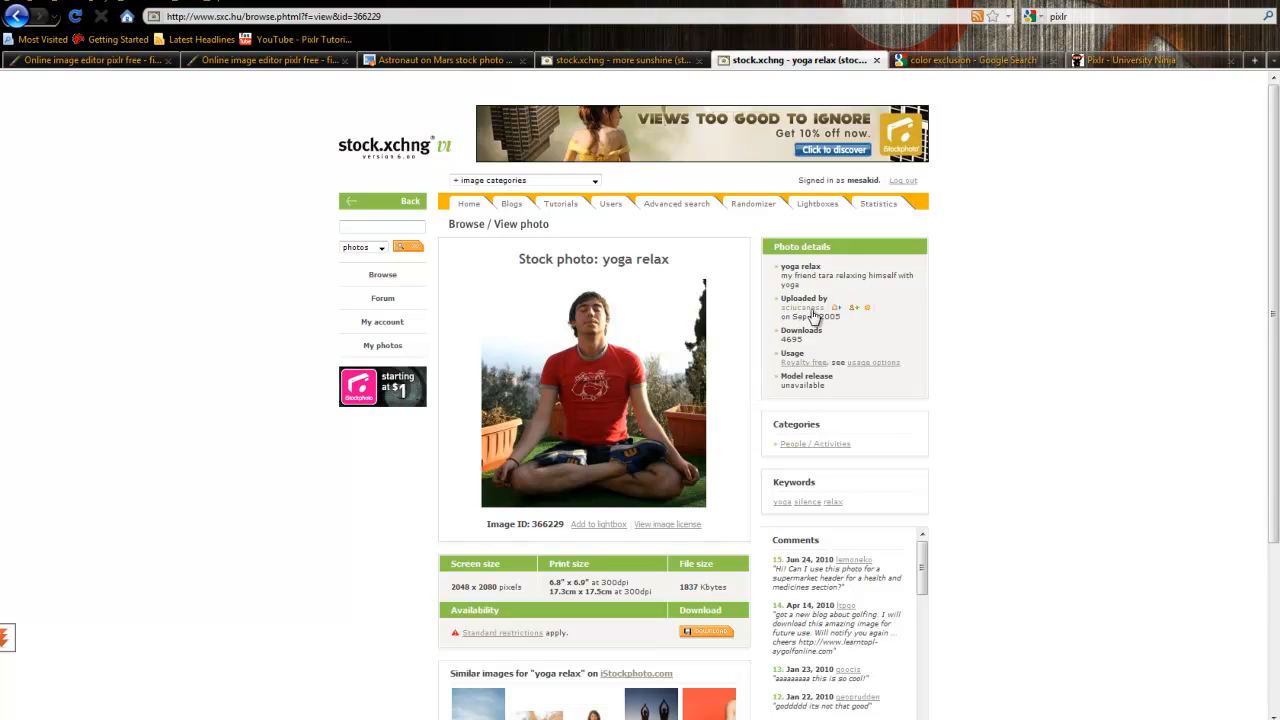
mouse_move(932, 376)
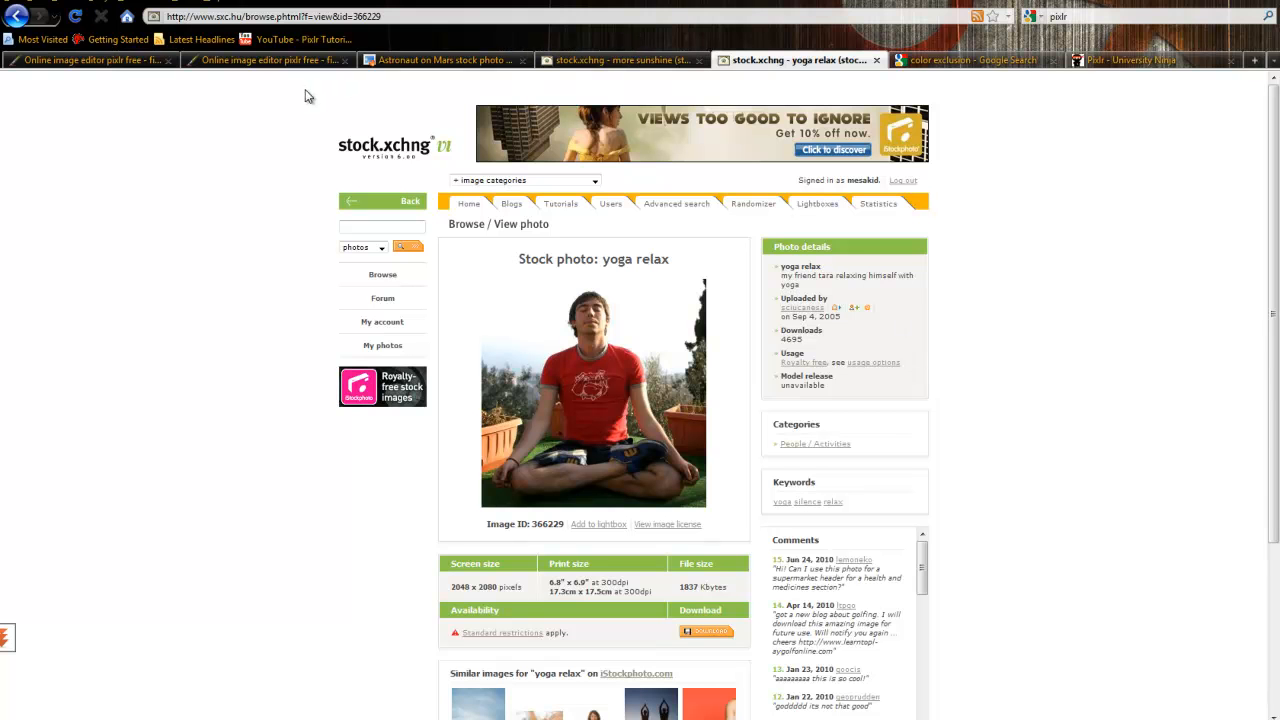
click(270, 60)
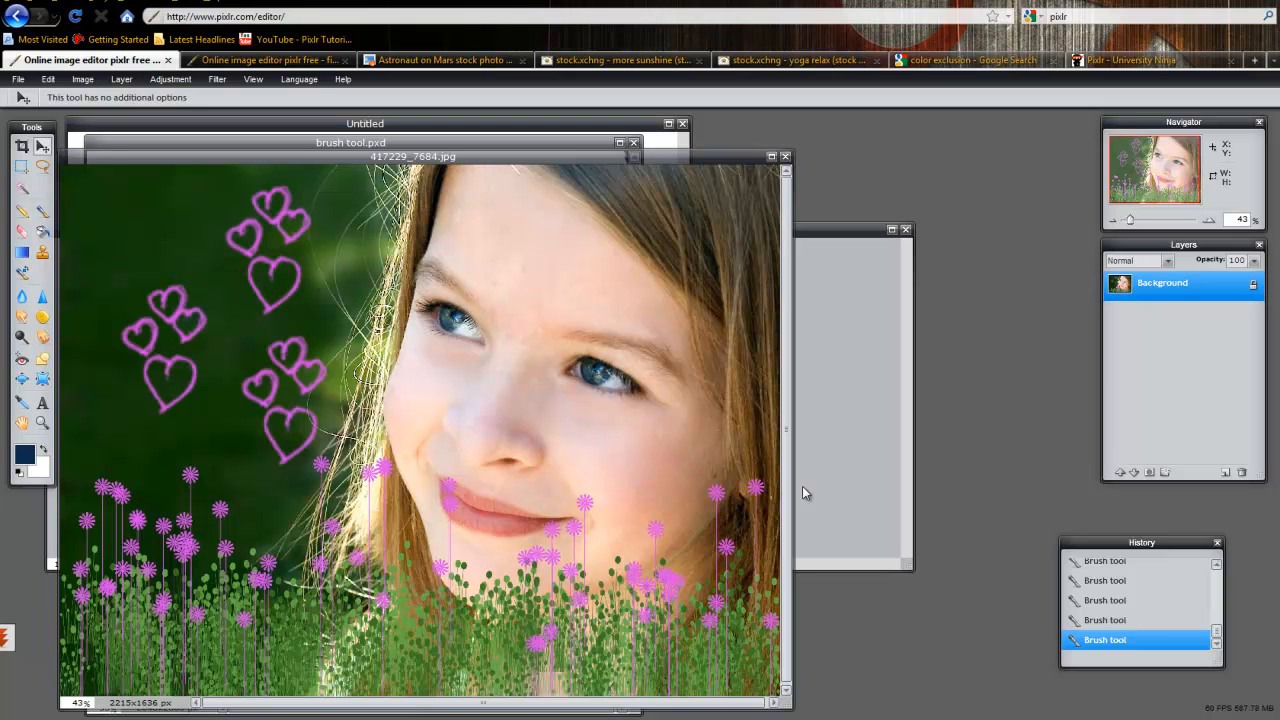
mouse_move(138, 578)
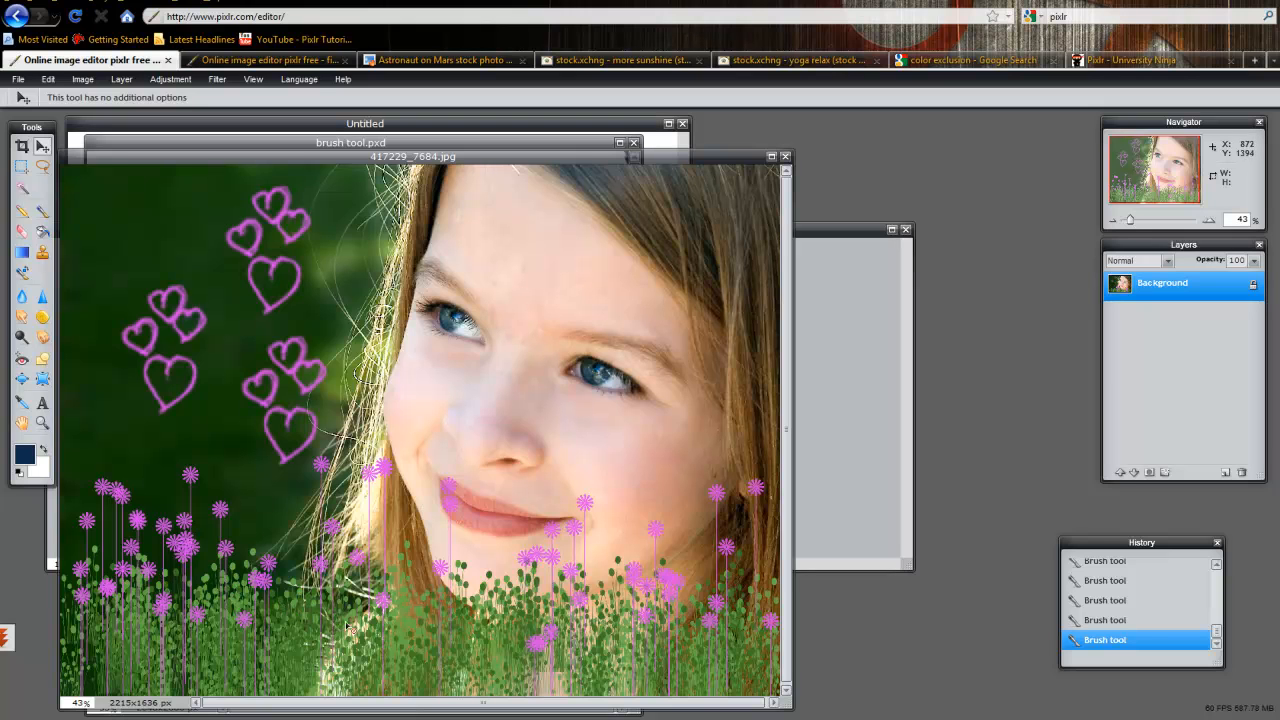
mouse_move(340, 624)
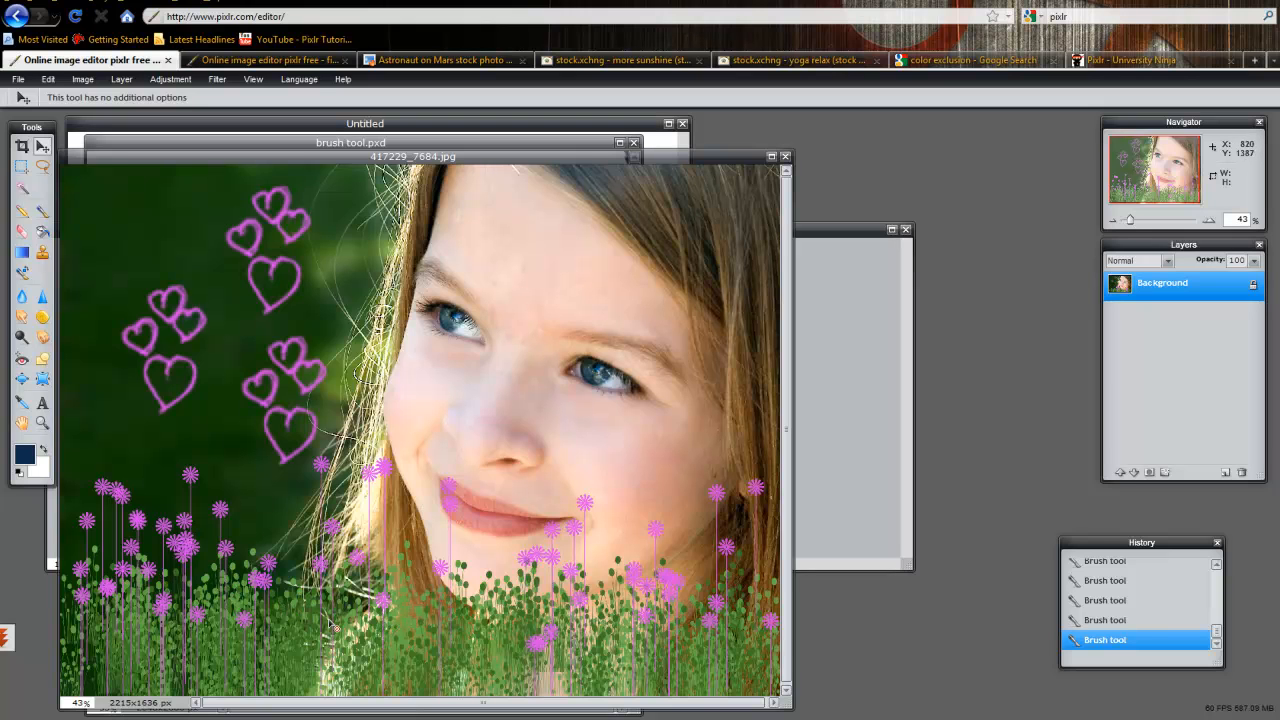
mouse_move(244, 518)
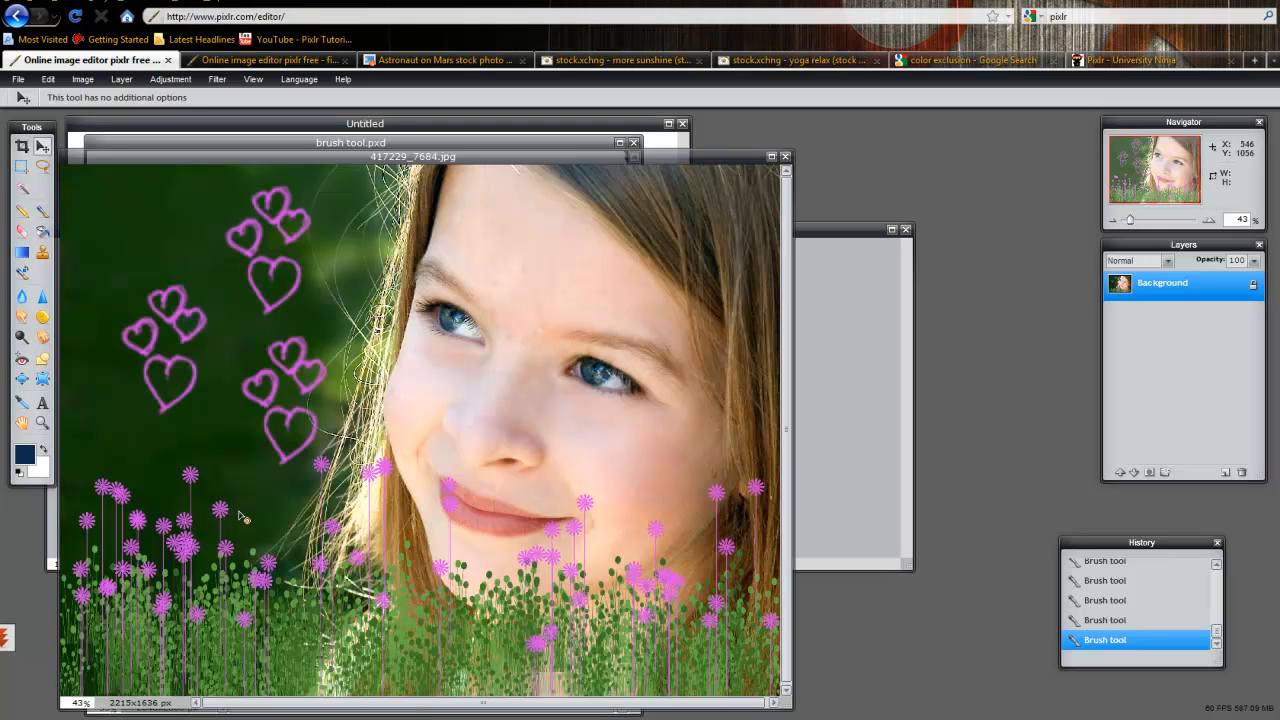
mouse_move(212, 404)
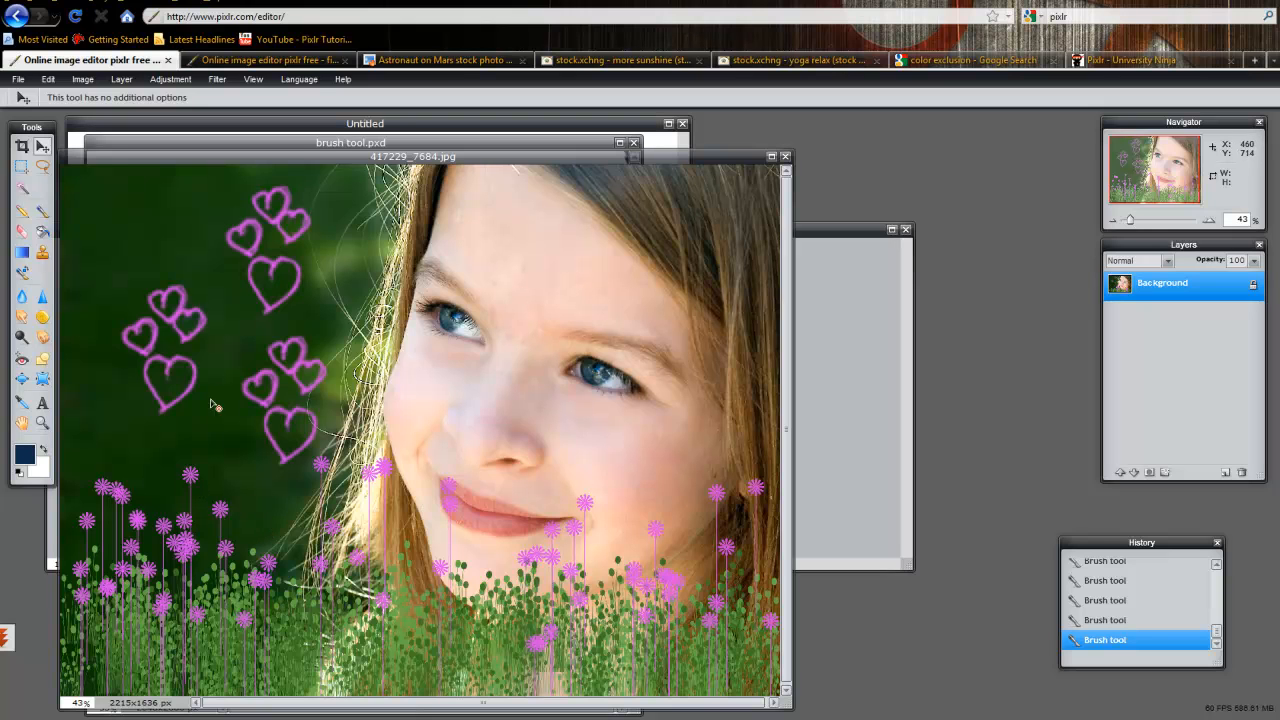
mouse_move(290, 264)
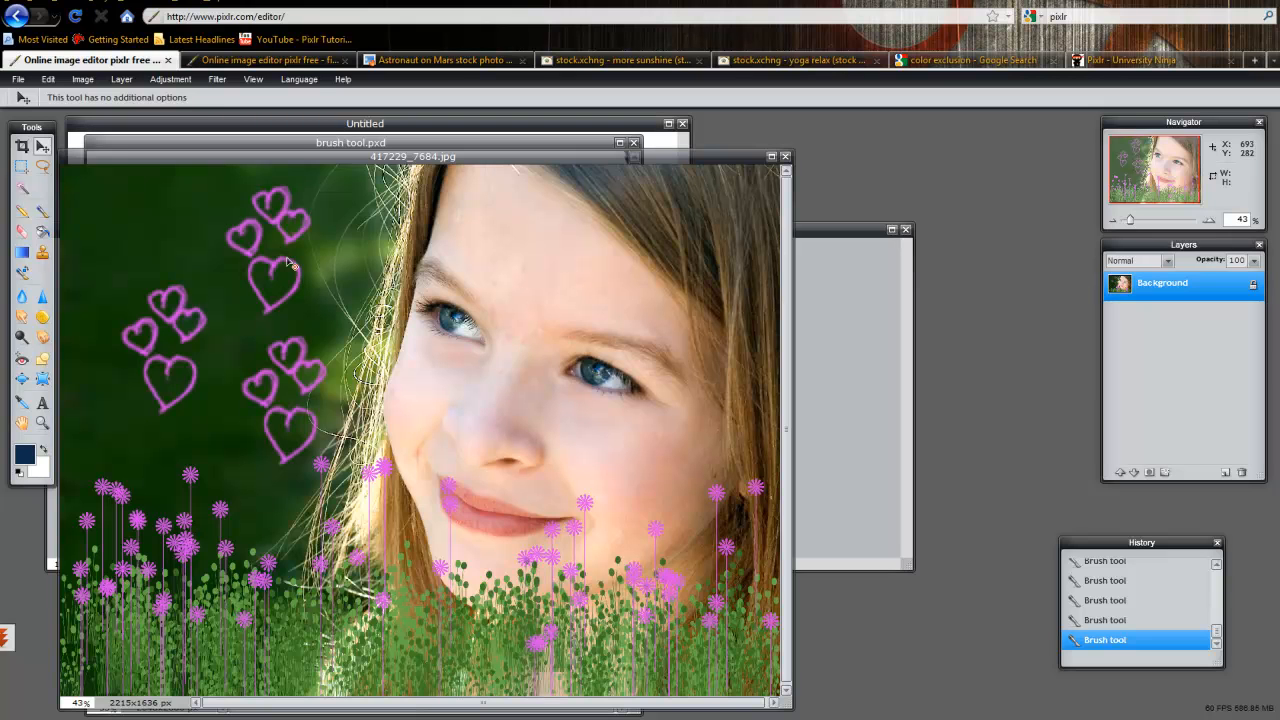
mouse_move(318, 172)
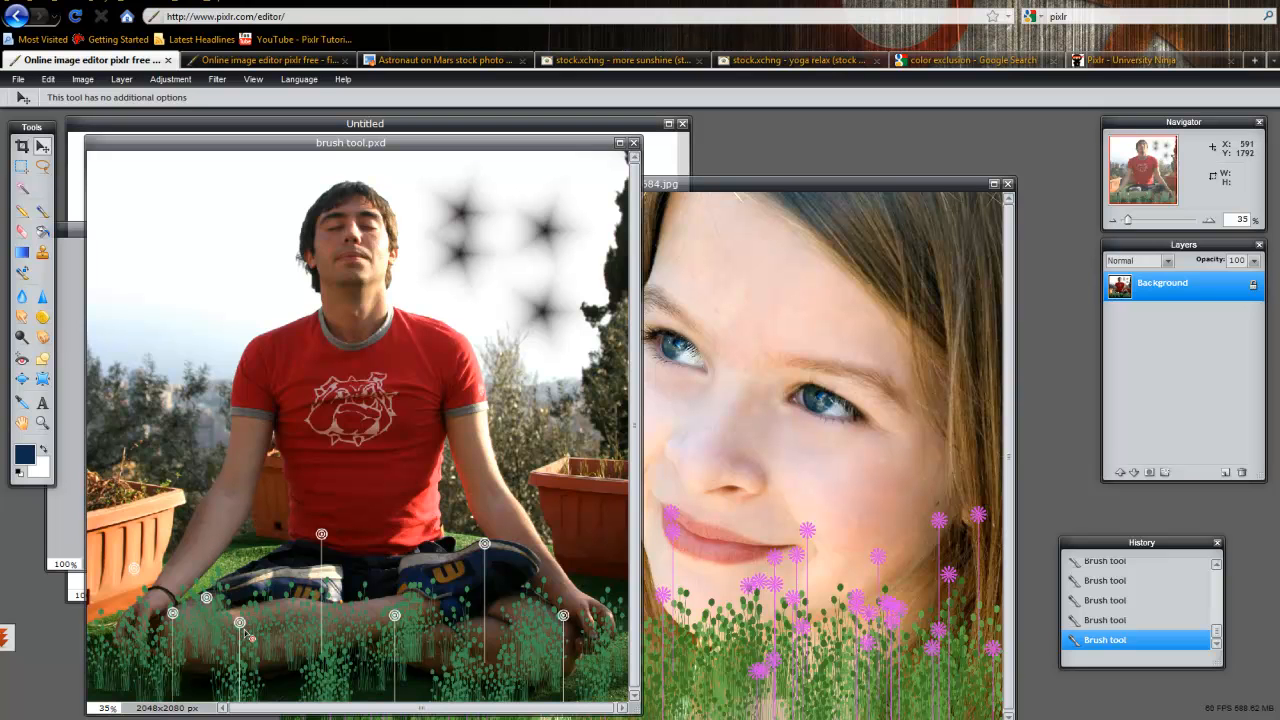
mouse_move(418, 640)
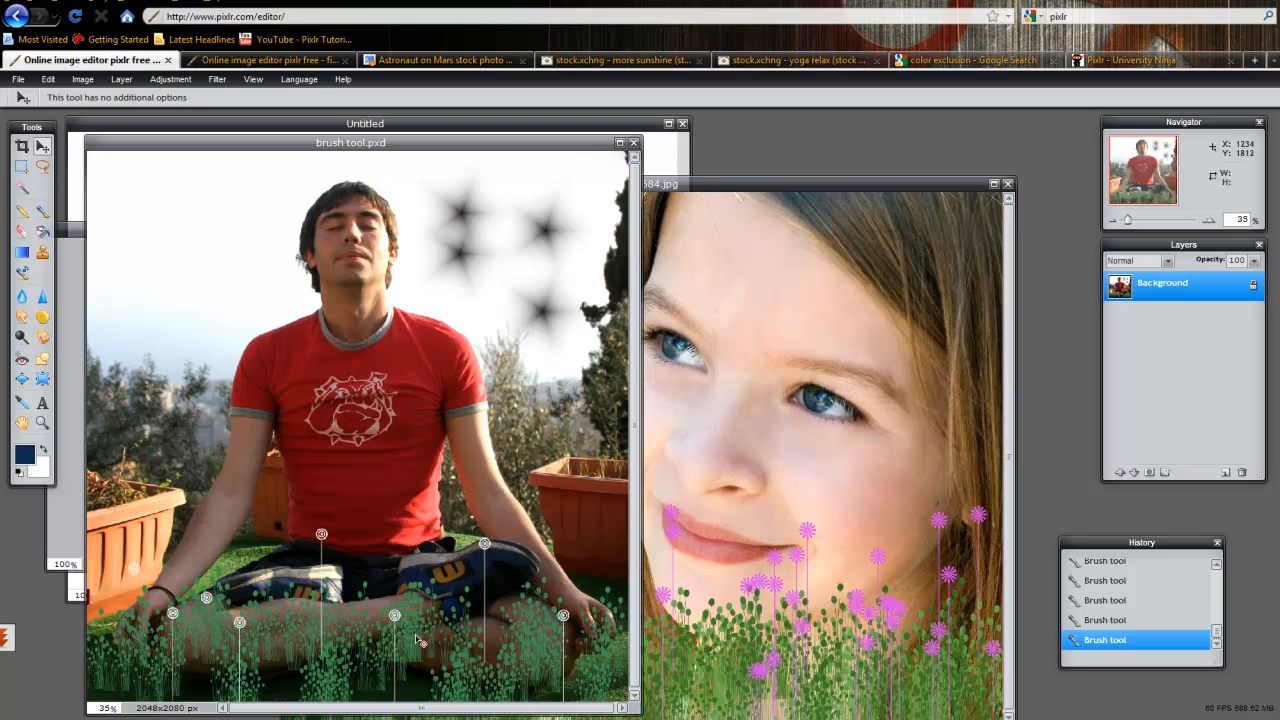
mouse_move(412, 178)
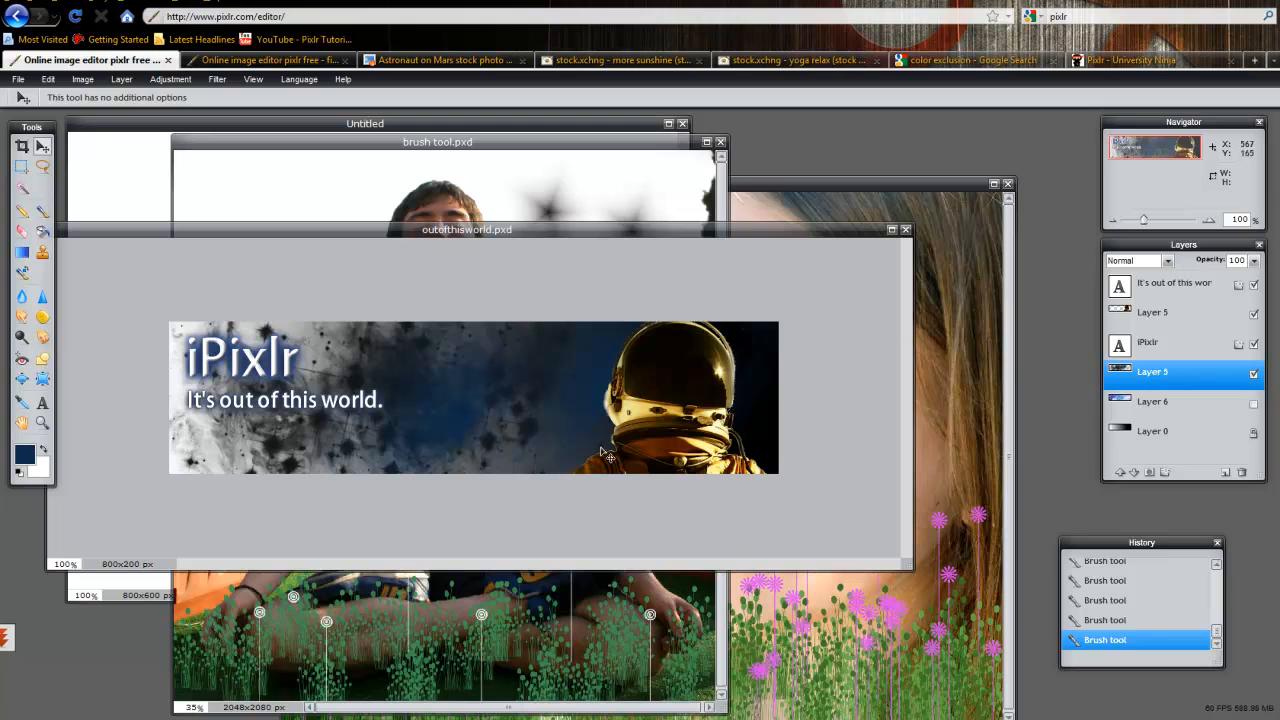
mouse_move(484, 414)
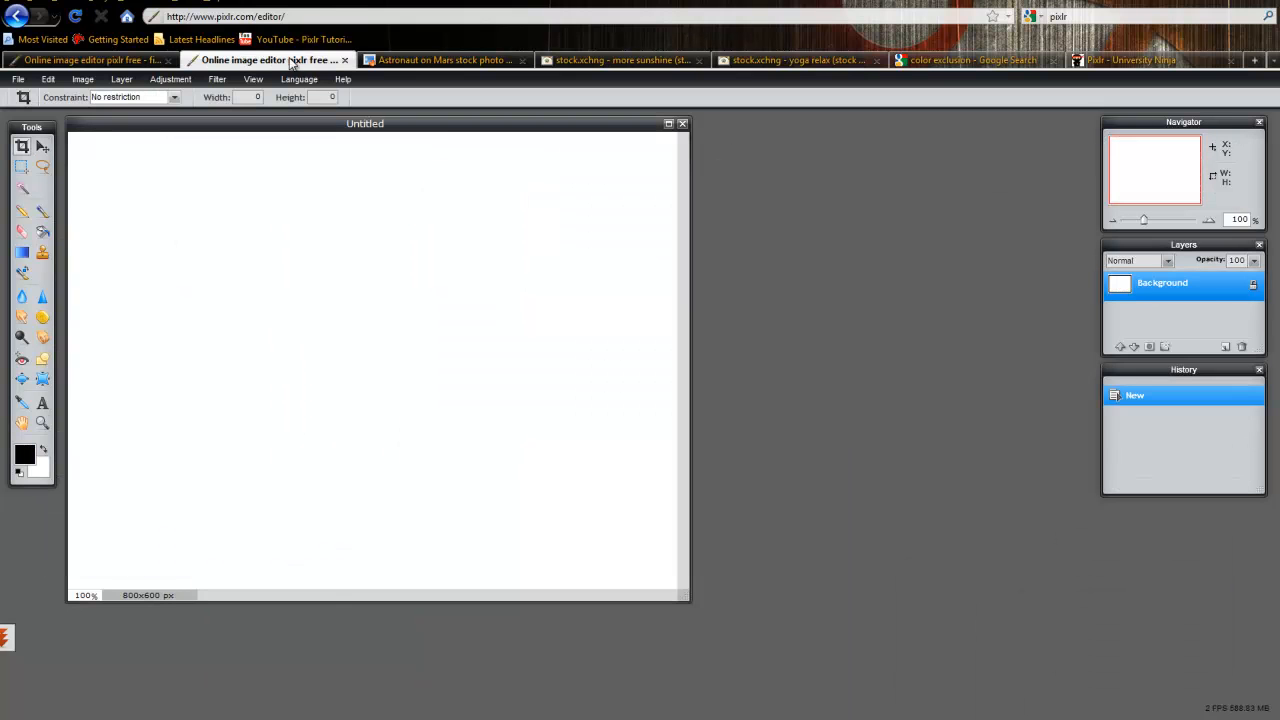
- Centre the blank Untitled document, choose the Brush tool and show its brush shape choices
drag(364, 124, 416, 124)
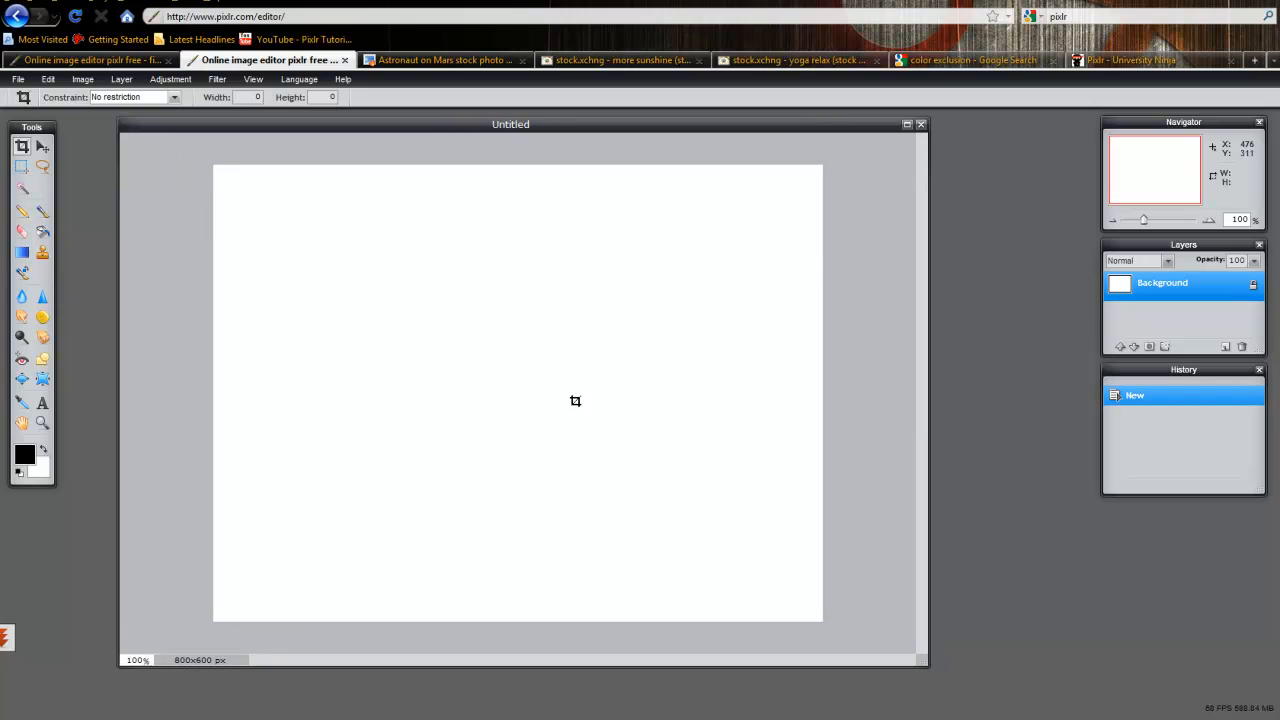
click(42, 210)
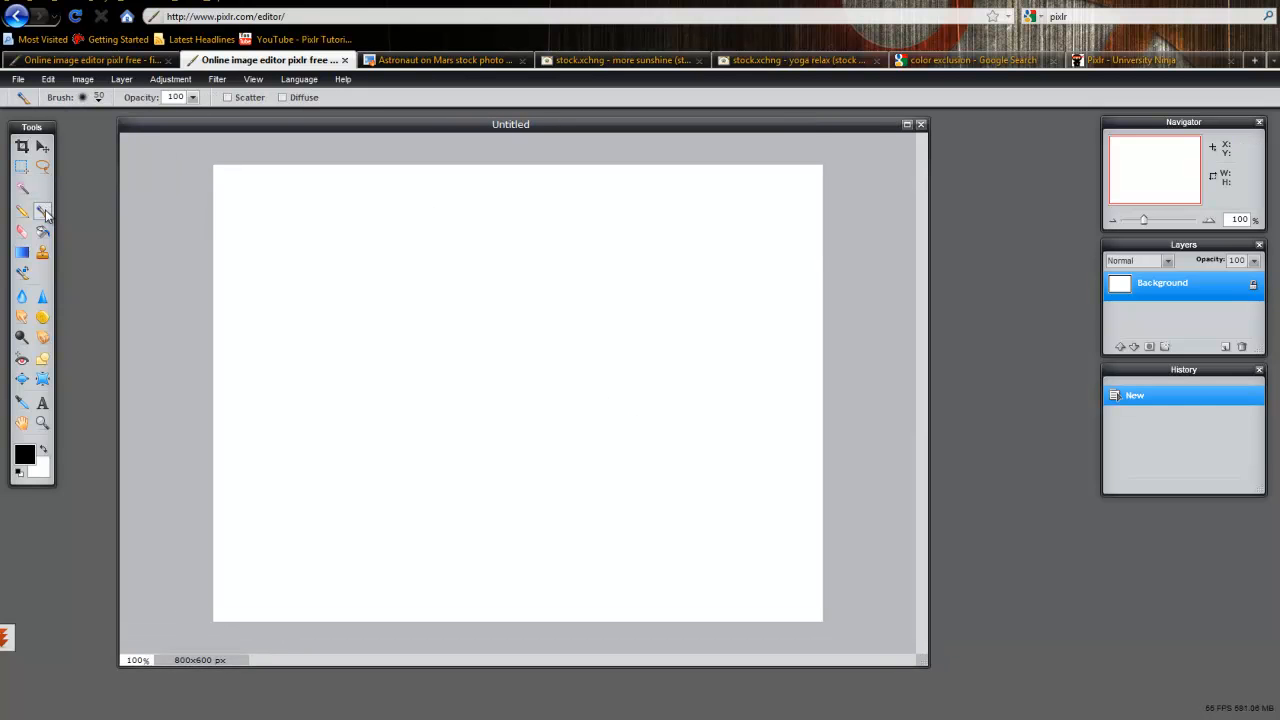
mouse_move(44, 212)
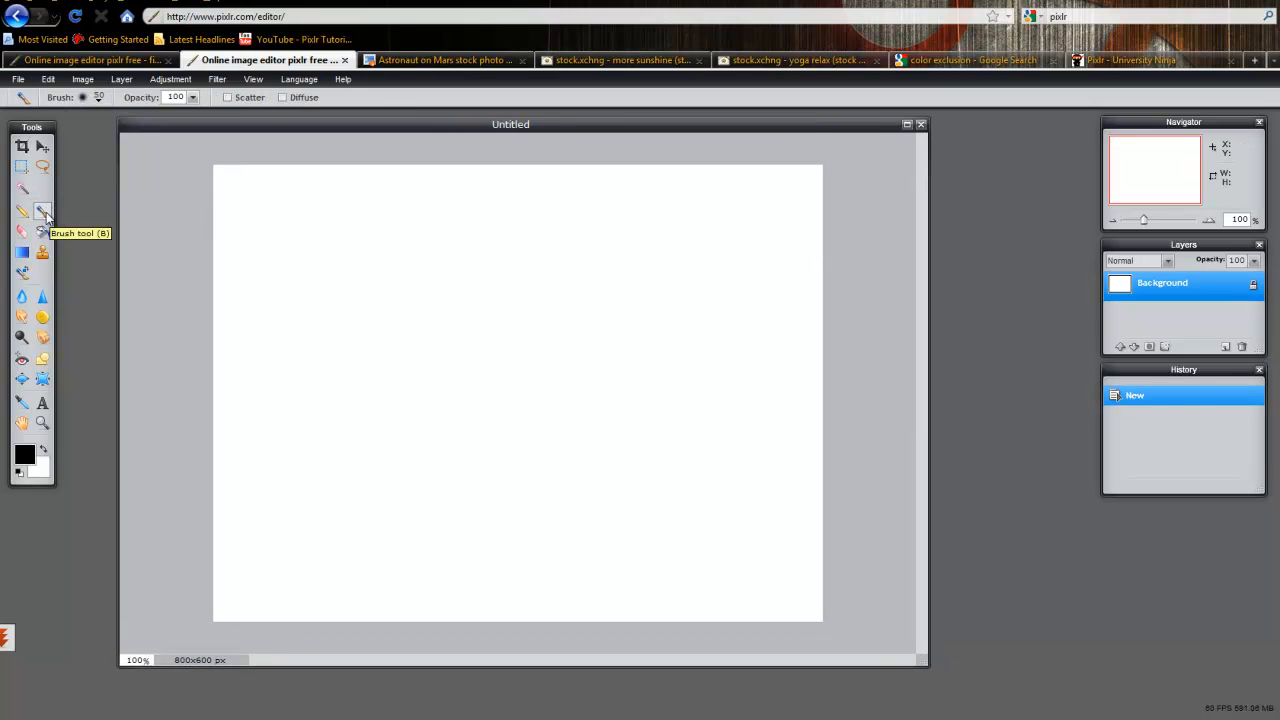
mouse_move(100, 106)
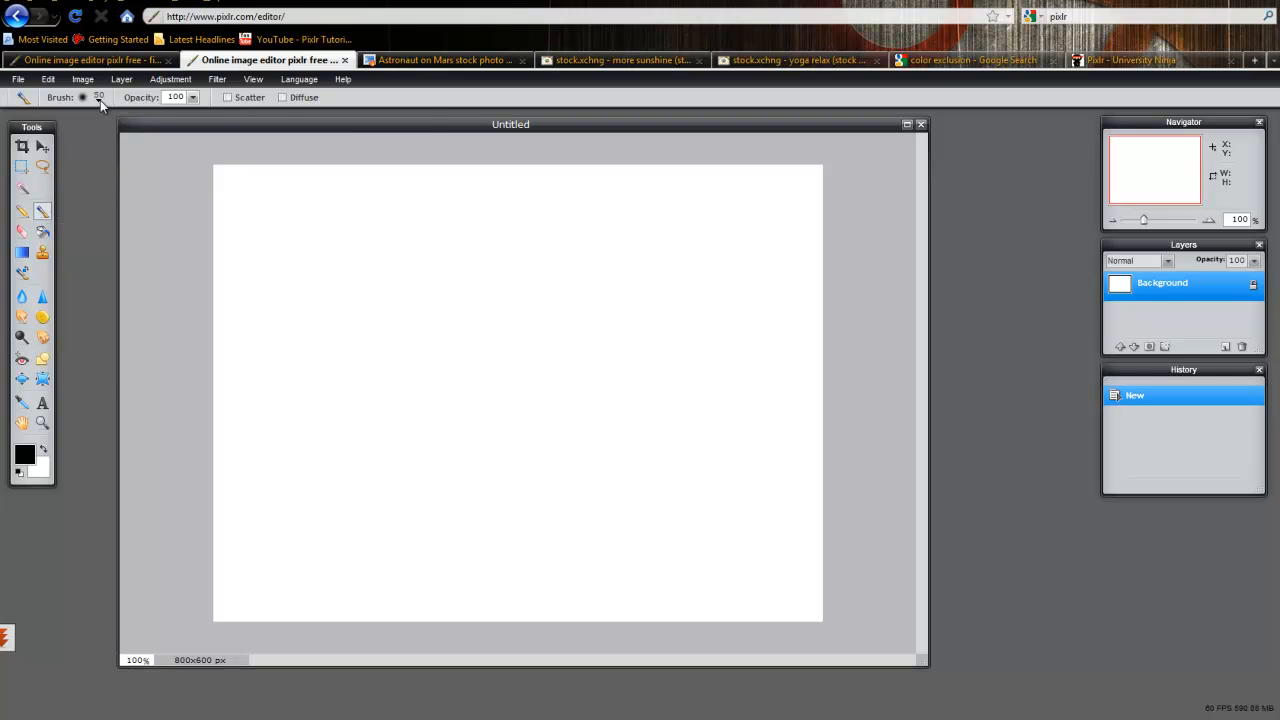
click(100, 96)
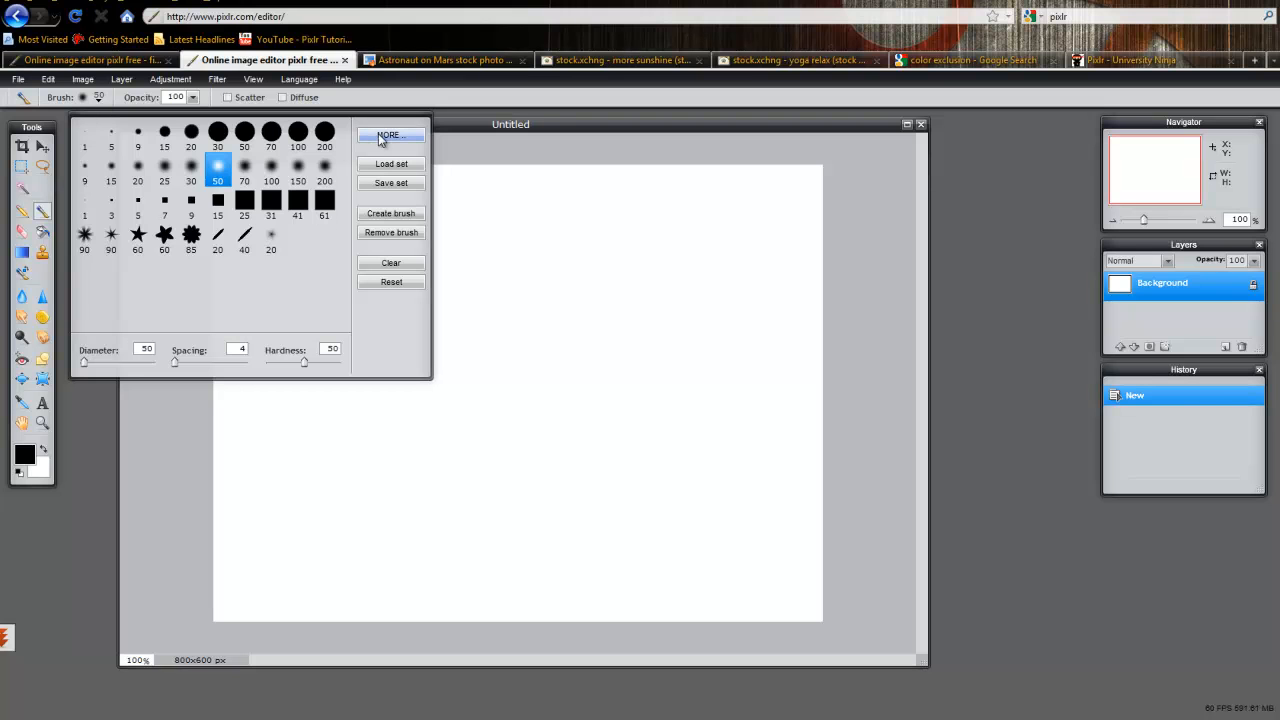
- In the brush browser preview Cracks, then Nature's Clouds and Flowers sets, and add a set to the panel
click(388, 136)
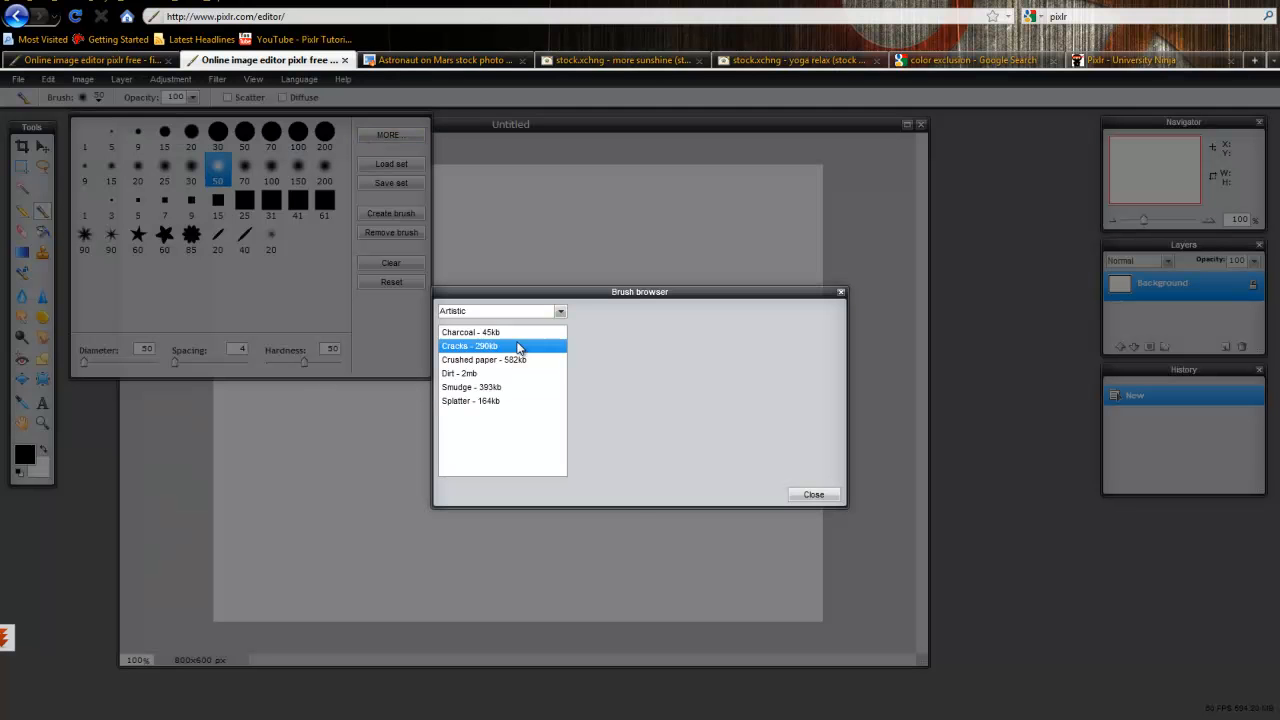
click(484, 360)
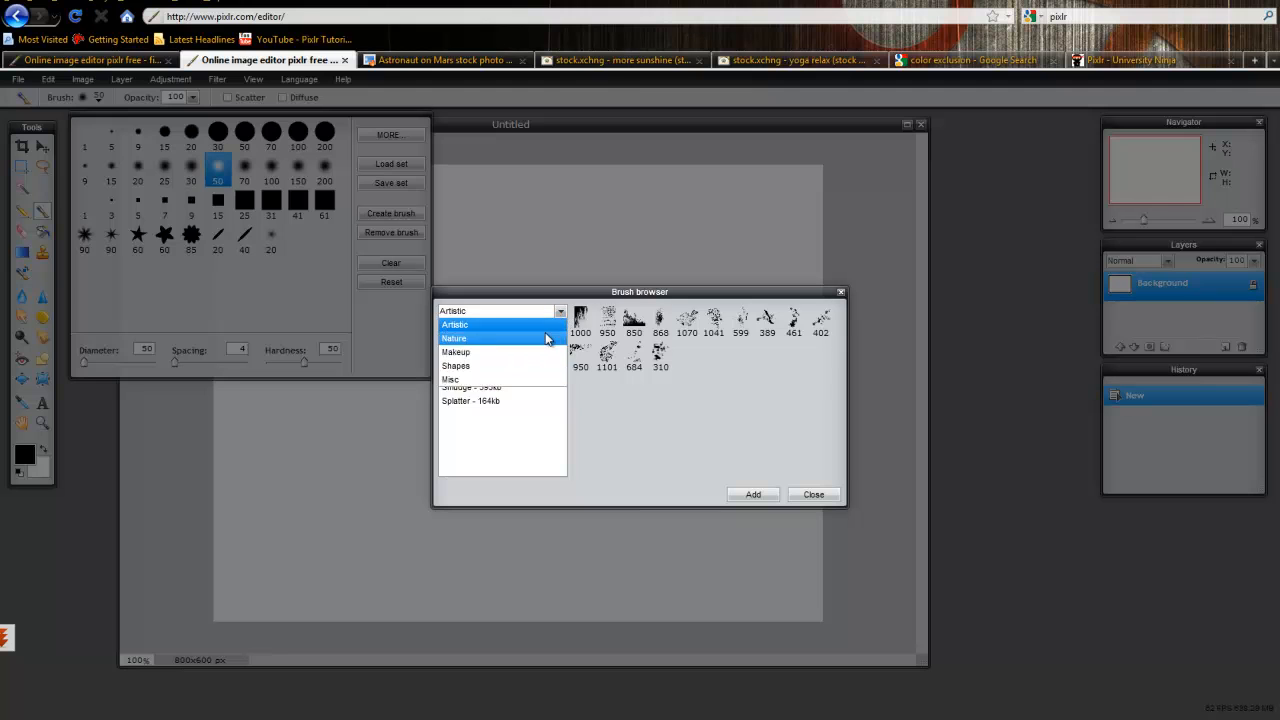
click(452, 338)
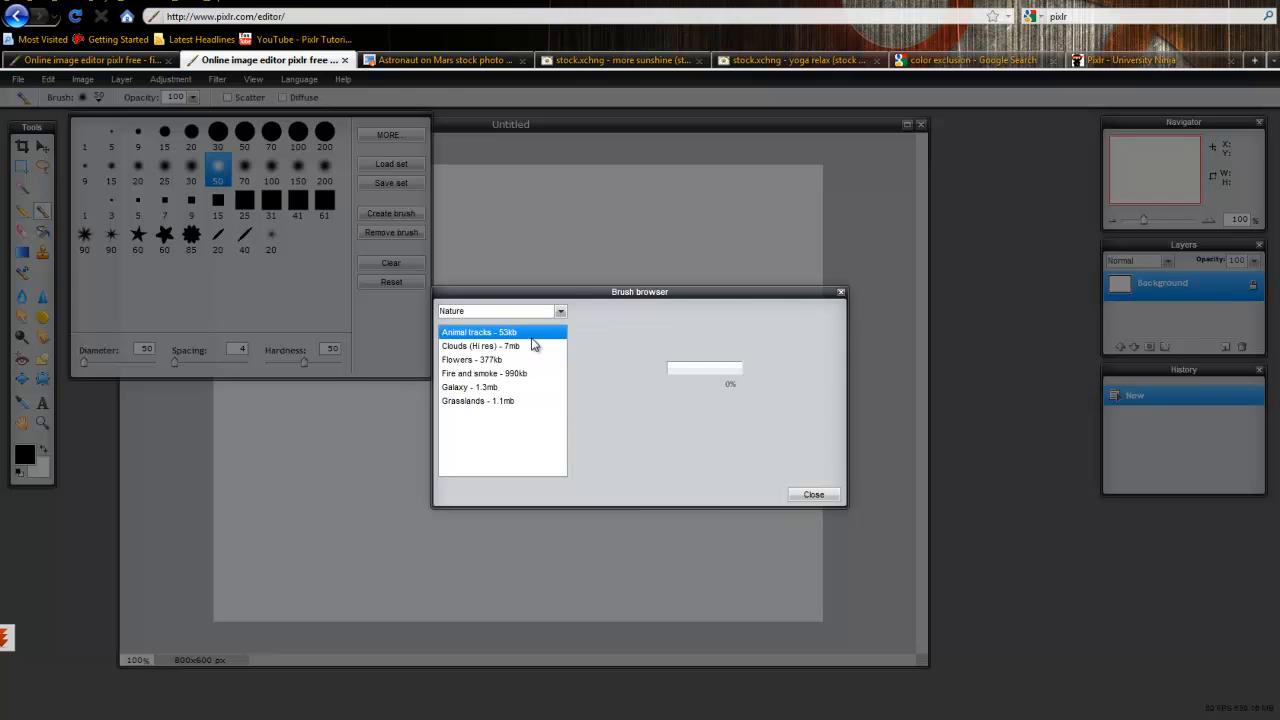
click(480, 346)
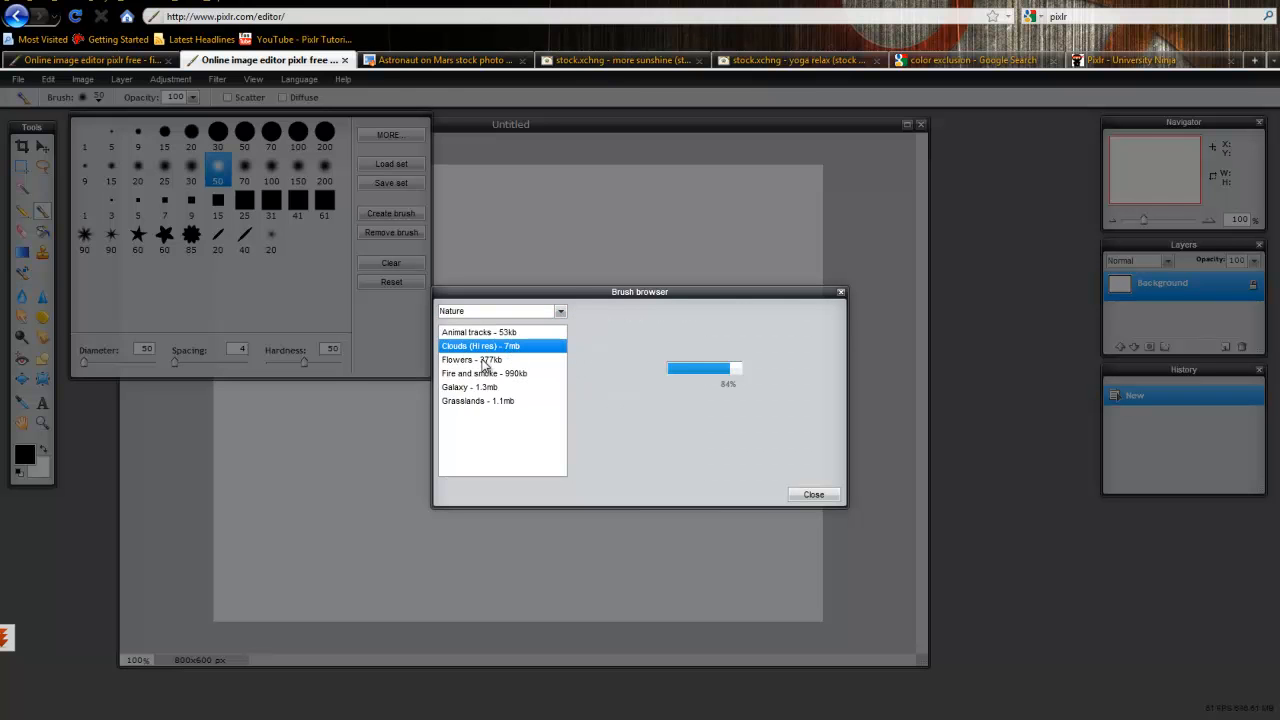
click(472, 360)
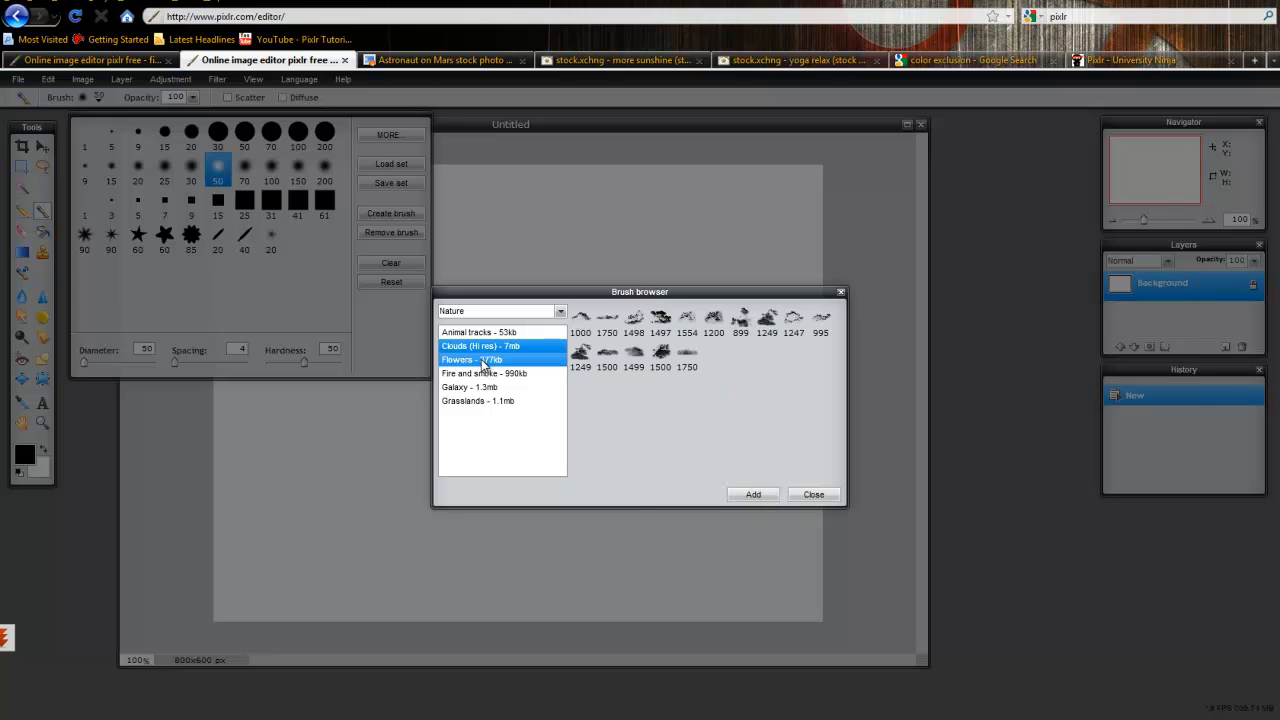
click(468, 388)
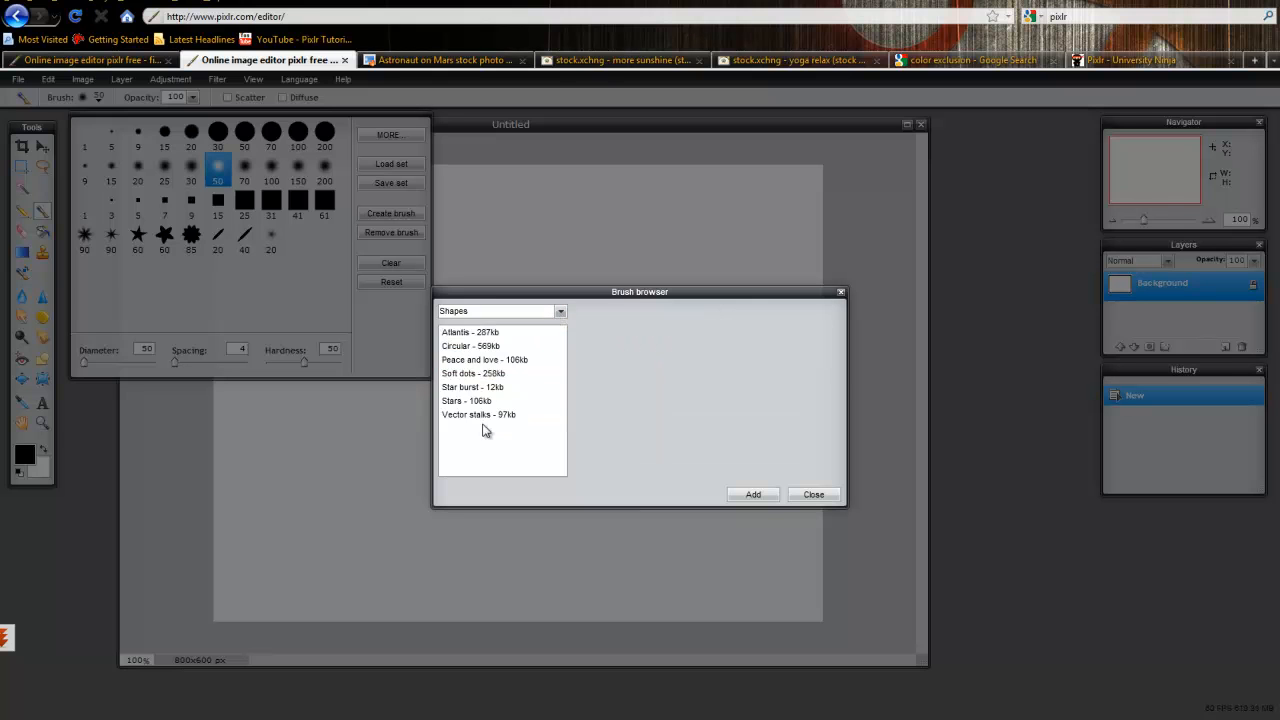
click(478, 414)
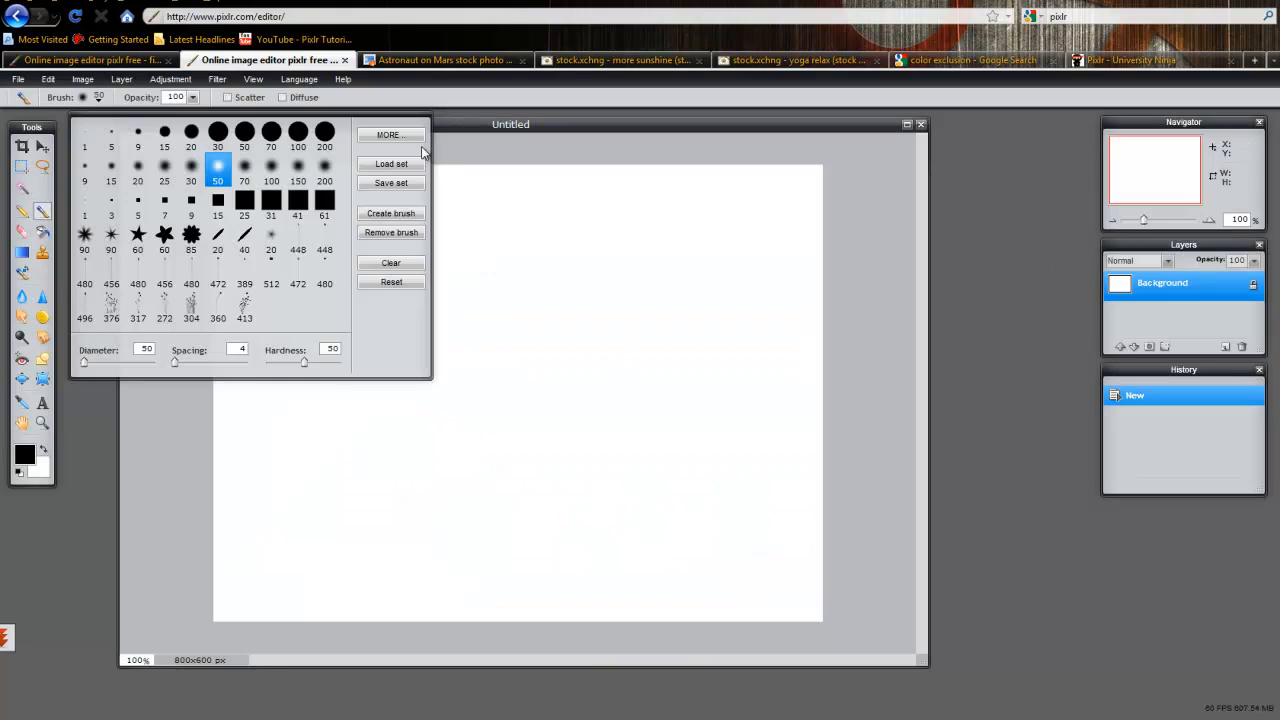
- Load the Misc Hearts and Nature Galaxy brush sets, then choose a heart-shaped brush
click(388, 134)
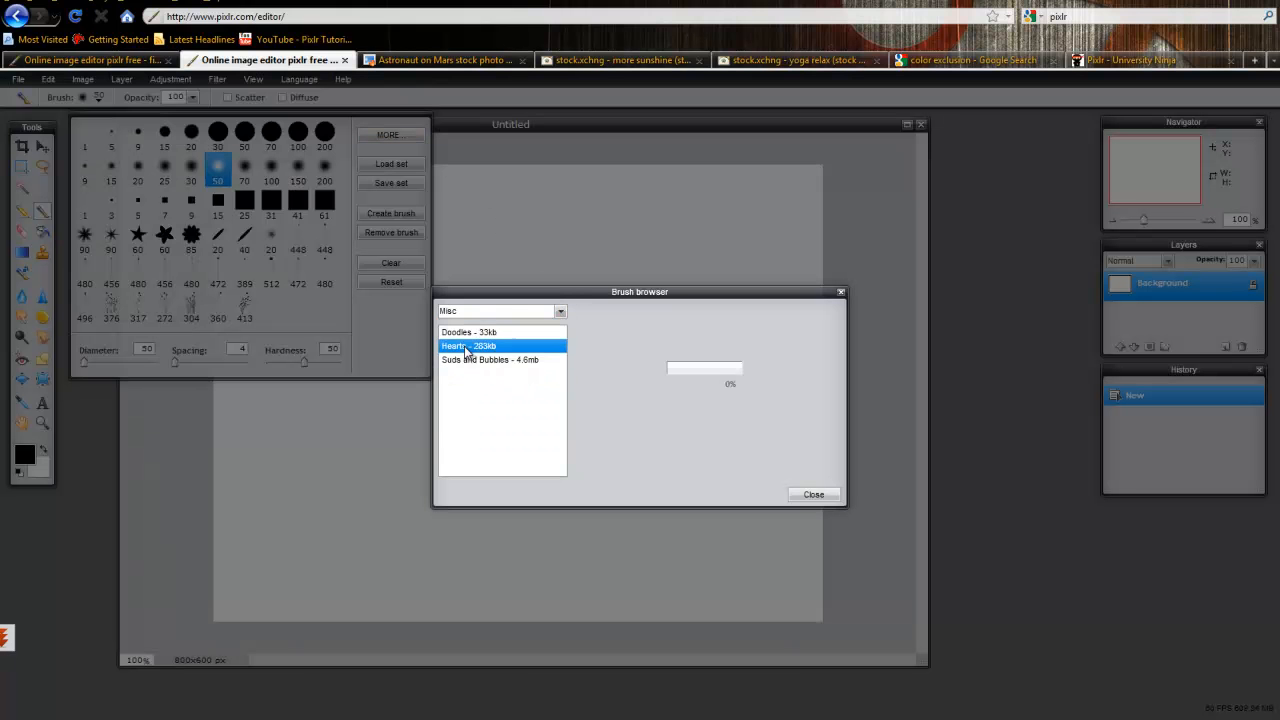
click(812, 494)
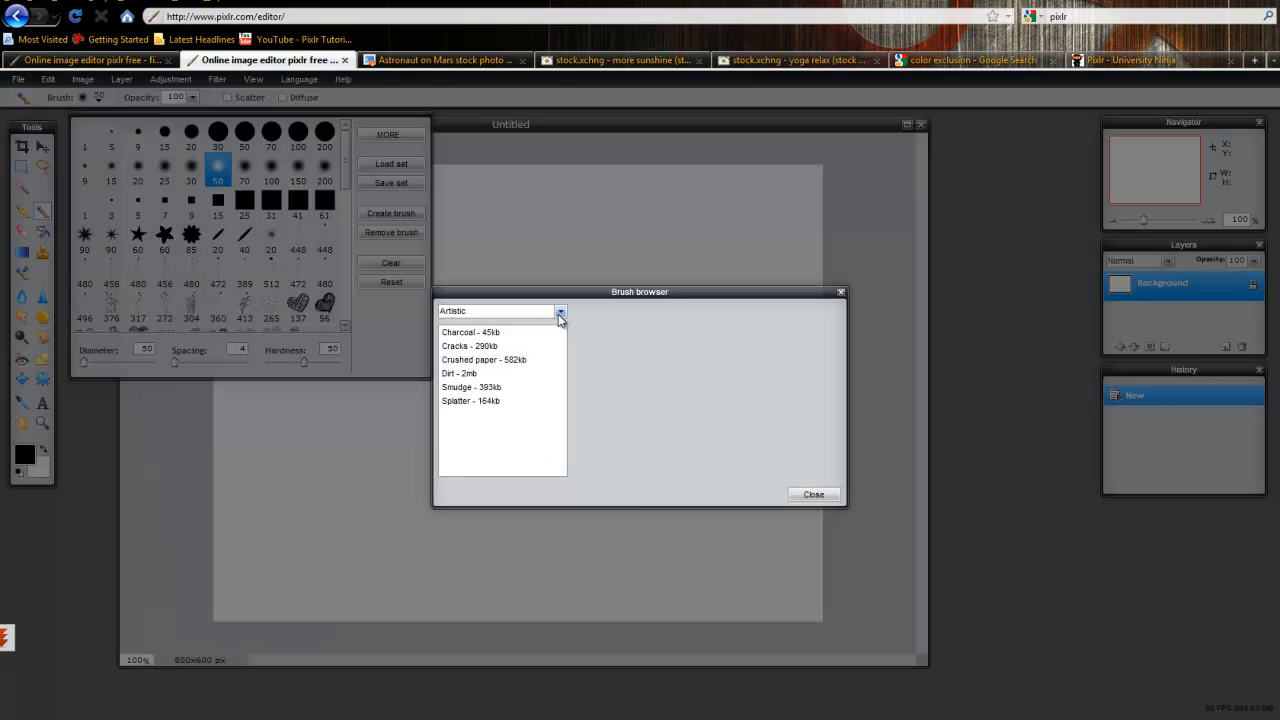
click(560, 312)
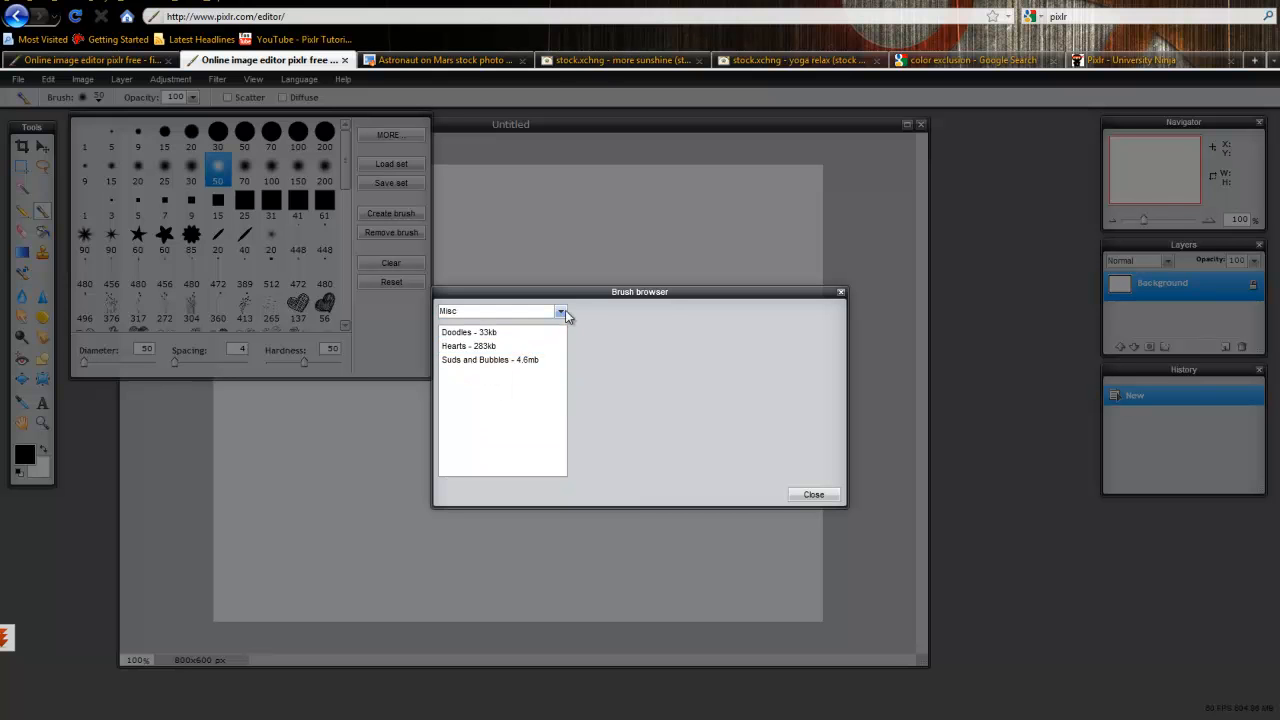
click(560, 310)
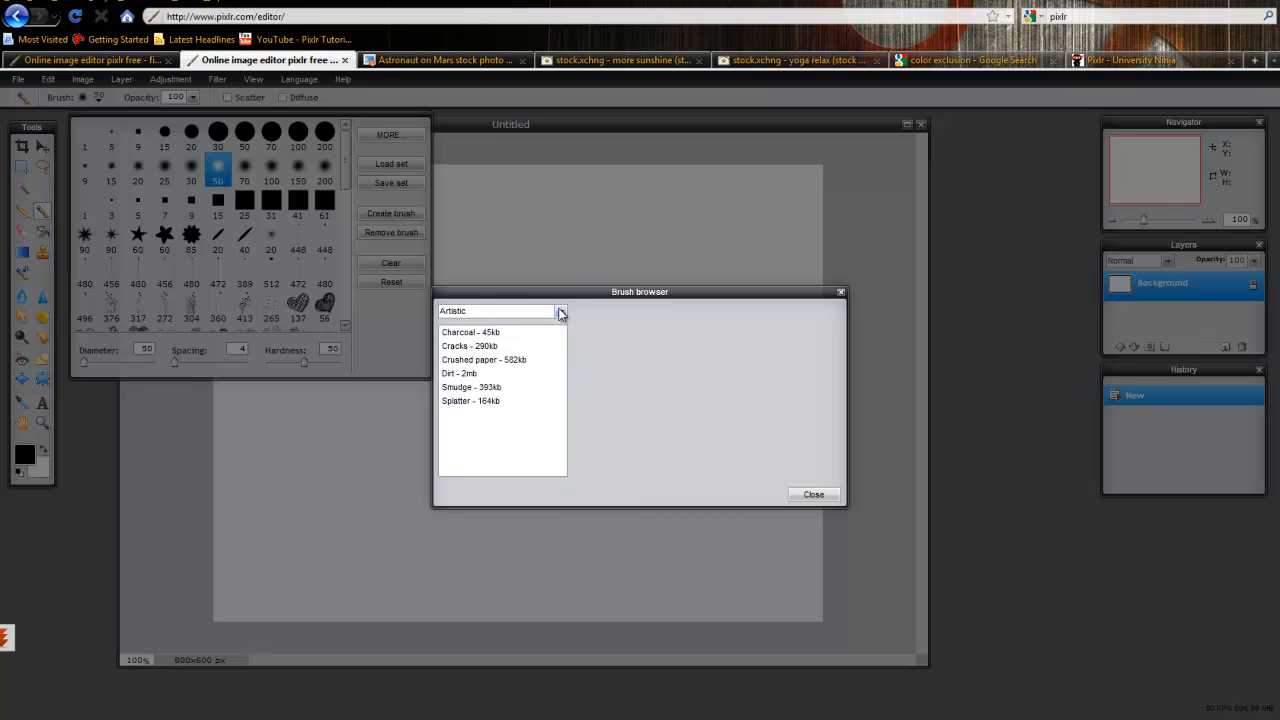
click(560, 312)
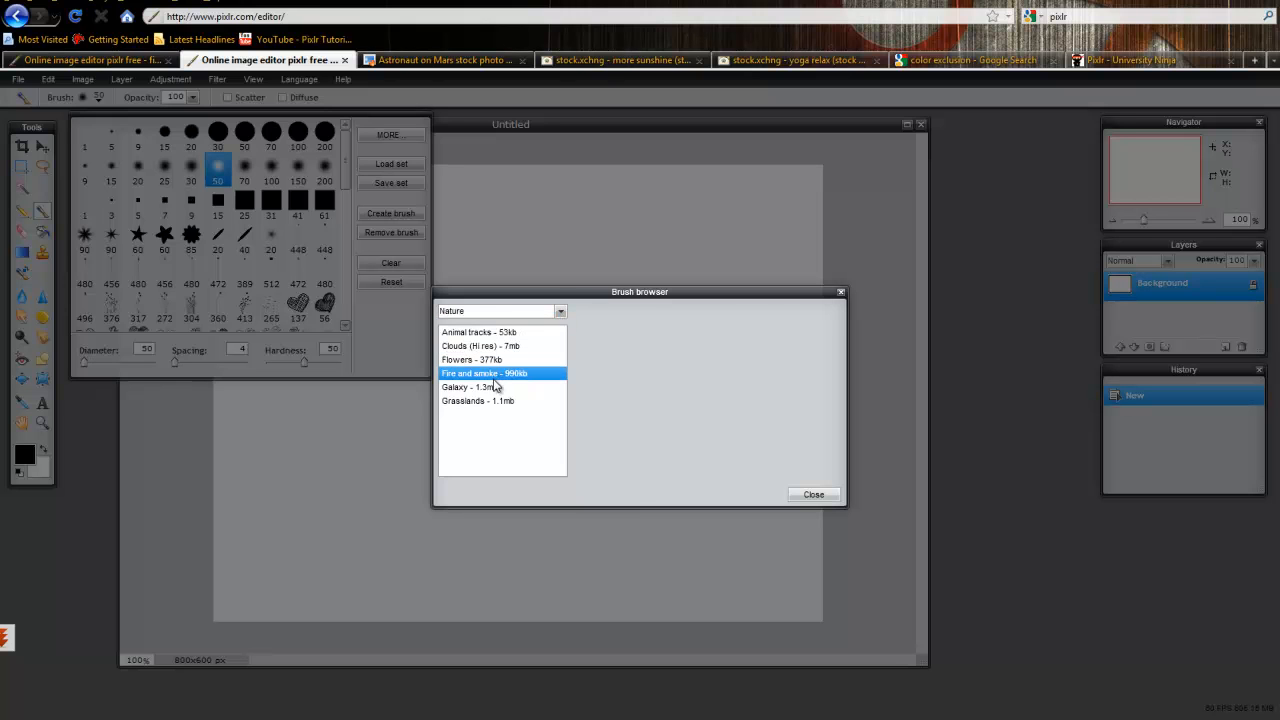
click(812, 494)
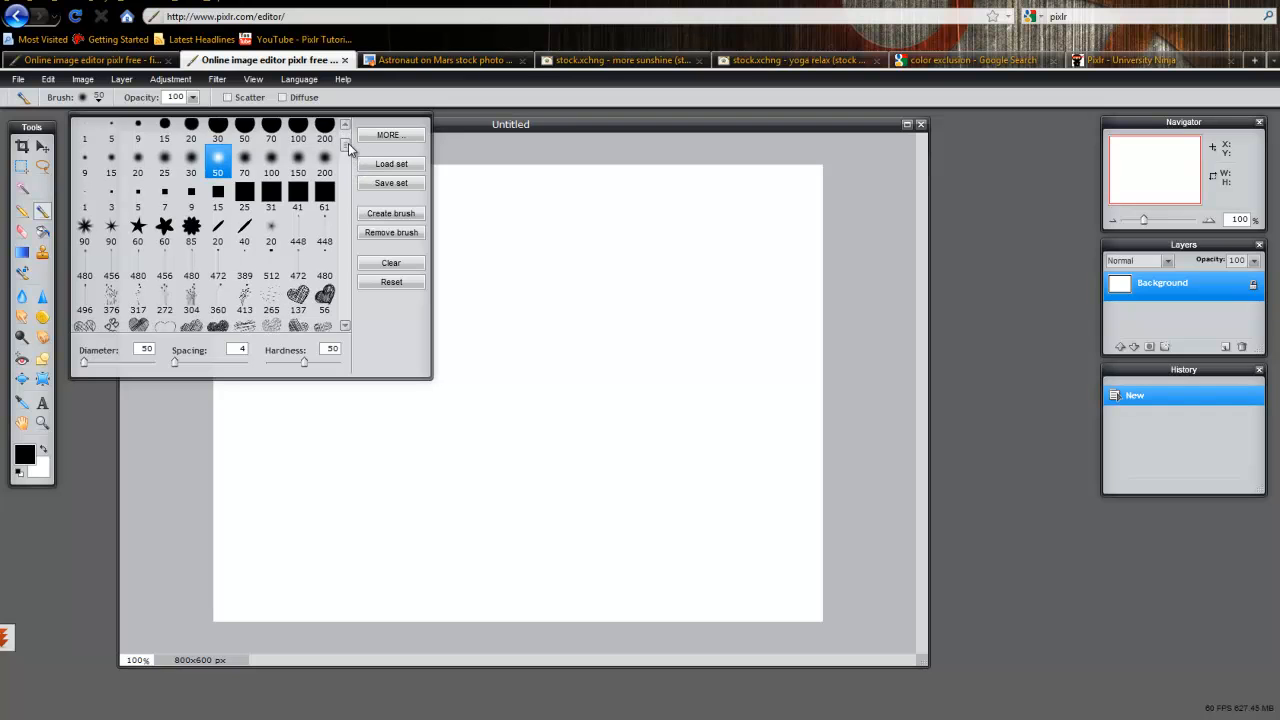
click(298, 264)
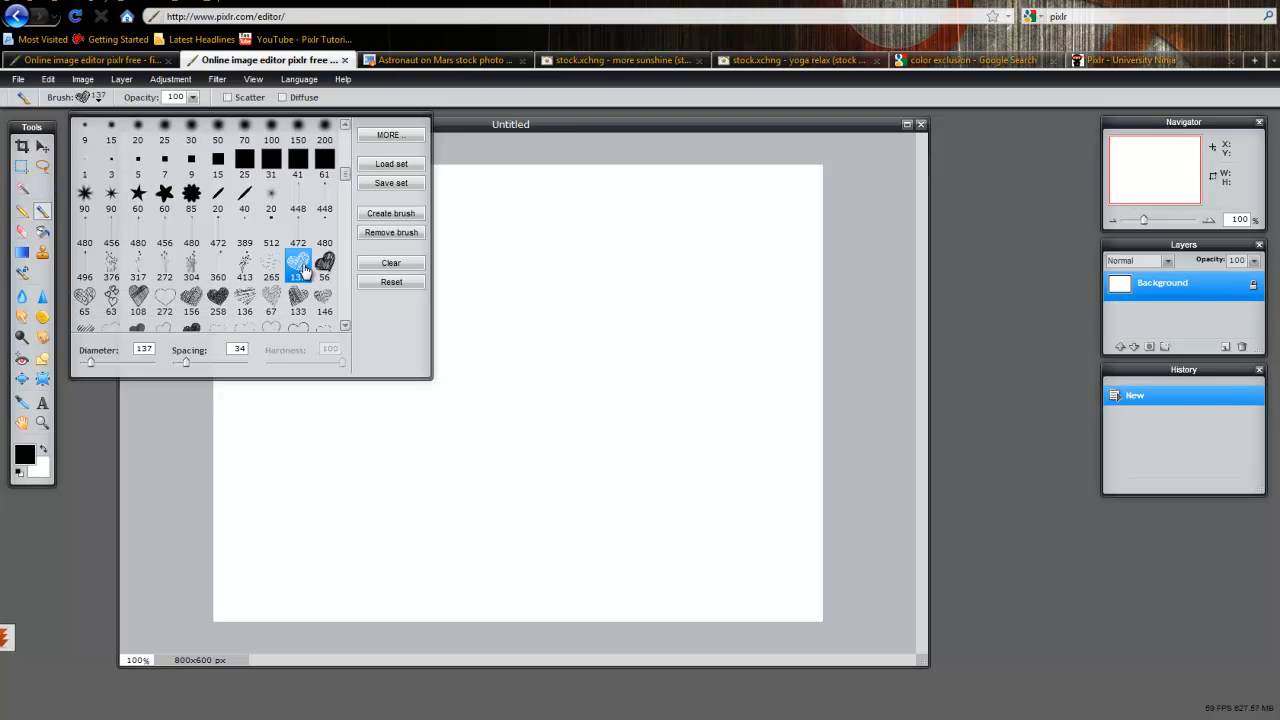
click(324, 270)
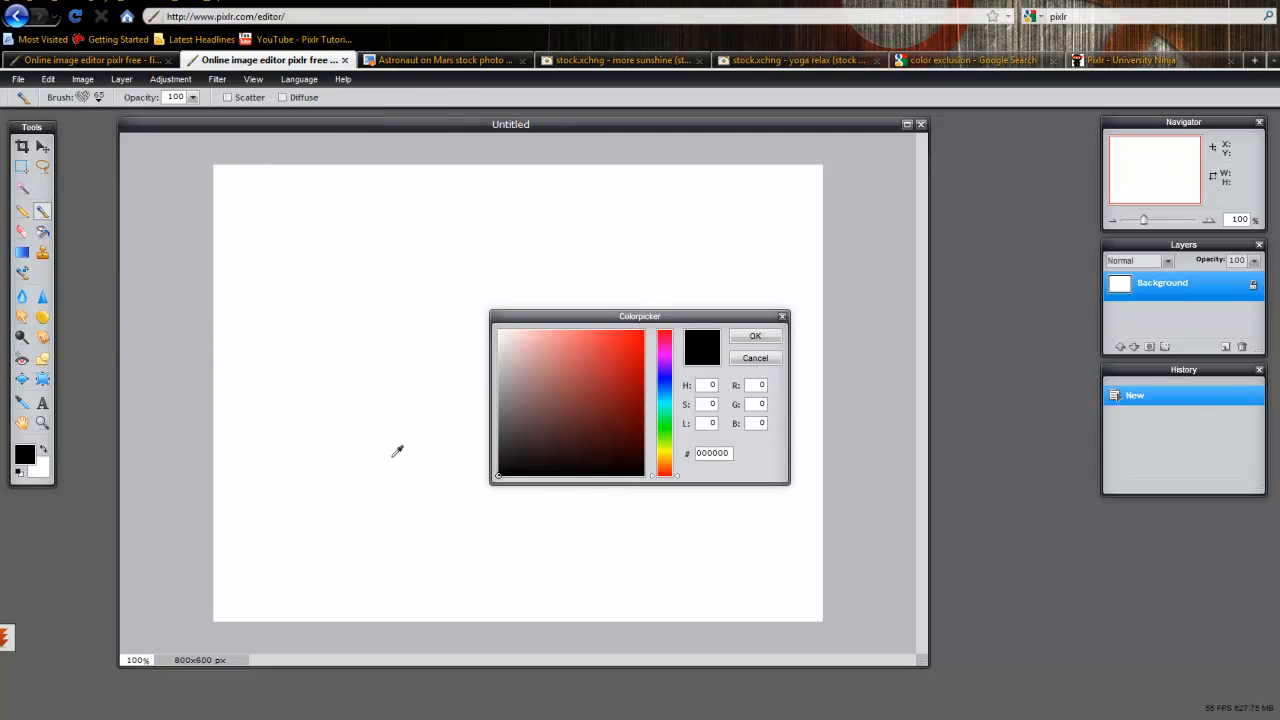
- Stamp red hearts across the blank canvas, then step back in History to leave three hearts
click(756, 336)
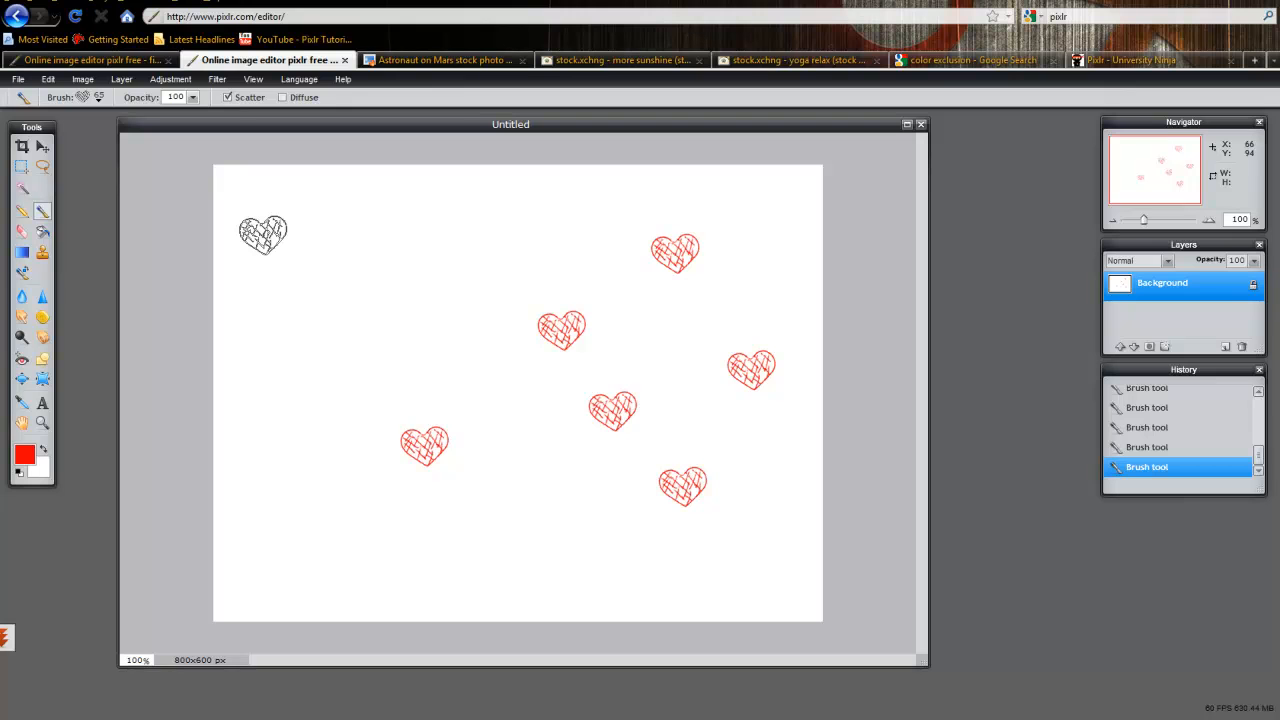
drag(260, 236, 430, 250)
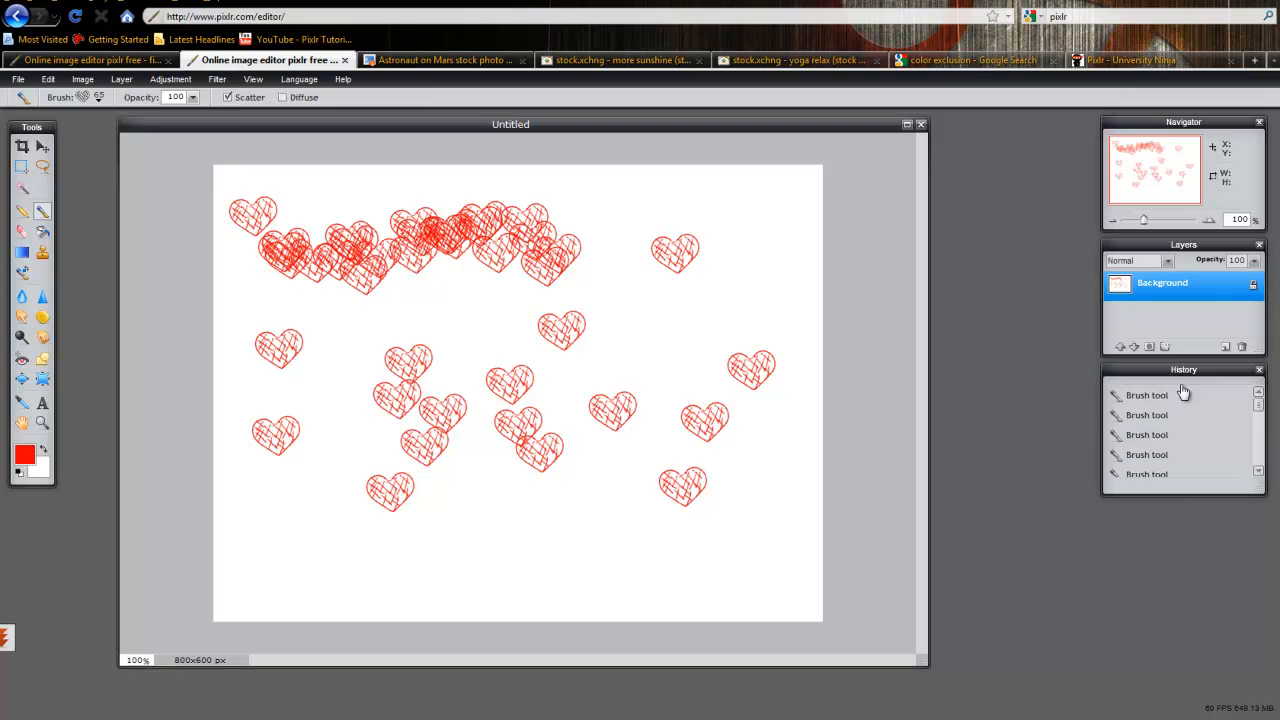
click(1148, 394)
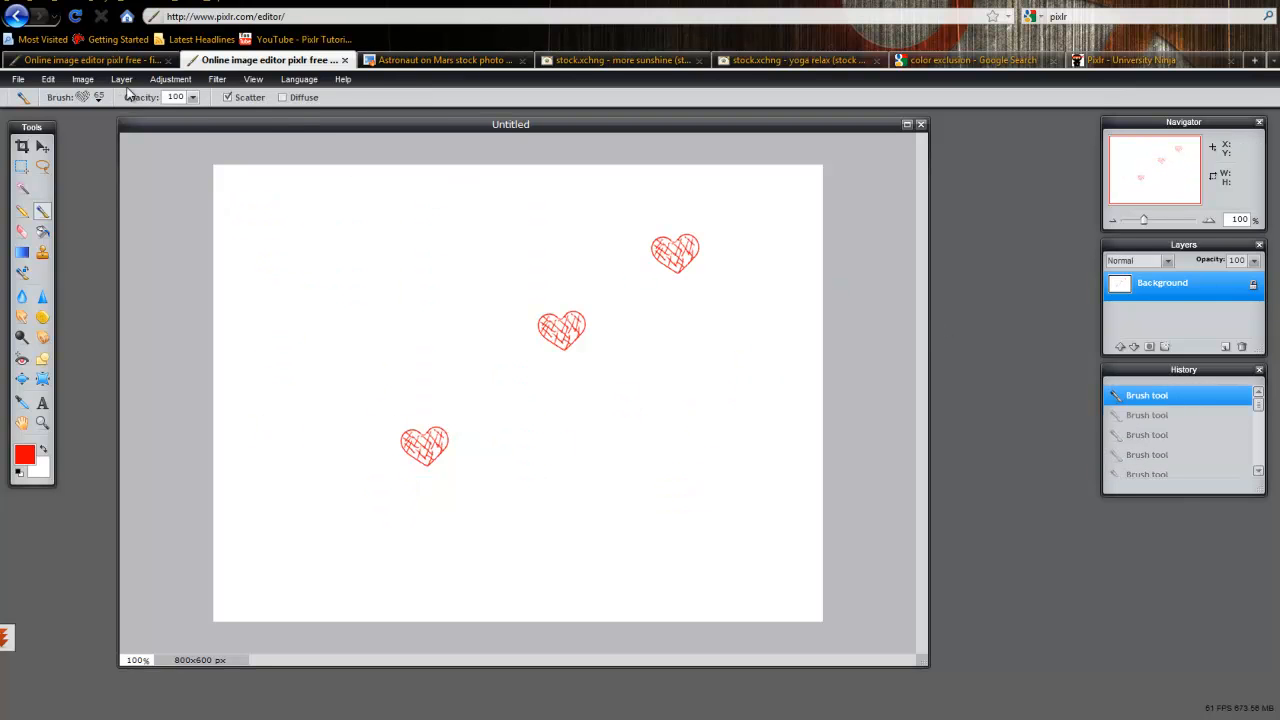
- Choose a galaxy-style brush and set the paint colour to dark red
click(92, 96)
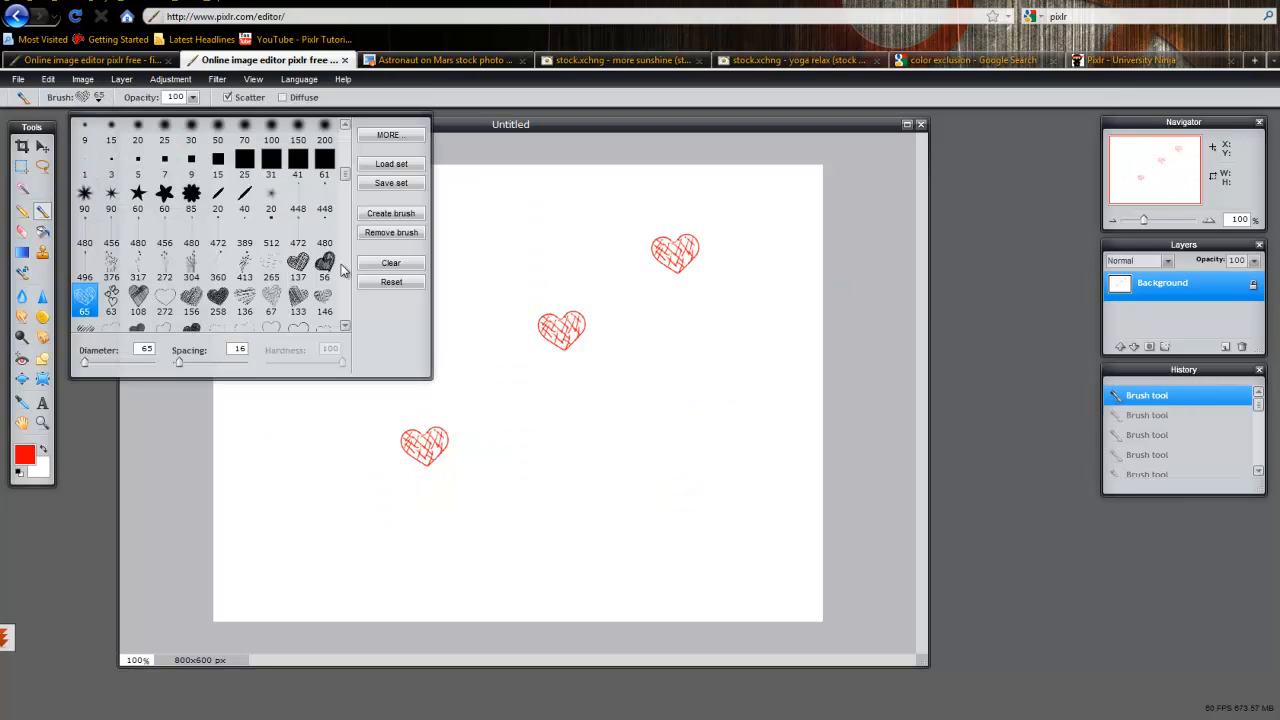
scroll(down, 3)
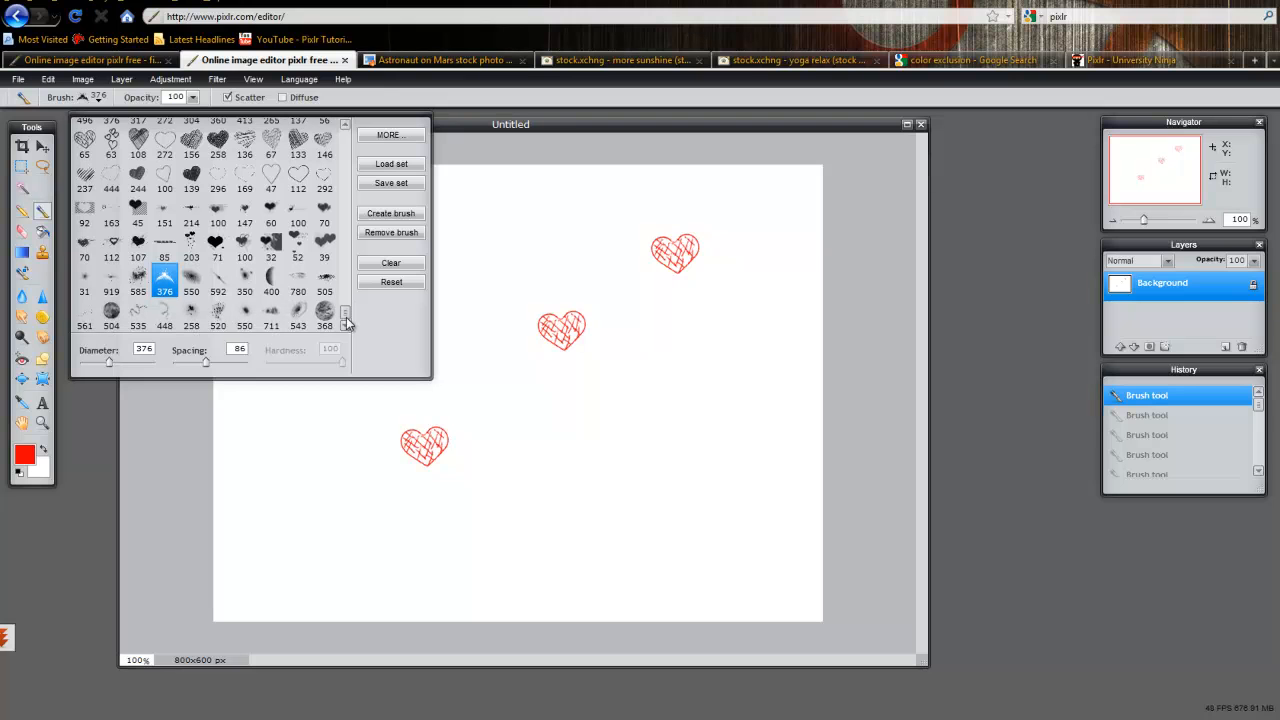
click(216, 312)
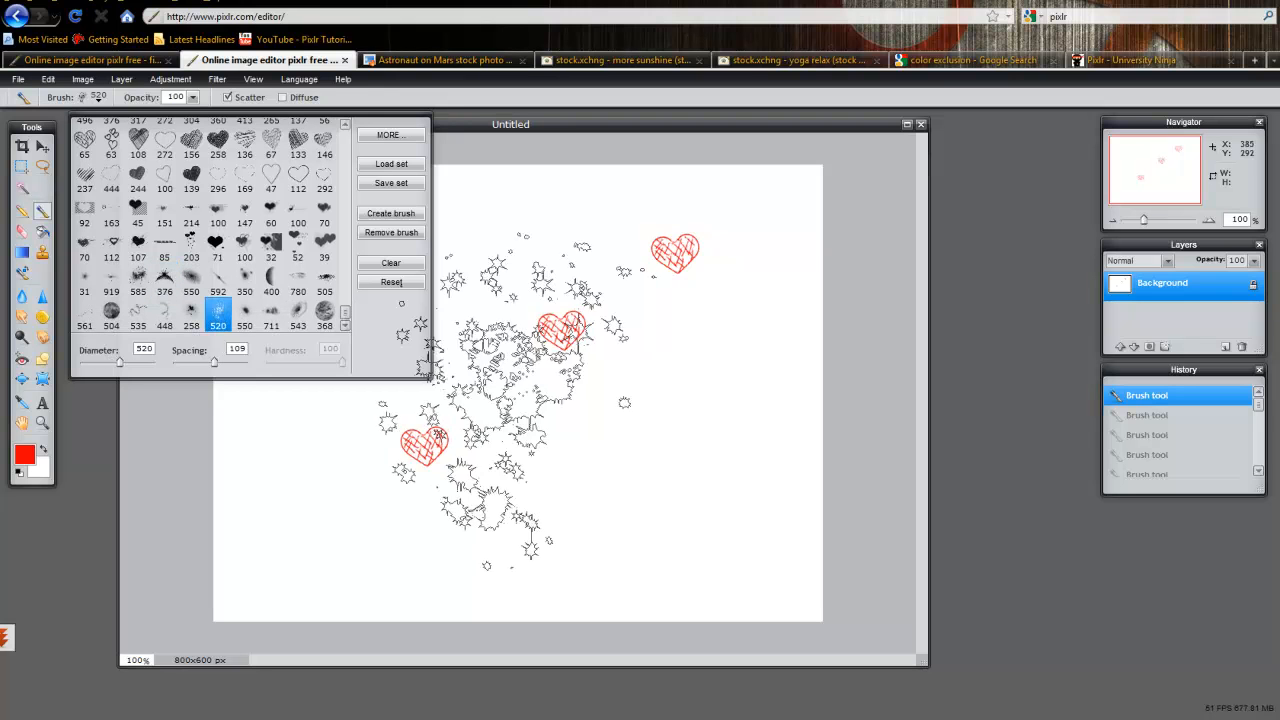
click(24, 454)
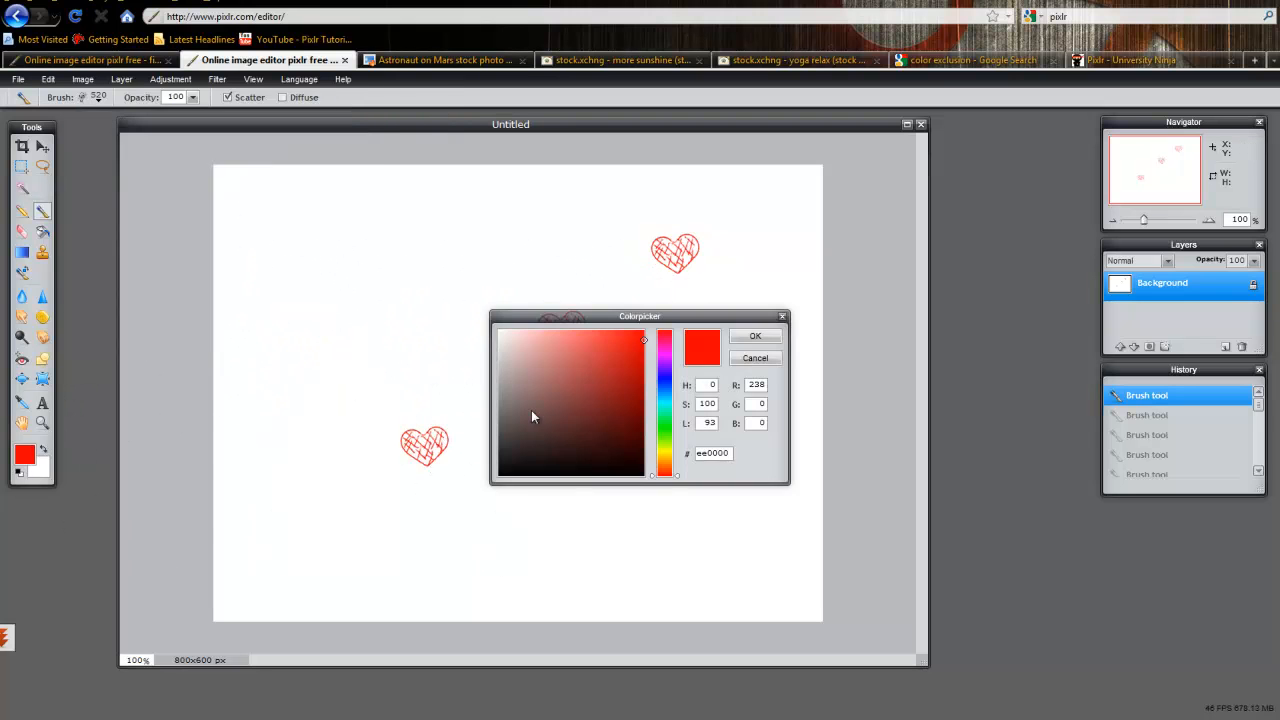
click(624, 432)
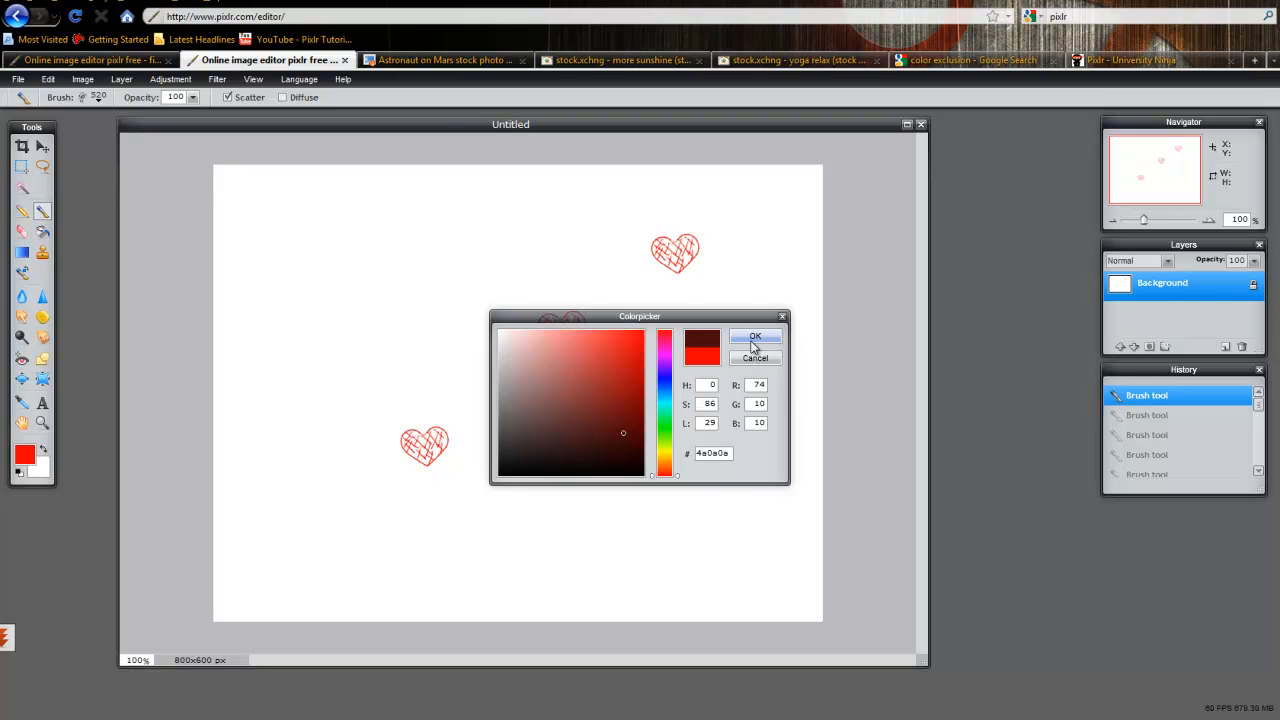
click(756, 338)
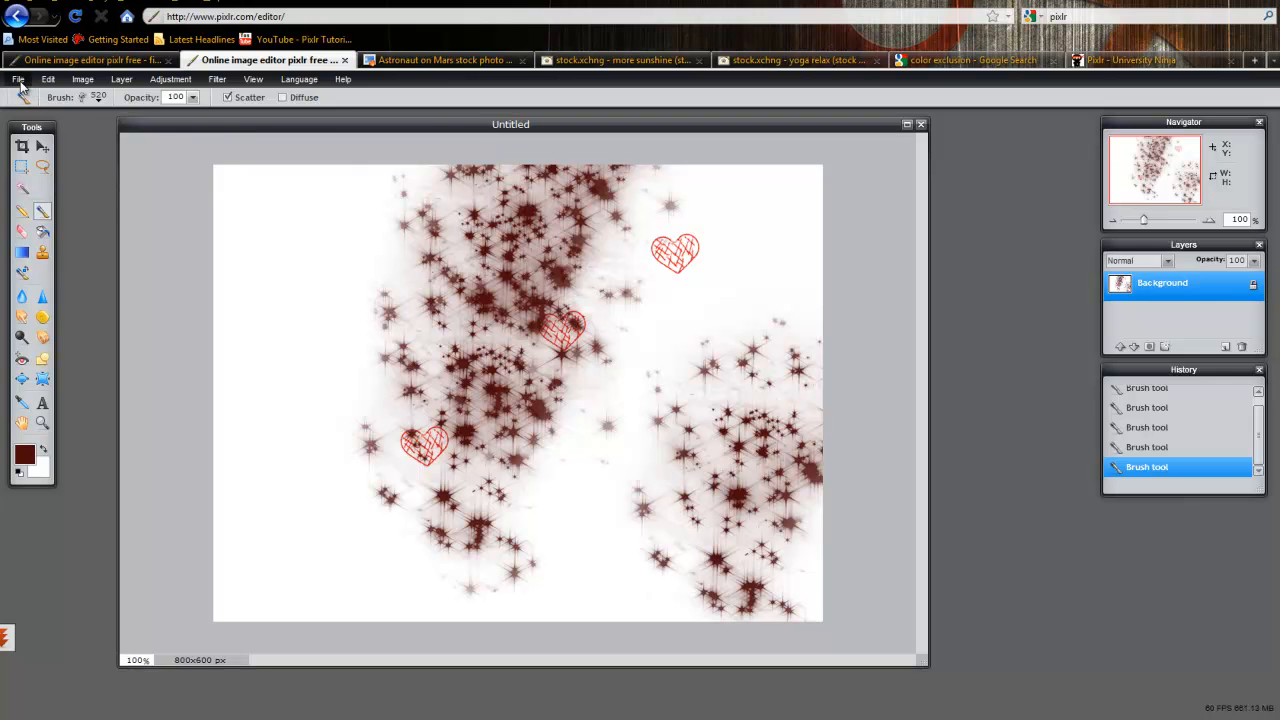
- Use File > Open image and go into the Stock Images folder to open the girl's photo
click(18, 80)
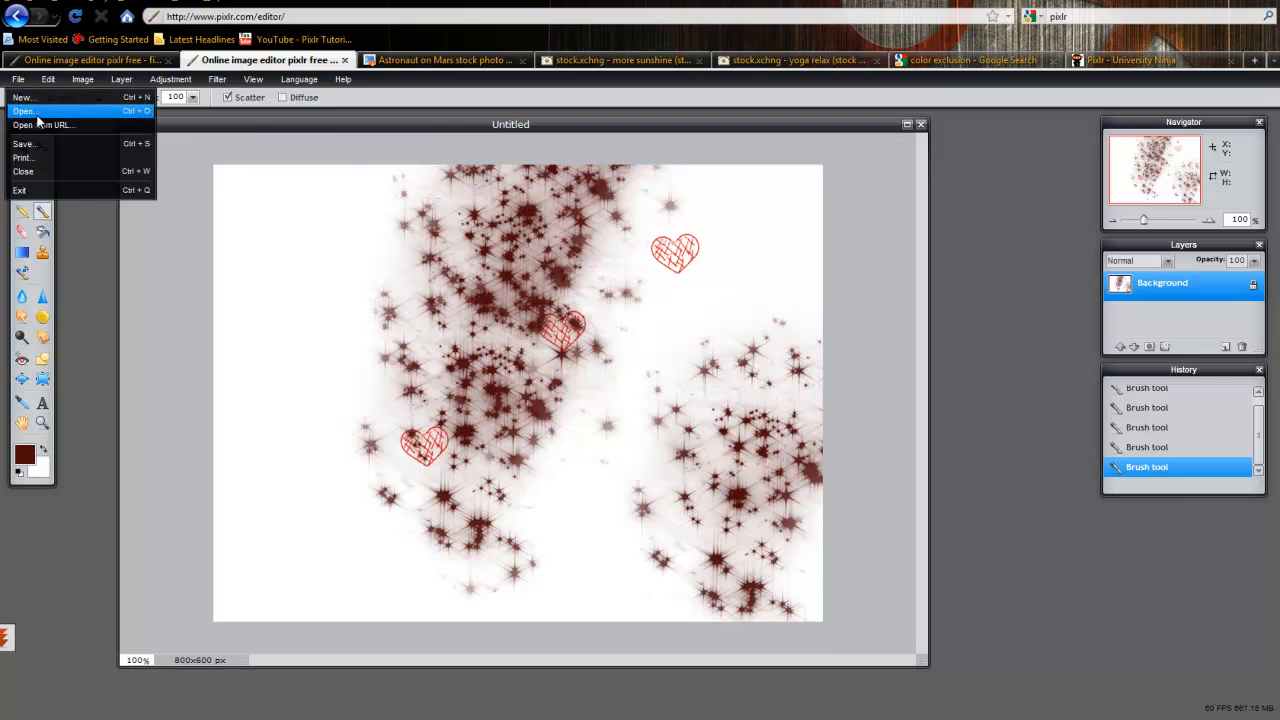
click(24, 112)
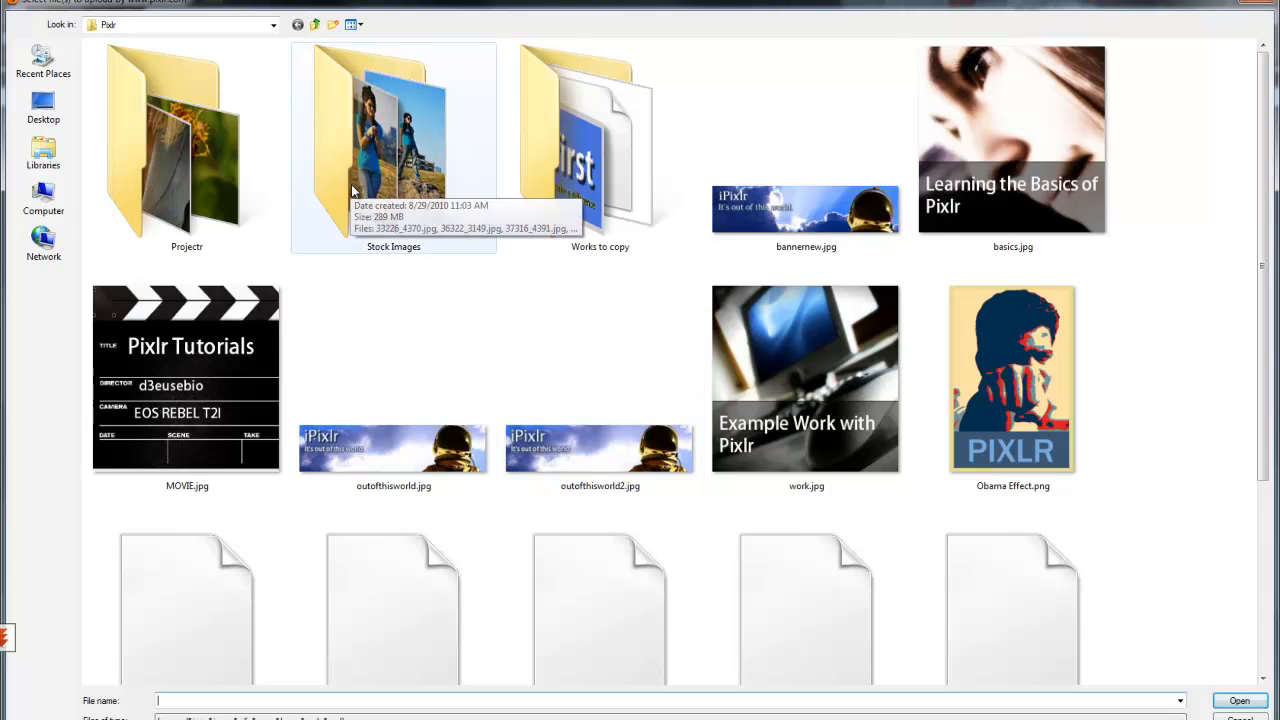
double_click(188, 150)
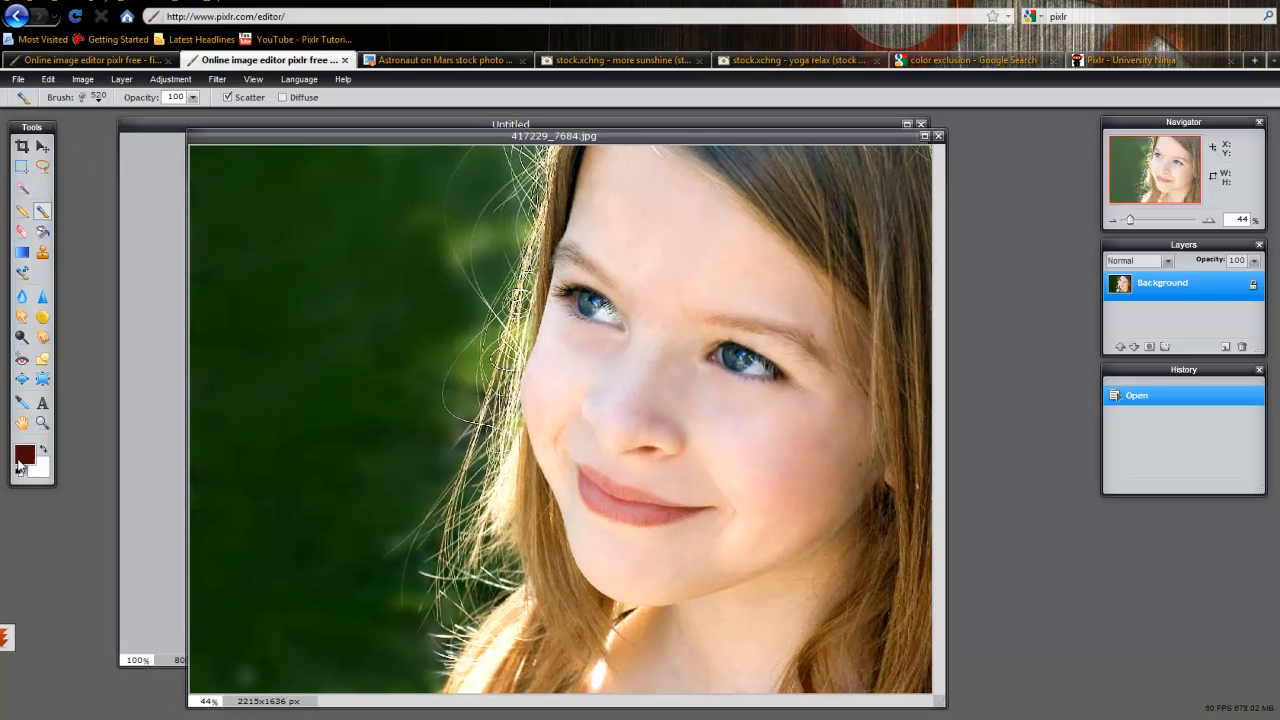
- Choose the grass brush with a green colour and stamp grass along the photo's bottom edge
click(96, 96)
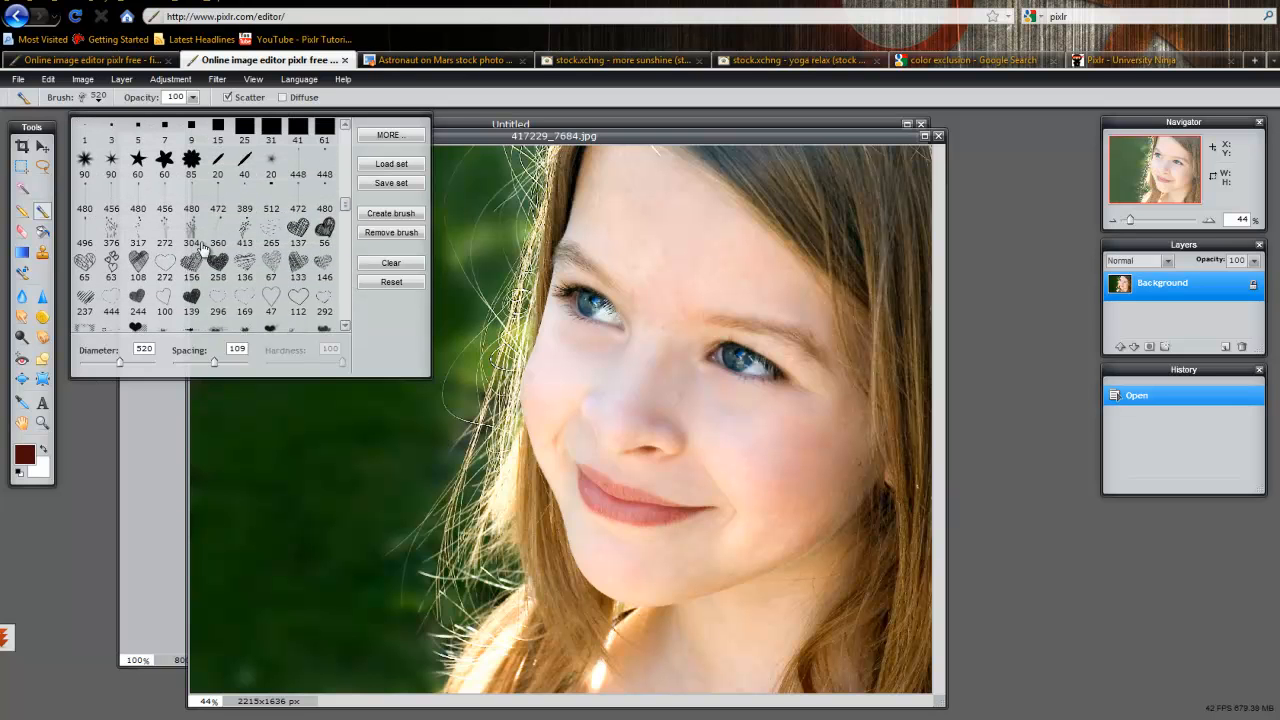
click(192, 228)
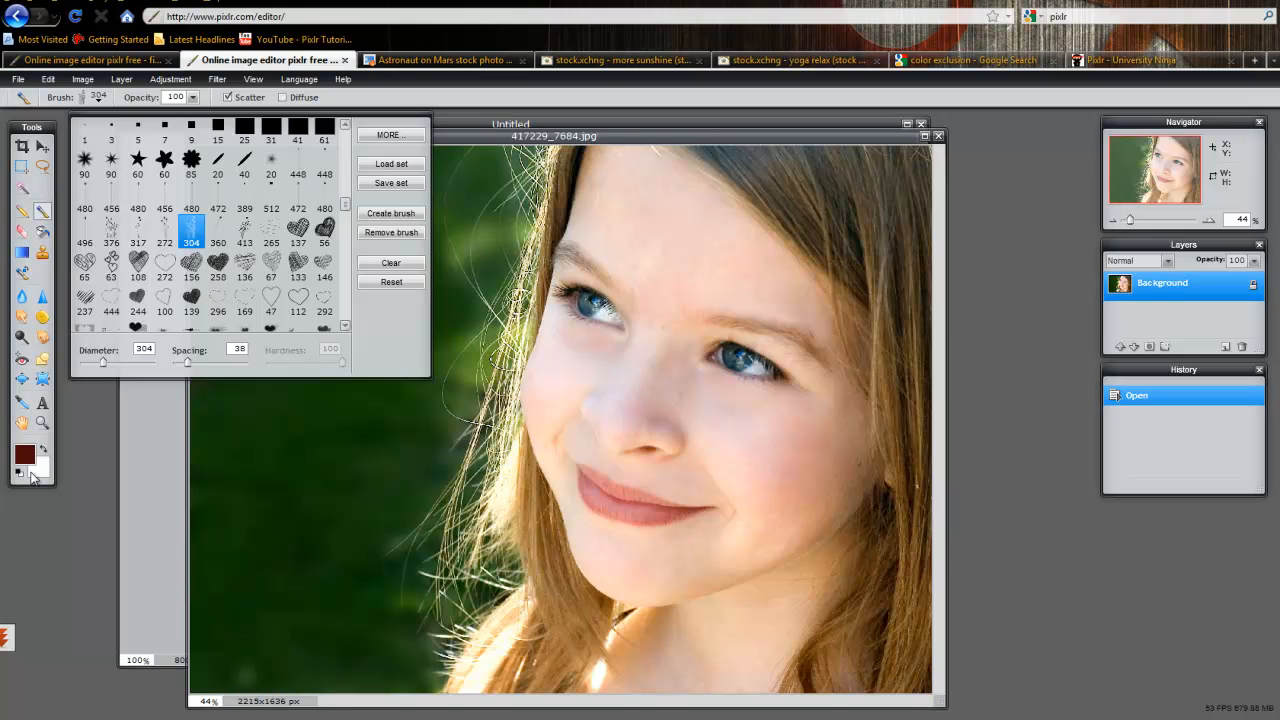
click(24, 452)
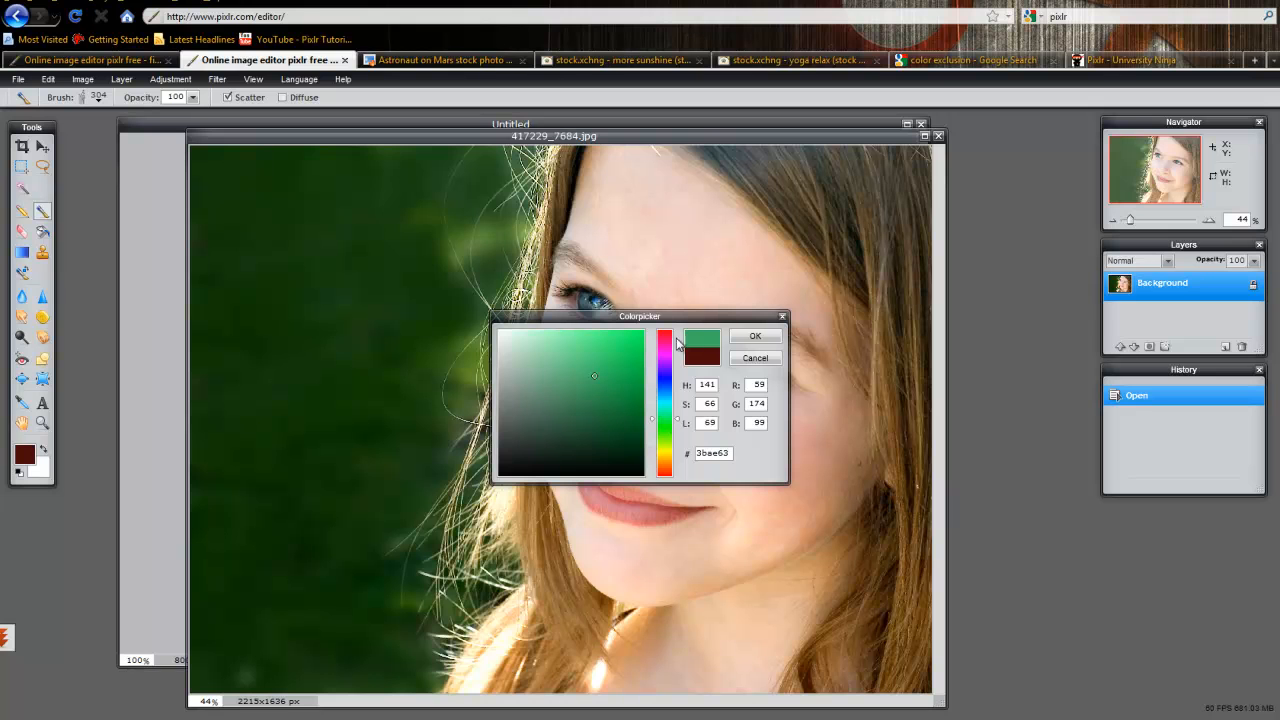
click(756, 336)
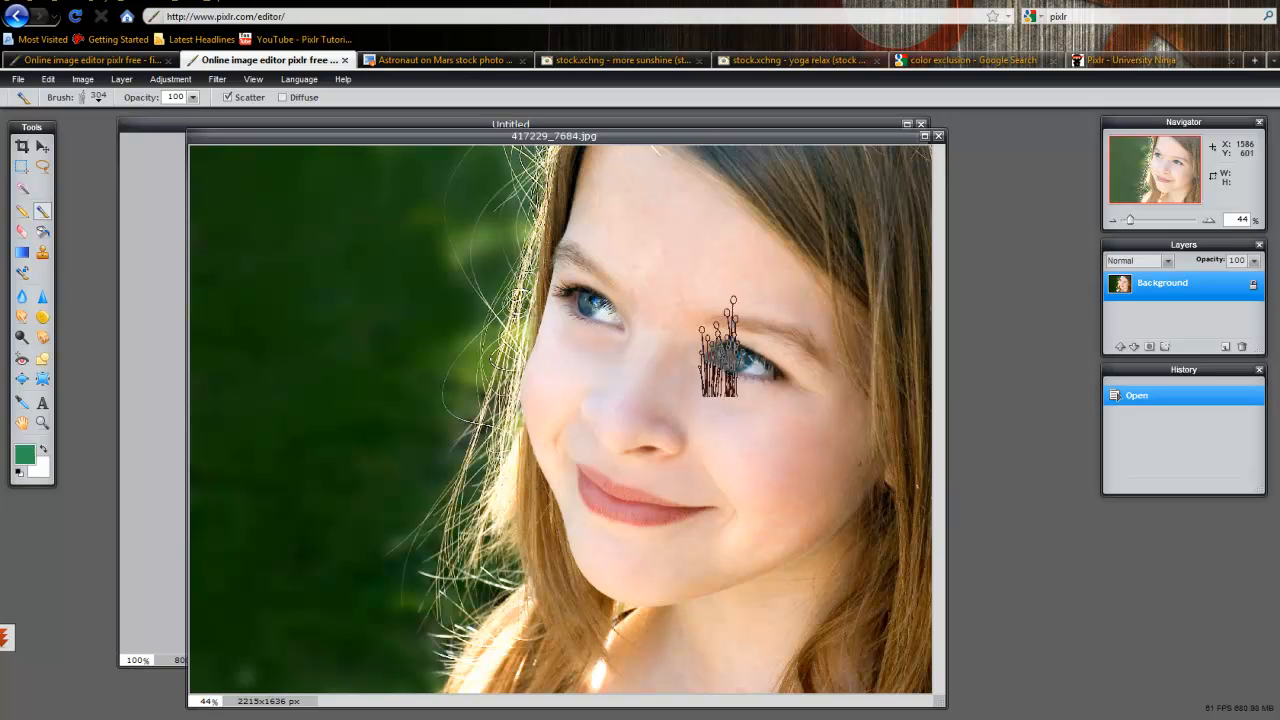
mouse_move(210, 630)
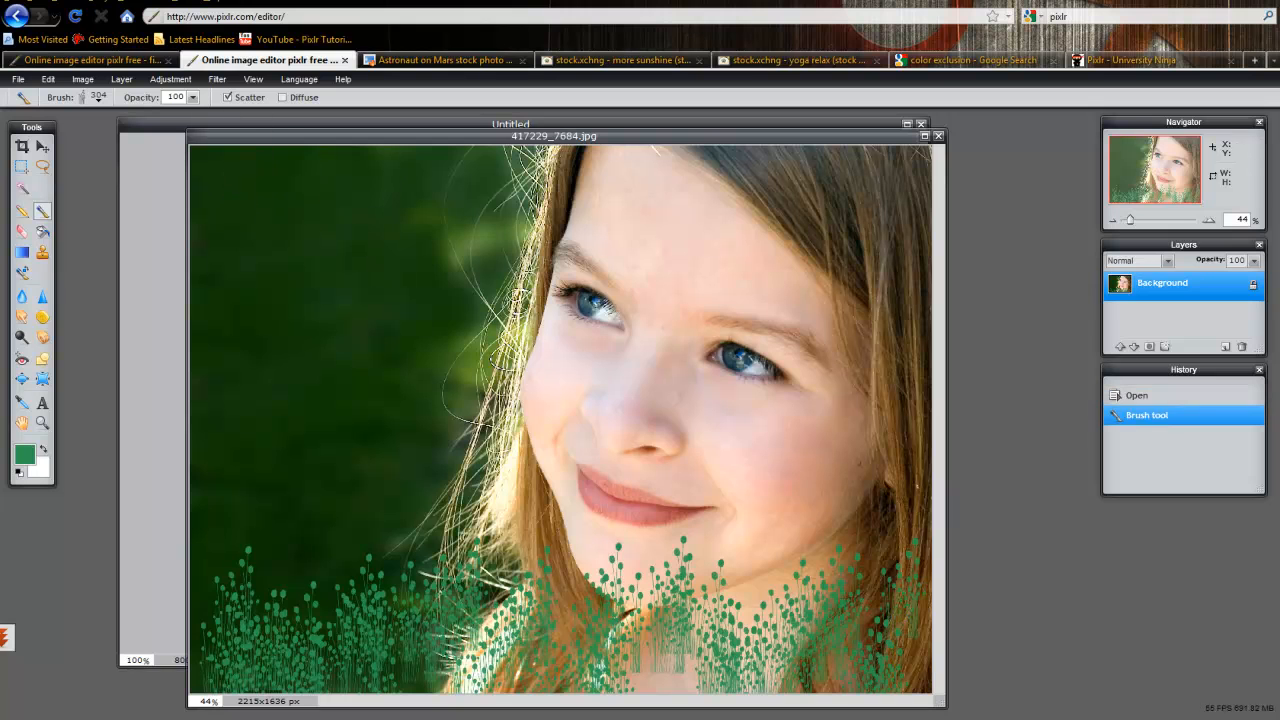
click(616, 640)
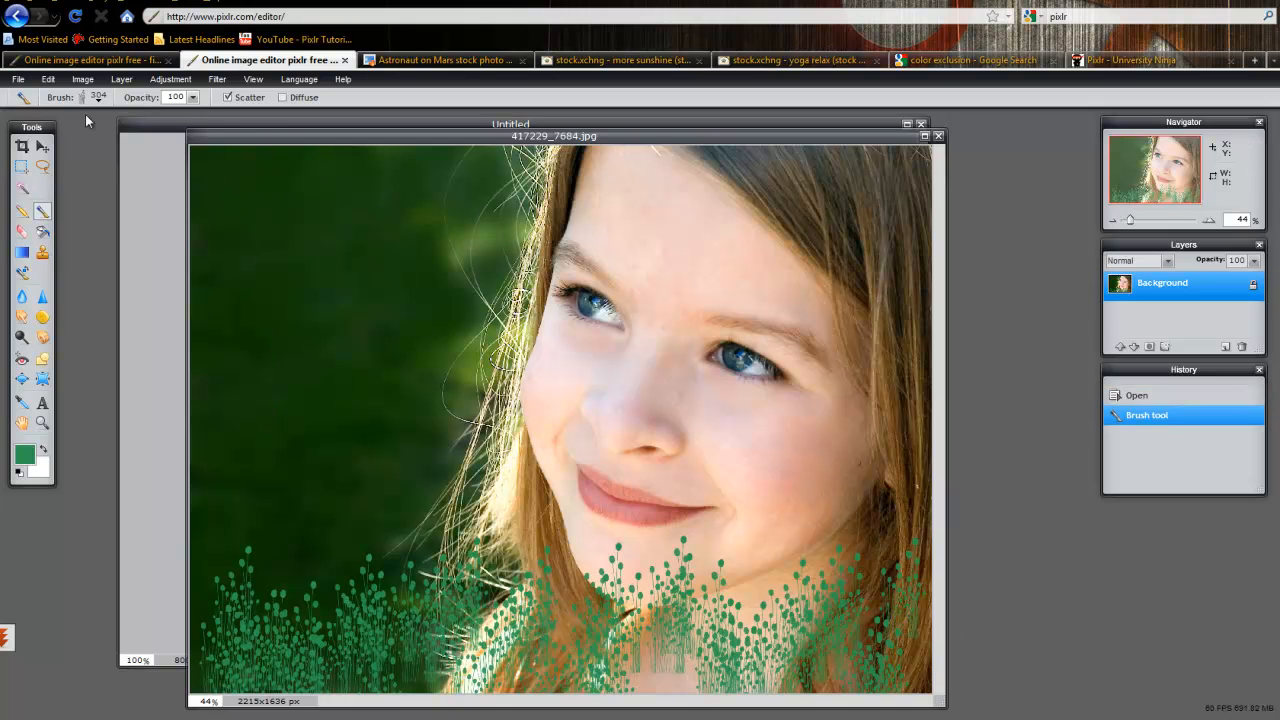
- Choose the flower brush for stamping purple flowers over the grass
click(98, 96)
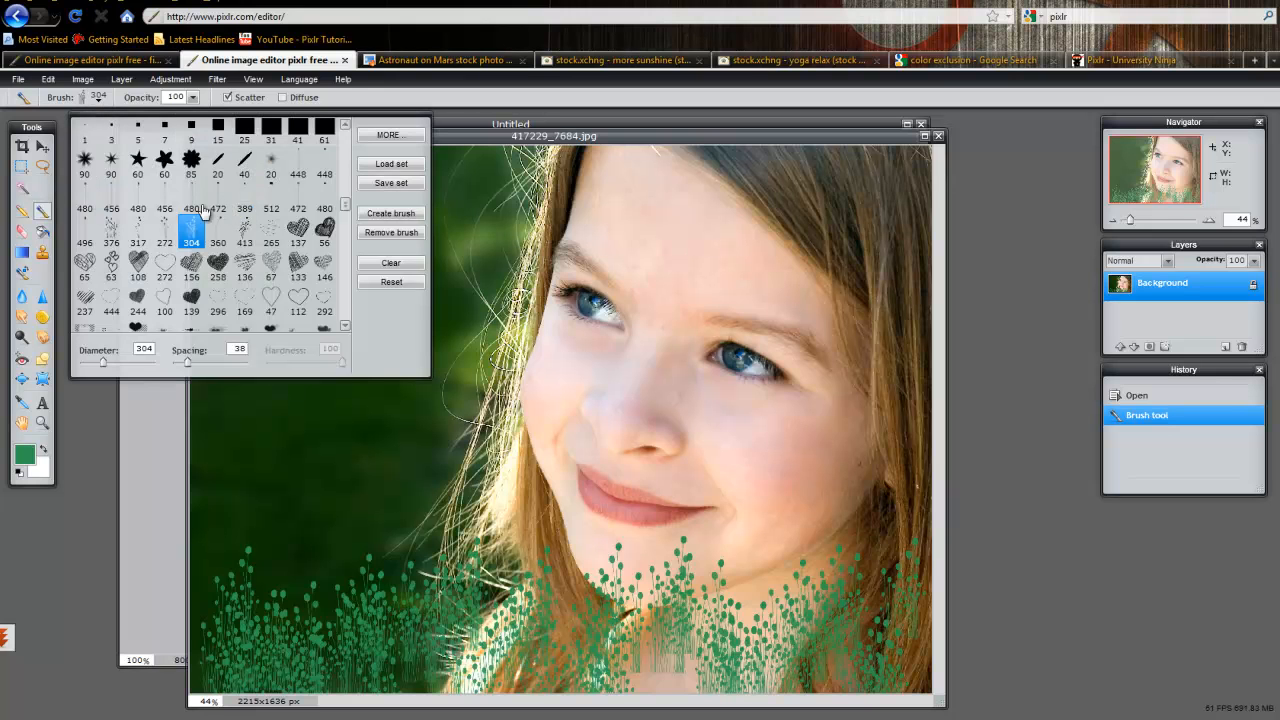
click(84, 208)
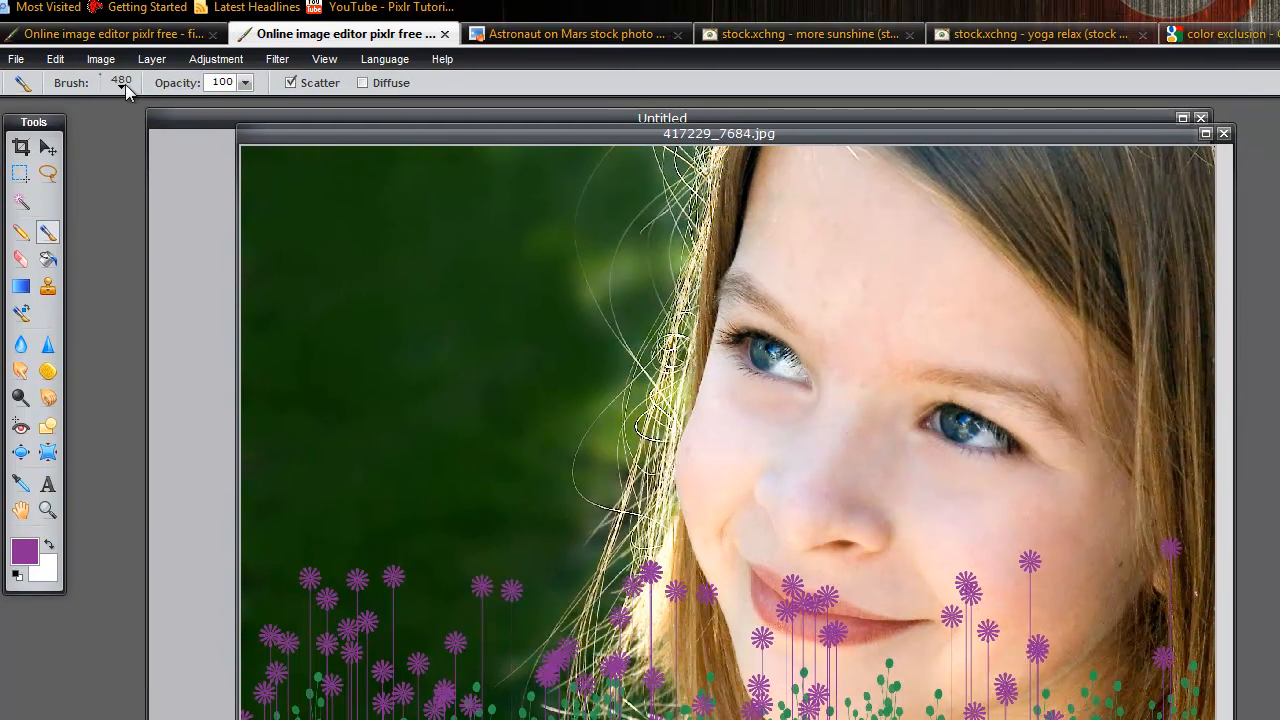
- Choose the heart brush, reduce its diameter to 125 and spacing to 24 for small heart stamps
click(100, 82)
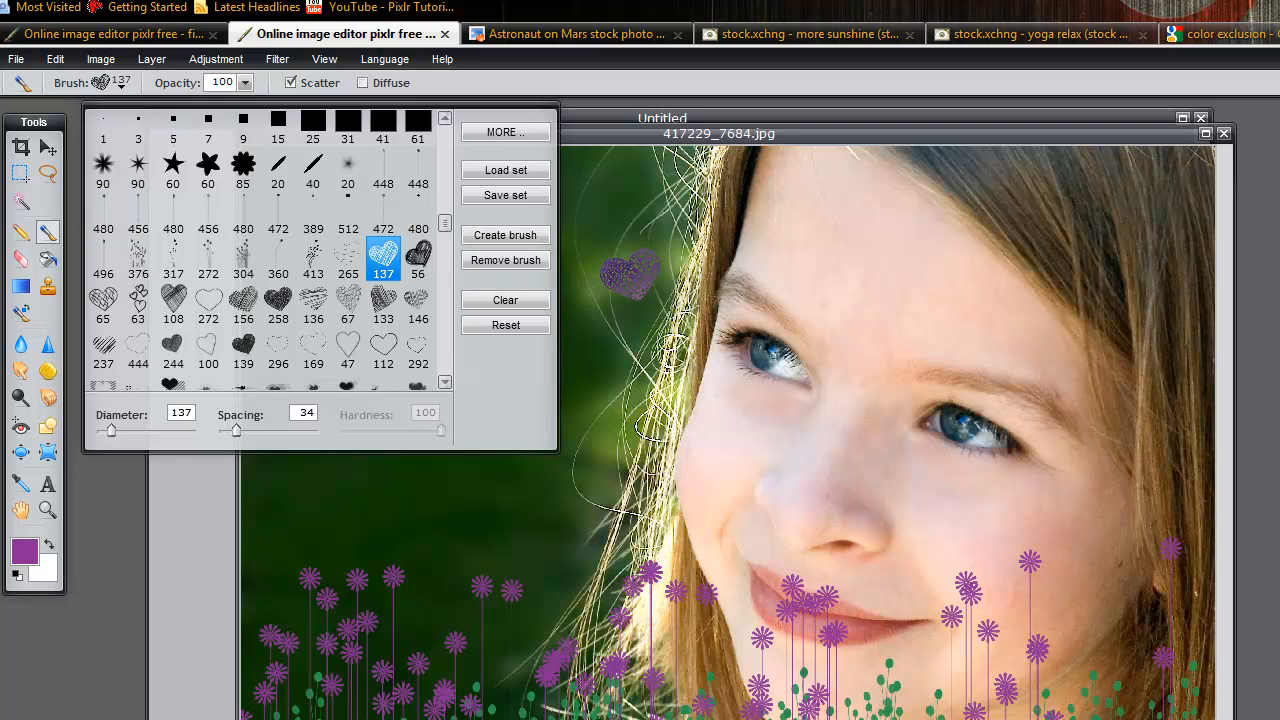
click(418, 258)
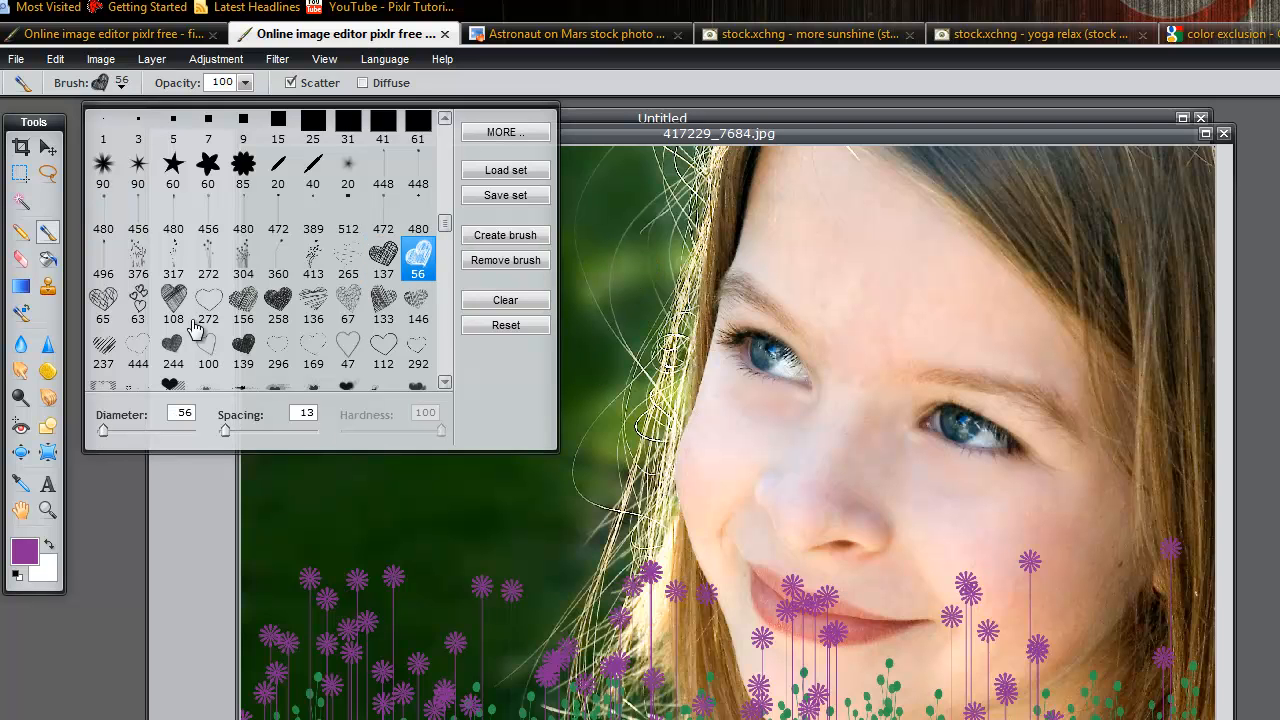
mouse_move(120, 432)
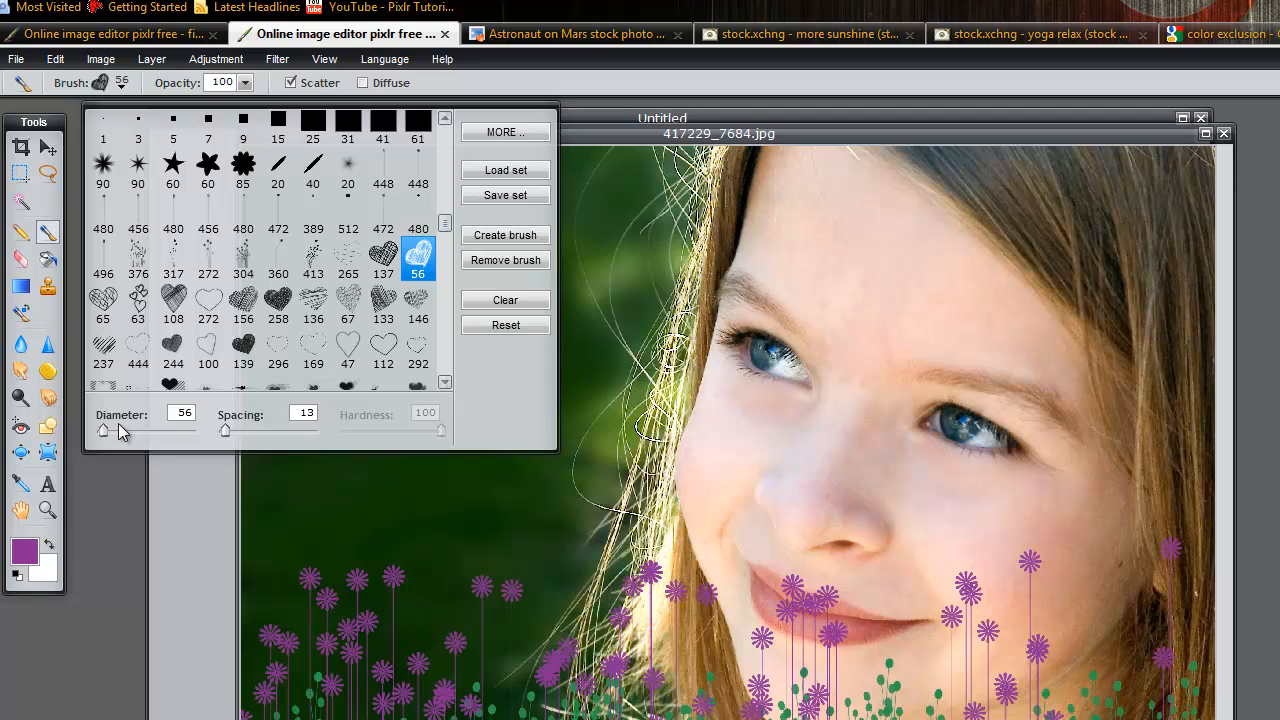
mouse_move(394, 406)
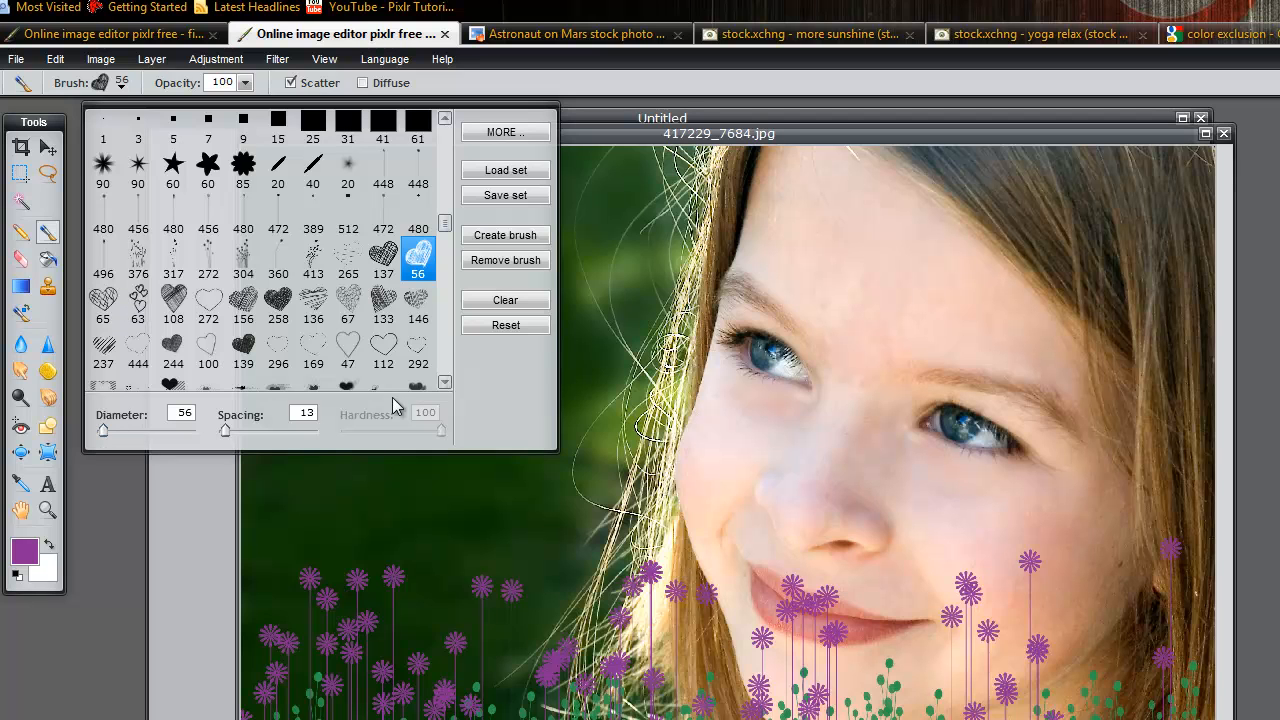
mouse_move(104, 432)
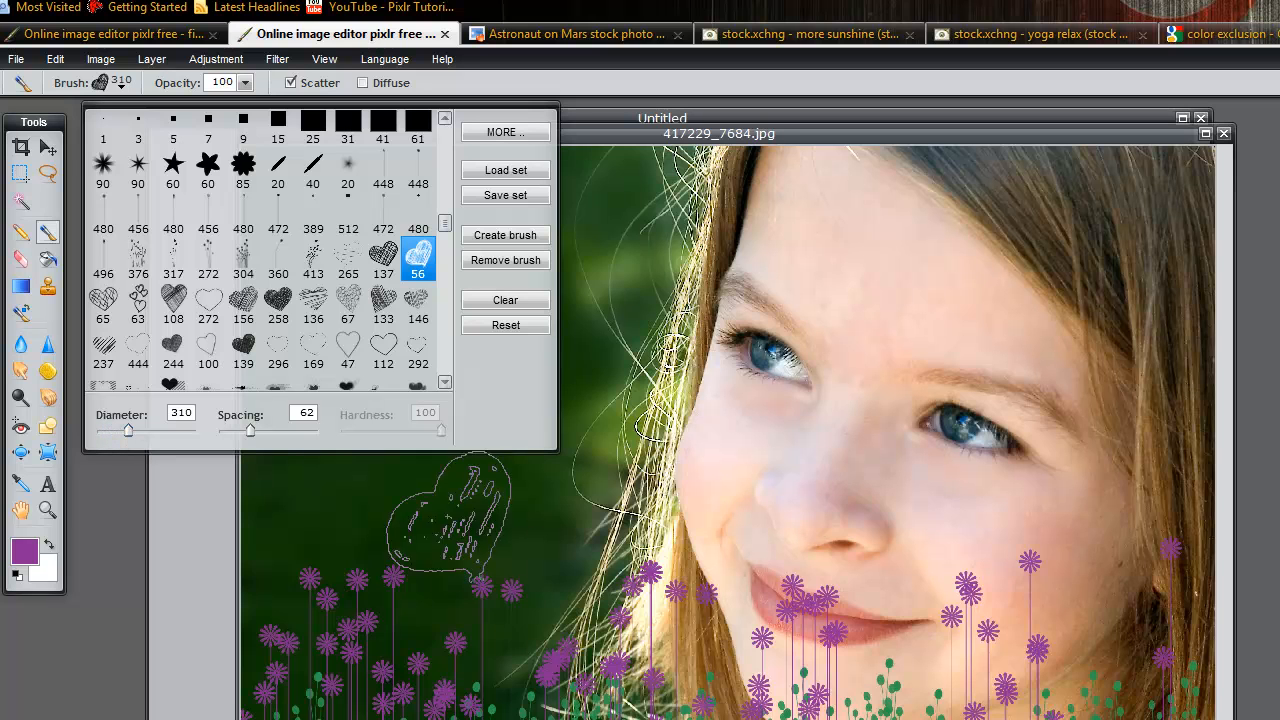
drag(128, 430, 178, 430)
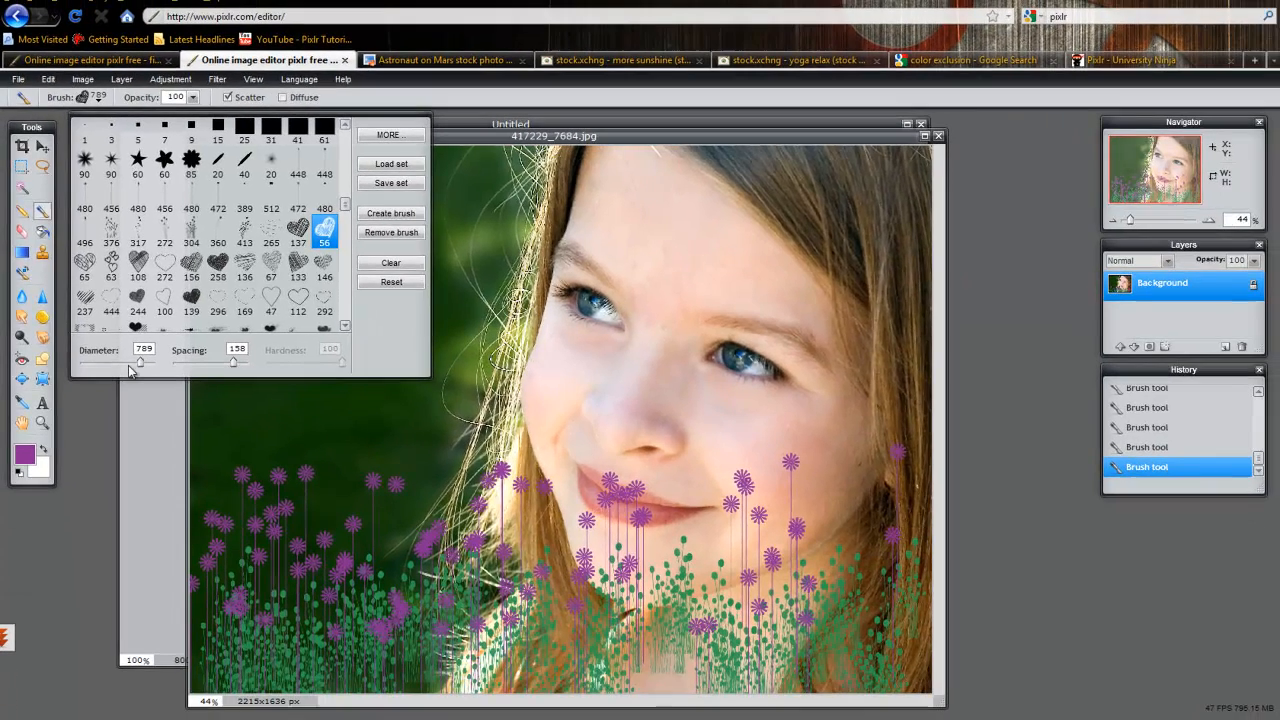
drag(136, 362, 90, 362)
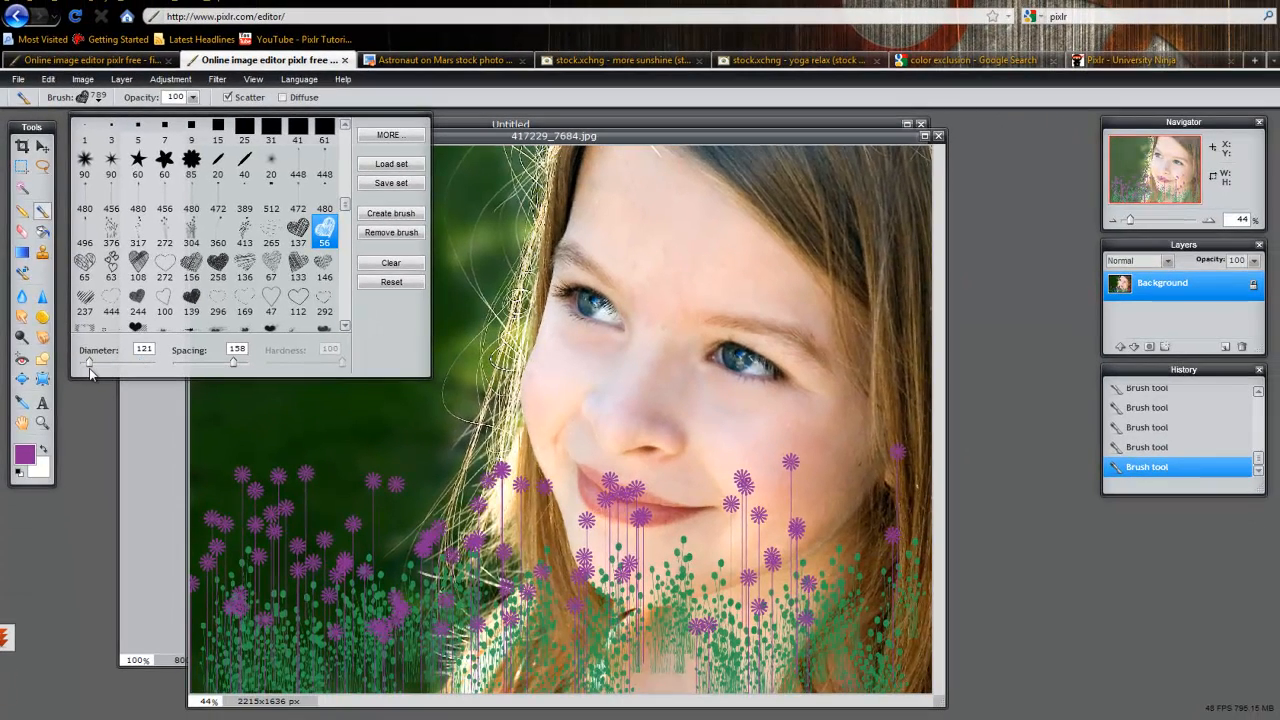
drag(236, 362, 180, 362)
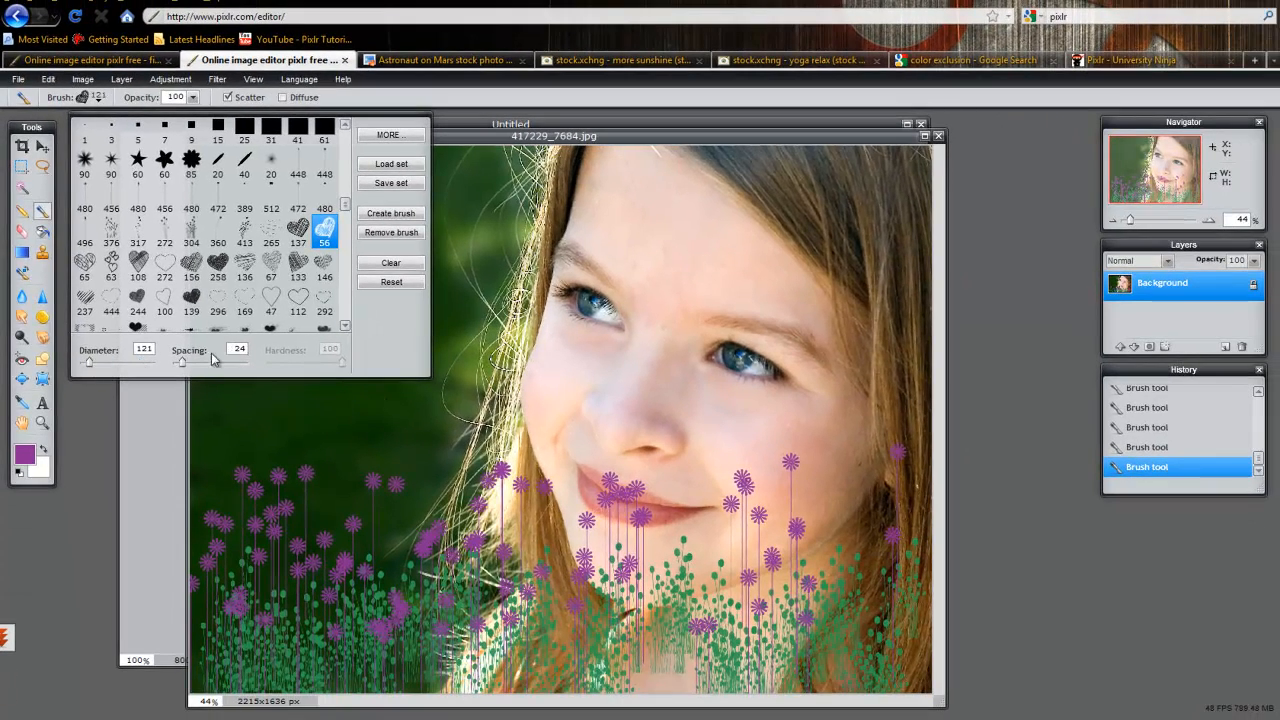
click(320, 256)
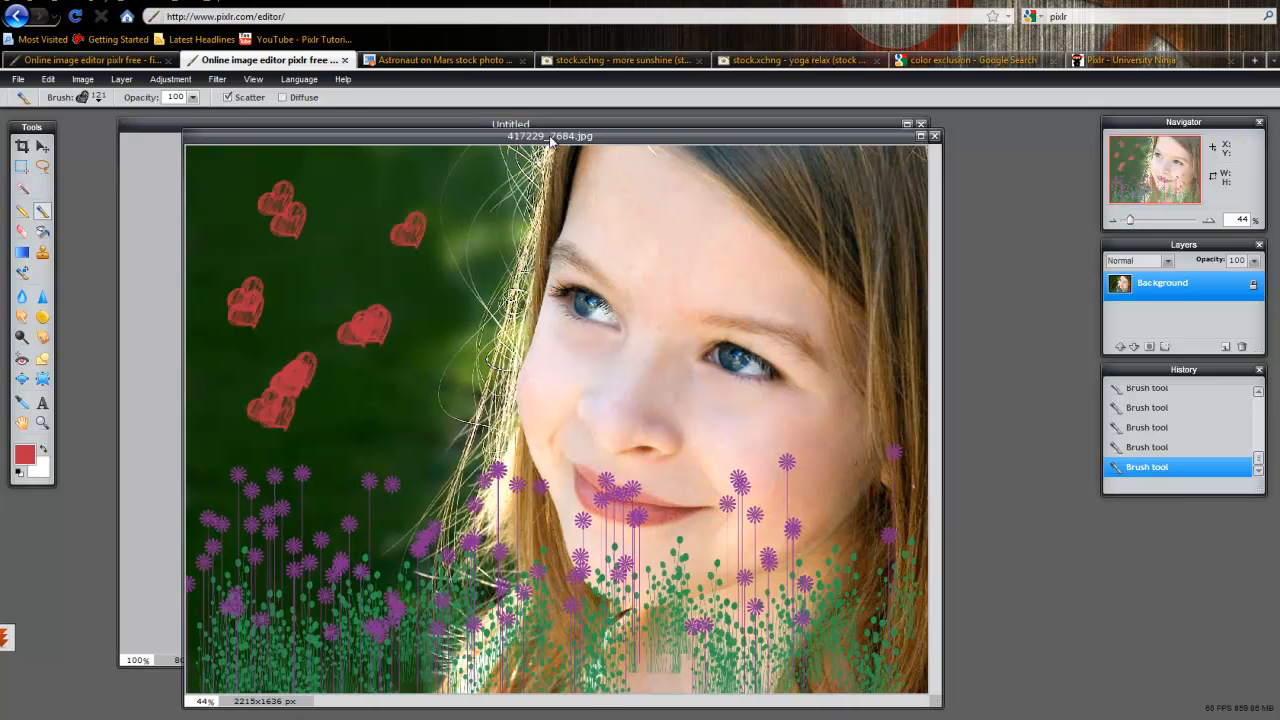
- Open the outofthisworld.pxd banner and hide its sky photo Layer 6
click(18, 80)
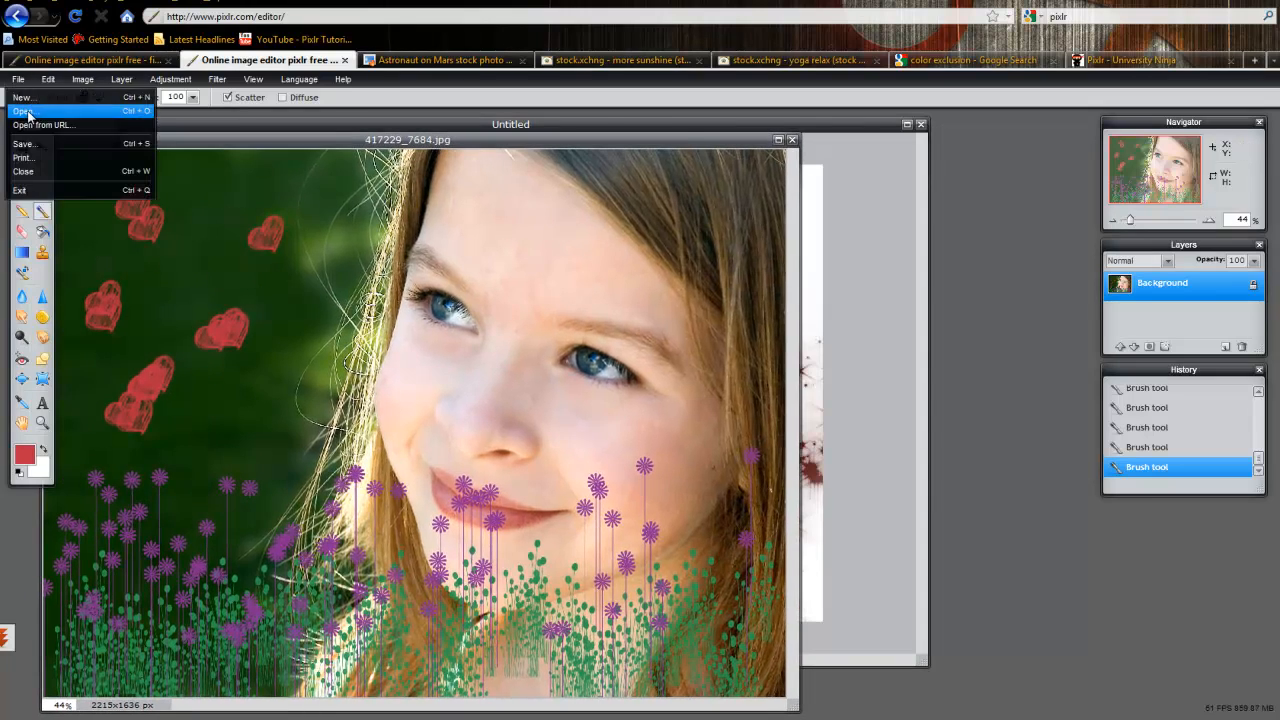
click(24, 112)
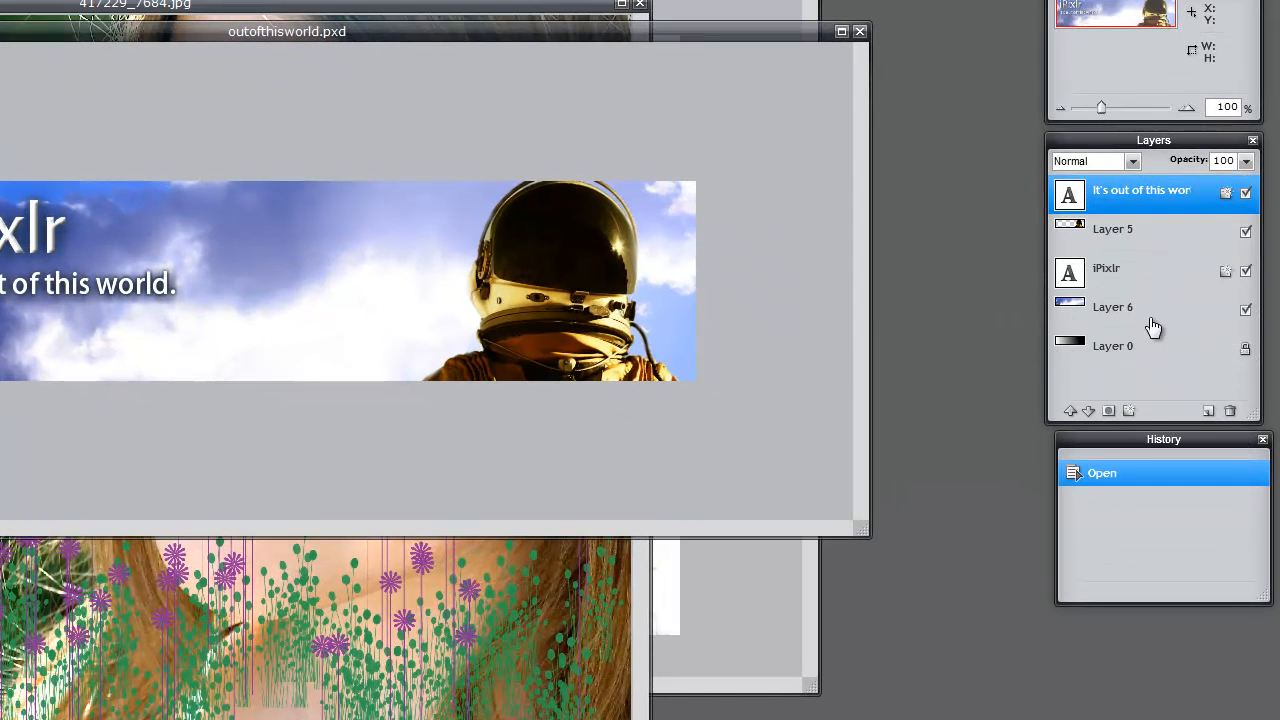
click(1112, 308)
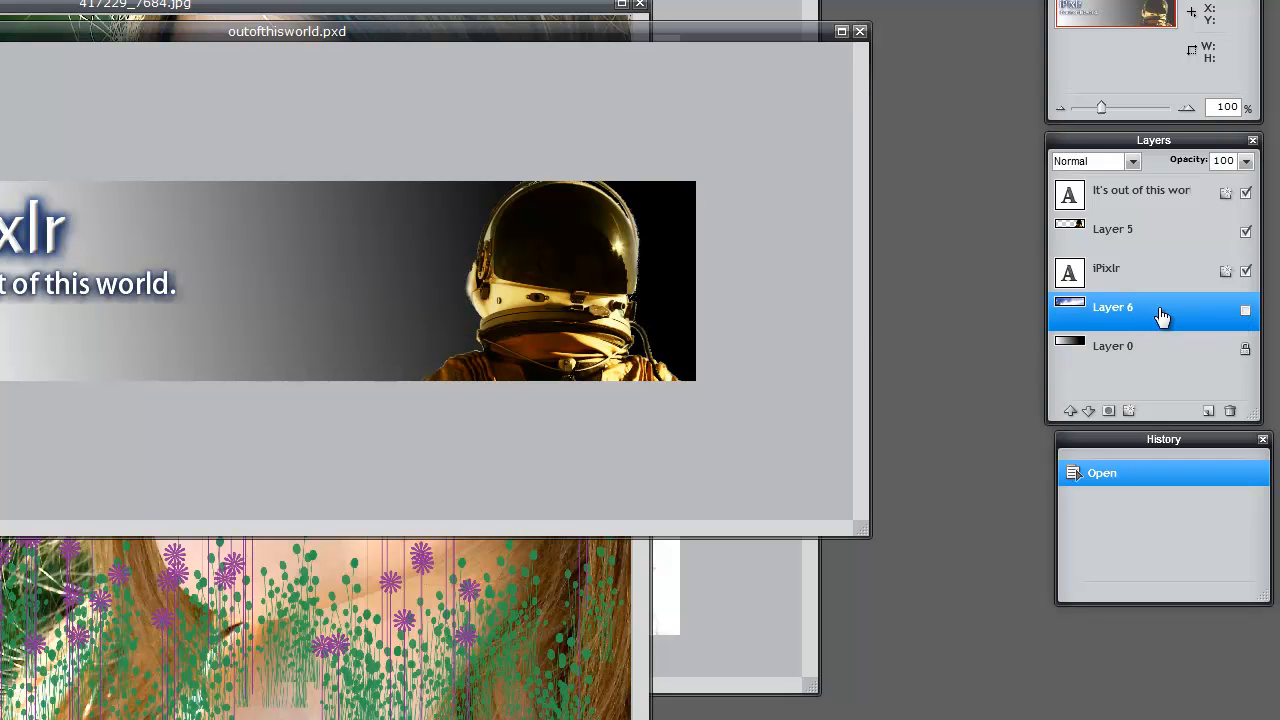
mouse_move(1184, 420)
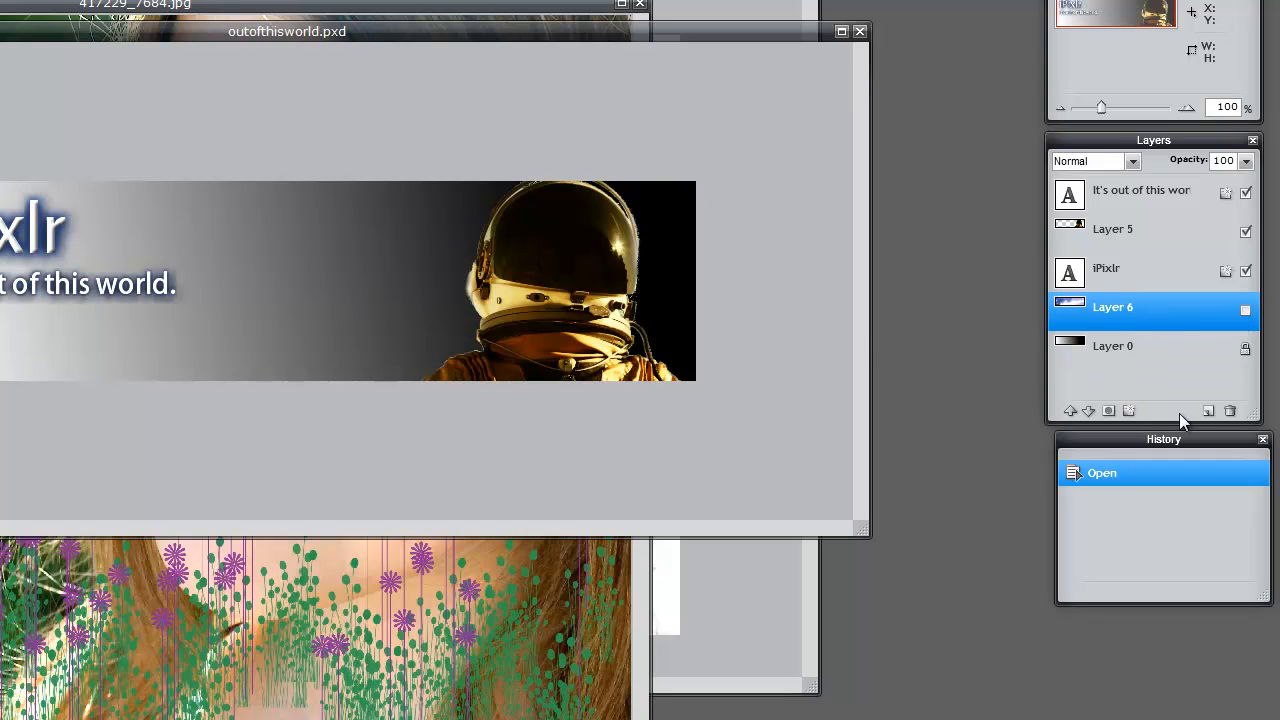
- Add a new empty layer and rename it 'background layer'
click(1128, 410)
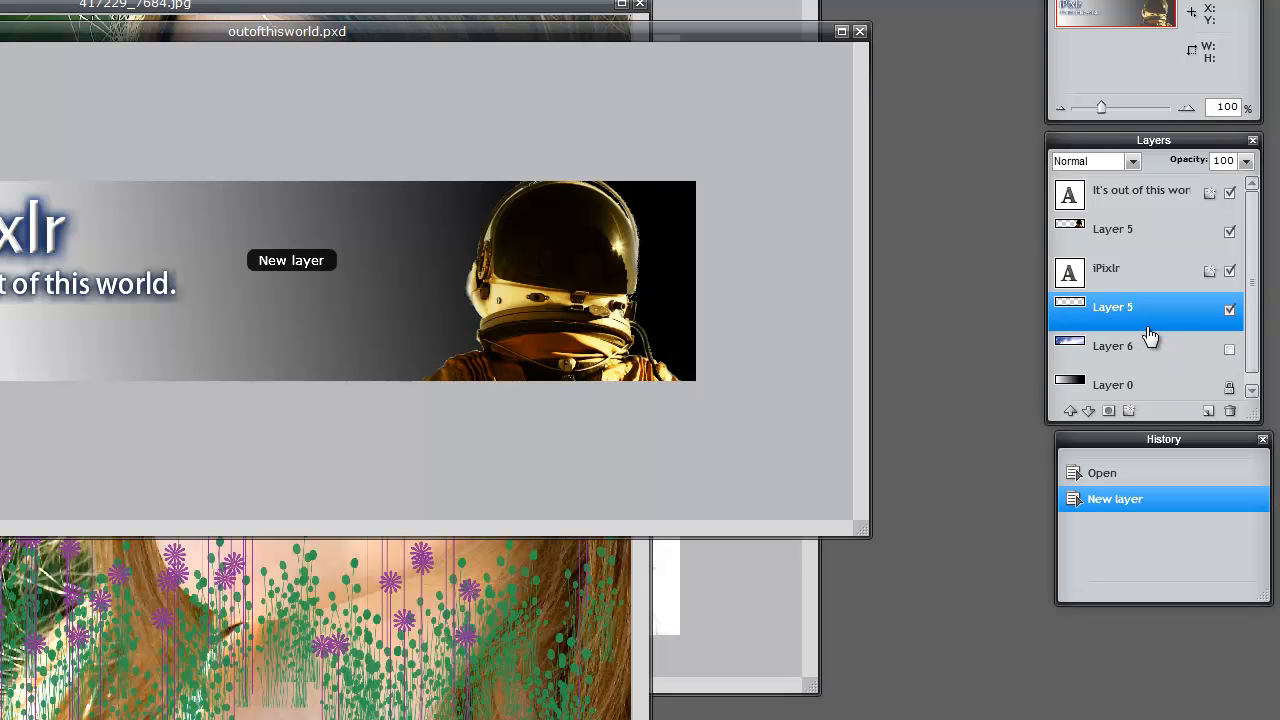
mouse_move(1172, 332)
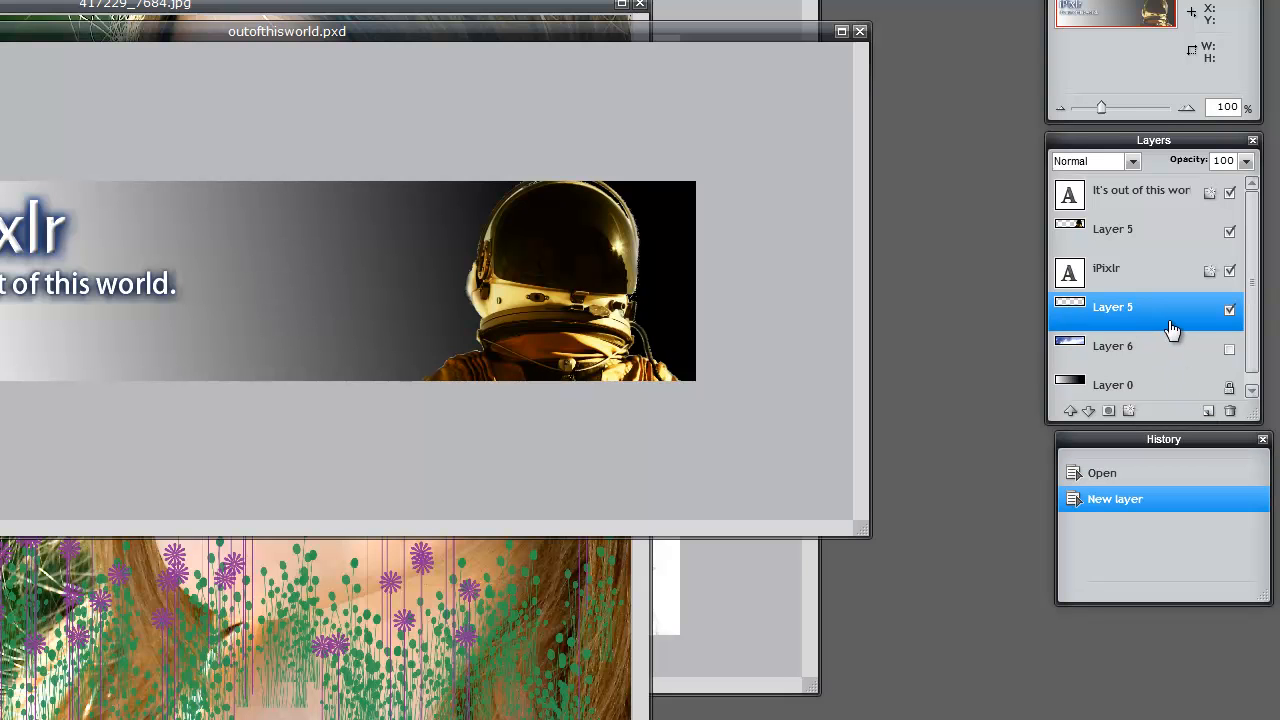
double_click(1112, 308)
text(new )
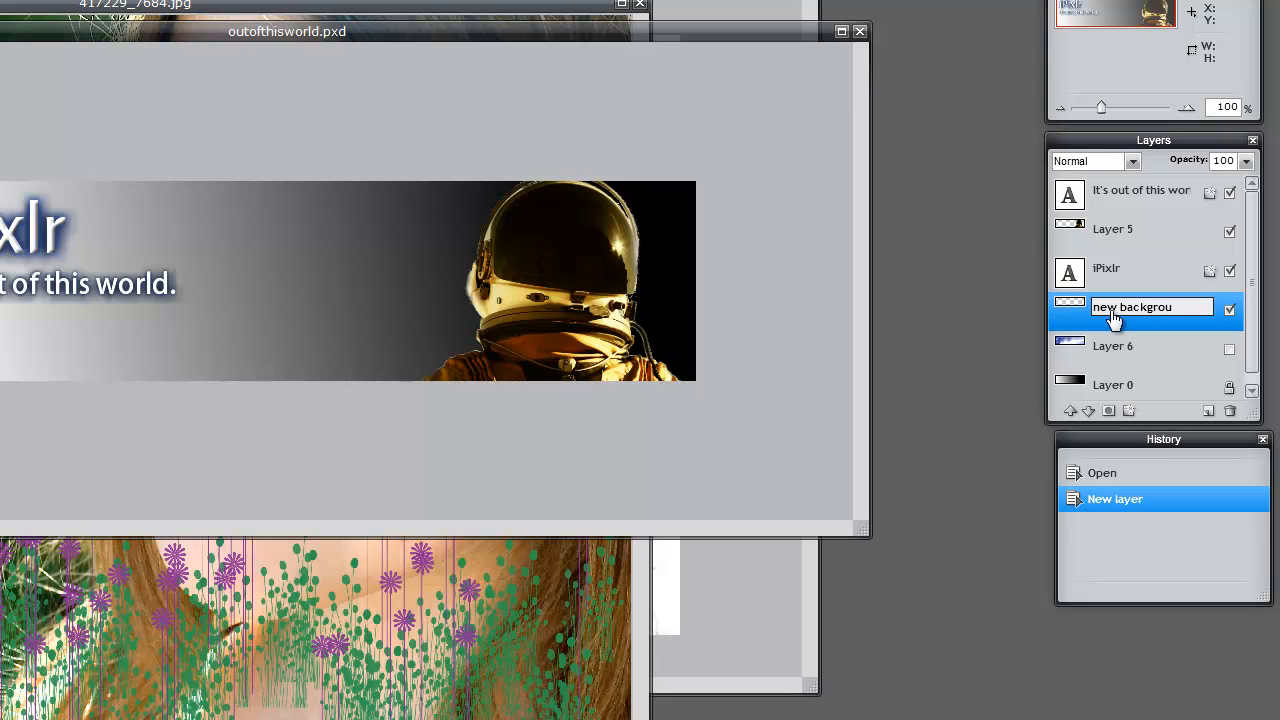
text(background layer)
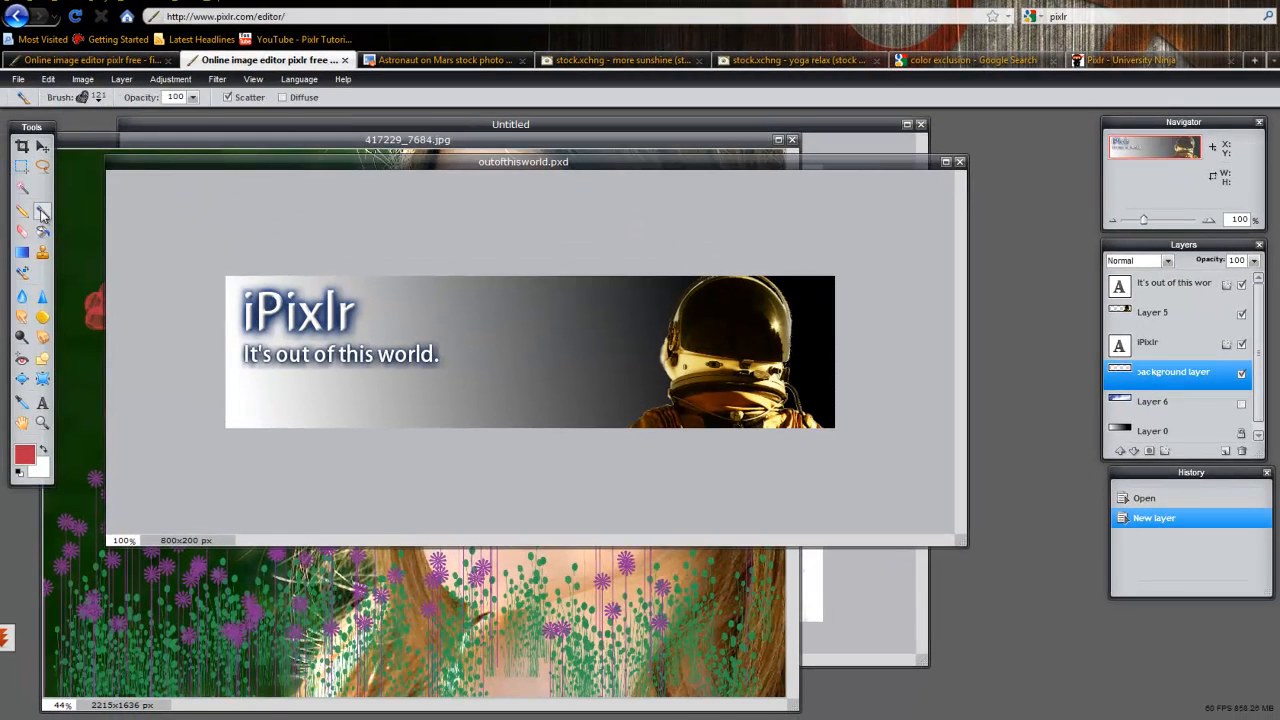
- Choose a large galaxy brush from the galaxy preset set
click(90, 96)
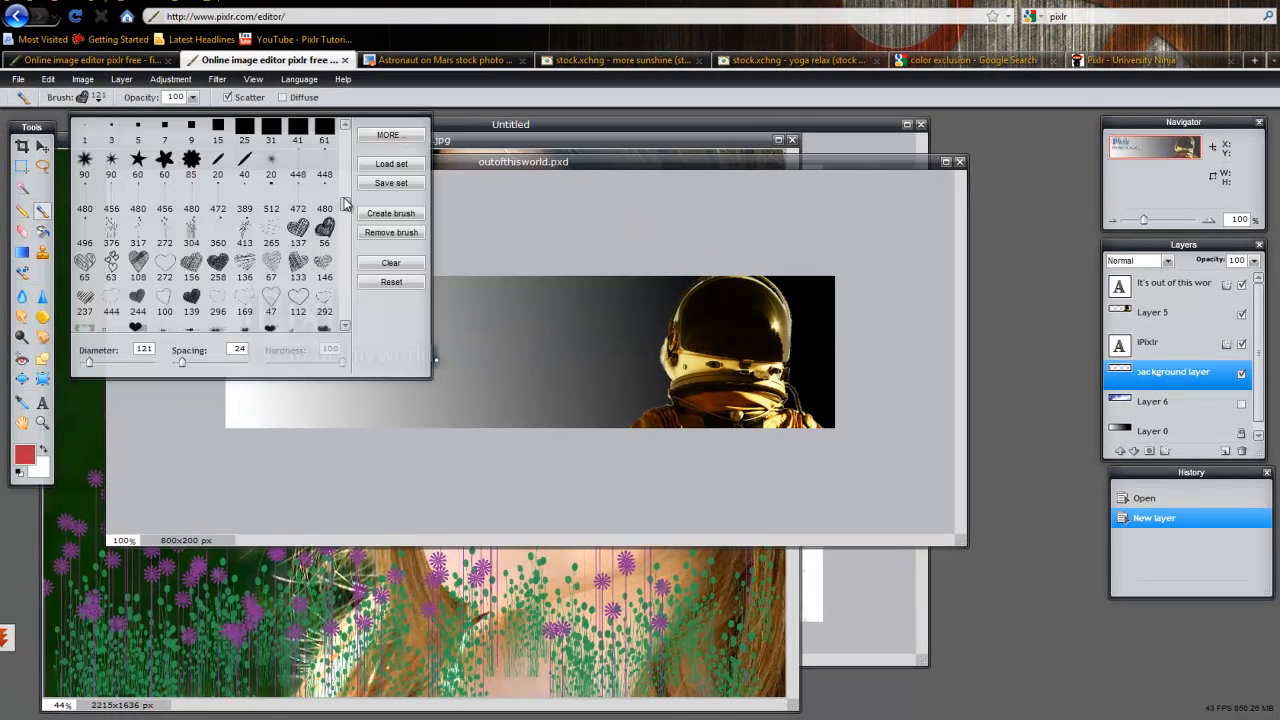
click(244, 280)
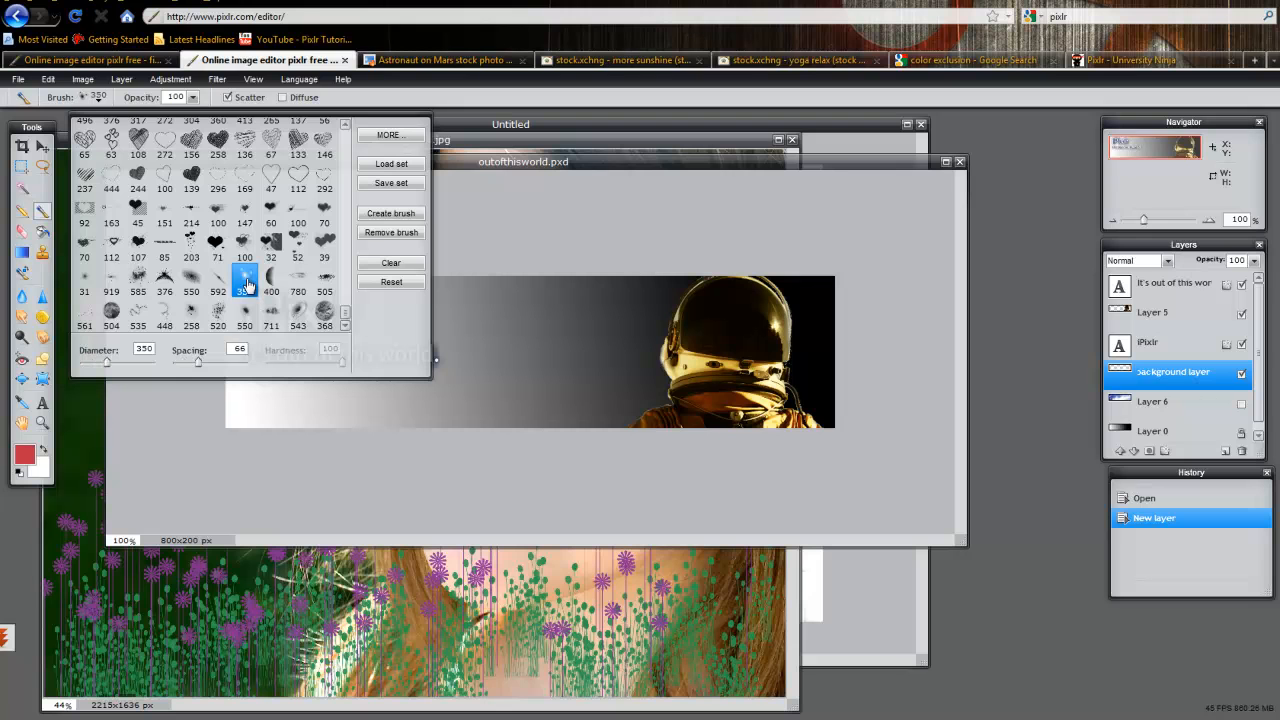
click(138, 276)
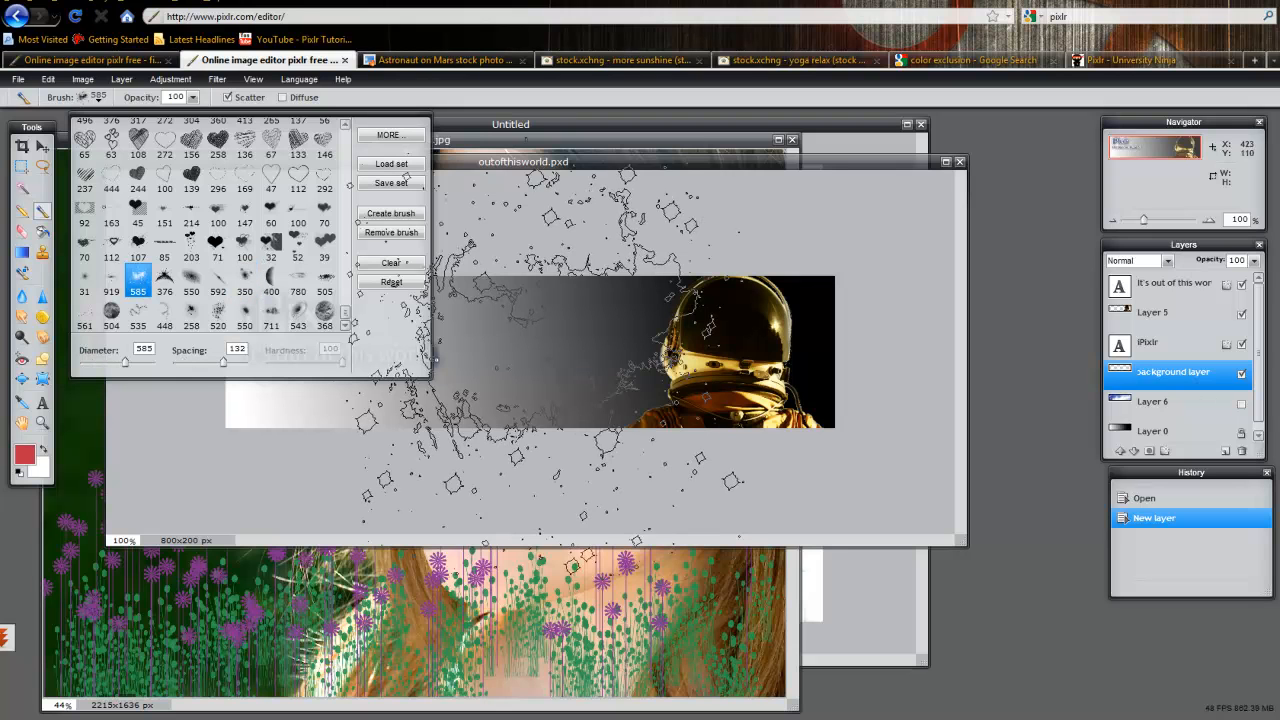
click(138, 312)
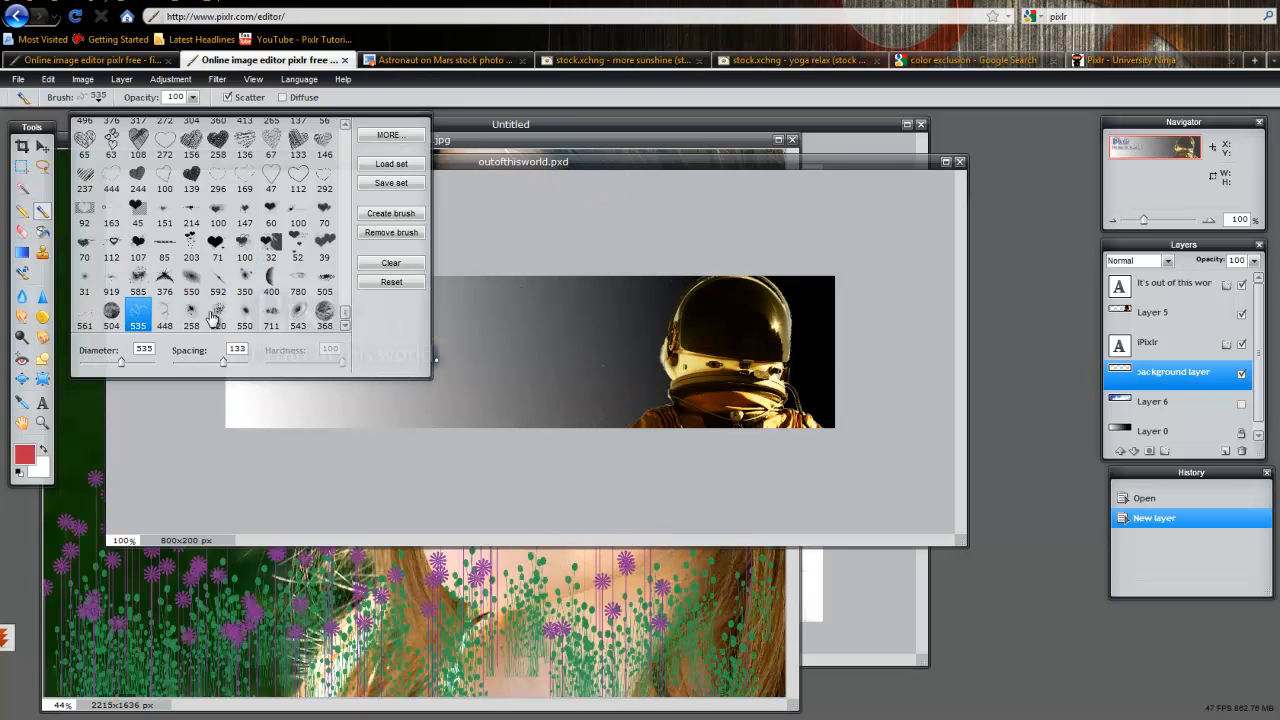
click(216, 312)
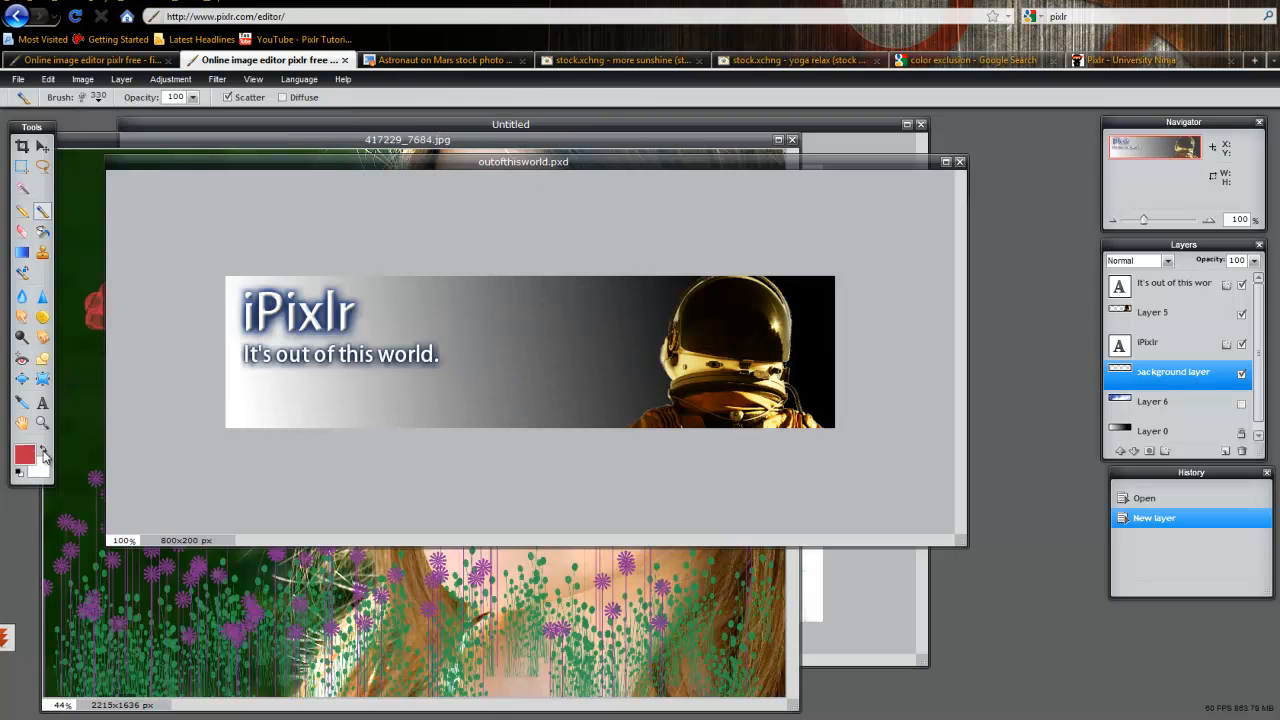
- Set a dark blue painting colour and switch to another galaxy brush for stamping
click(24, 456)
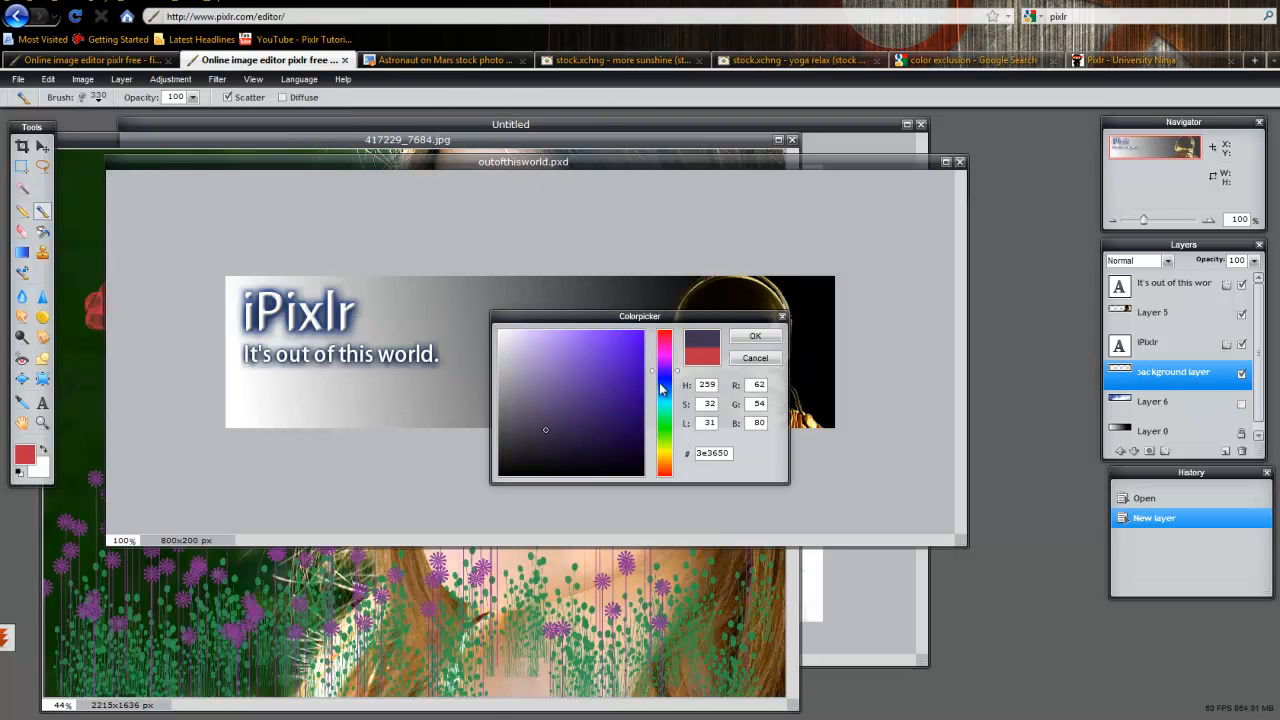
click(584, 424)
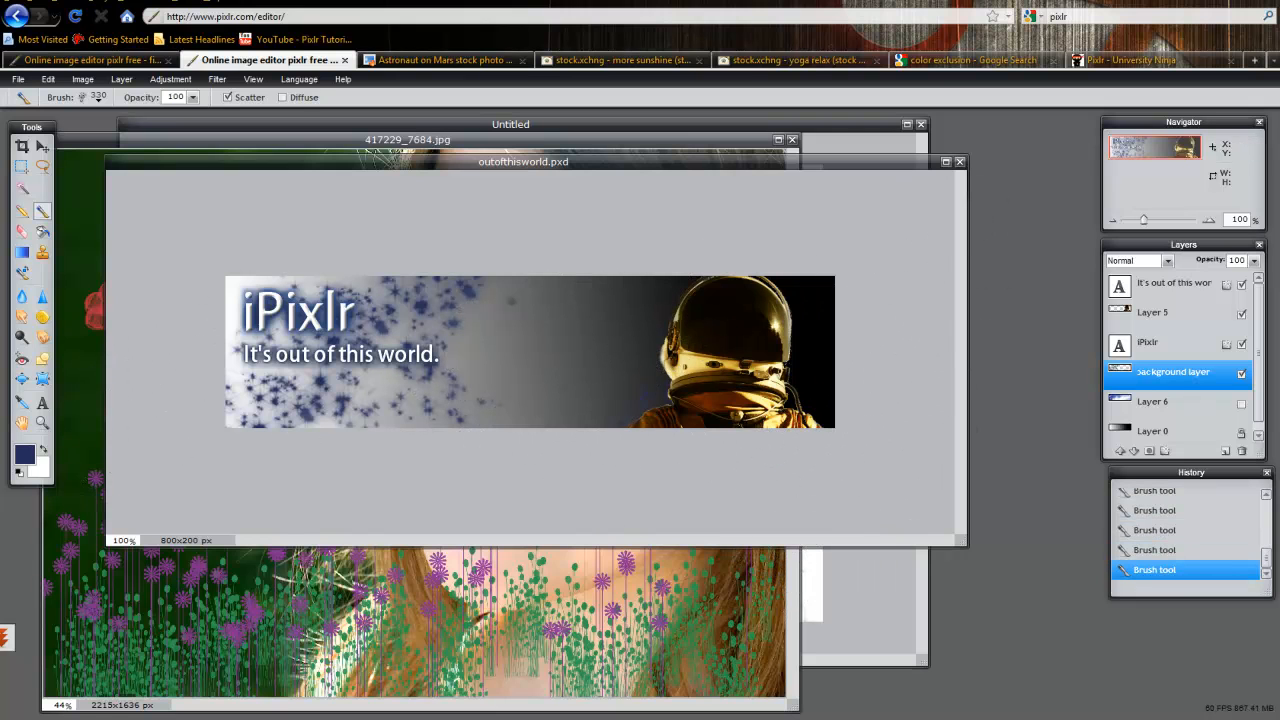
click(82, 96)
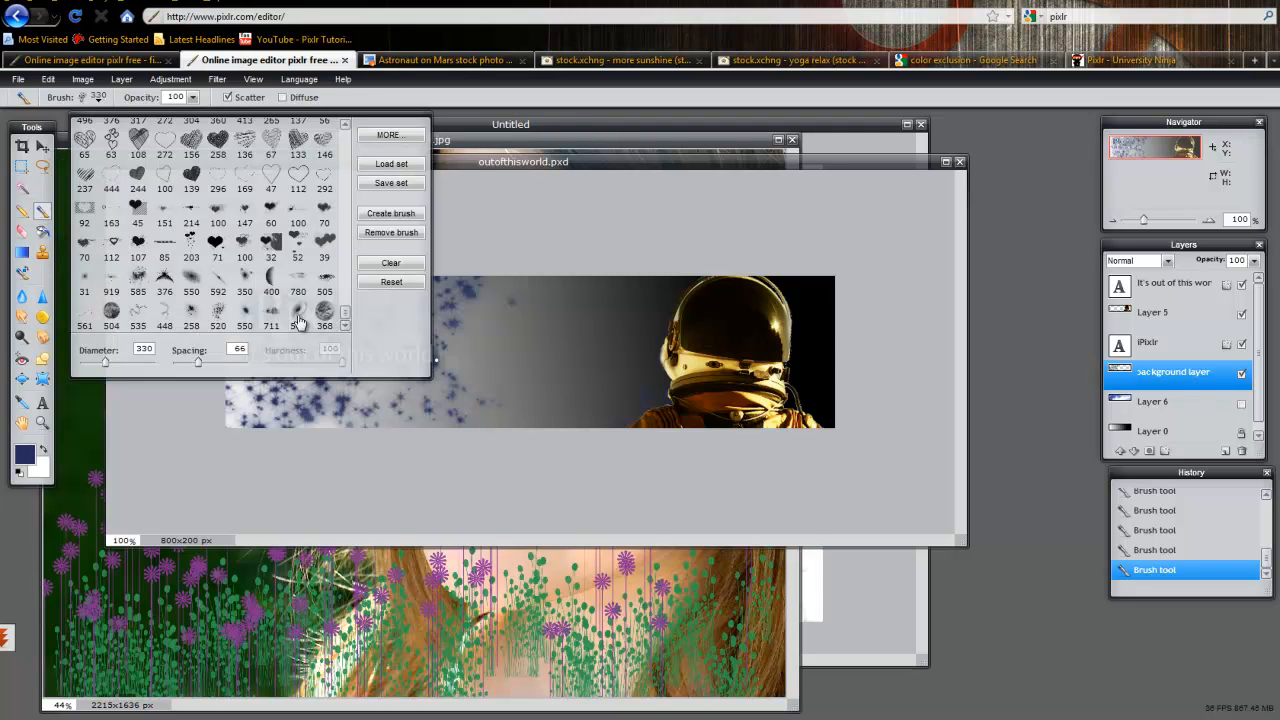
click(298, 316)
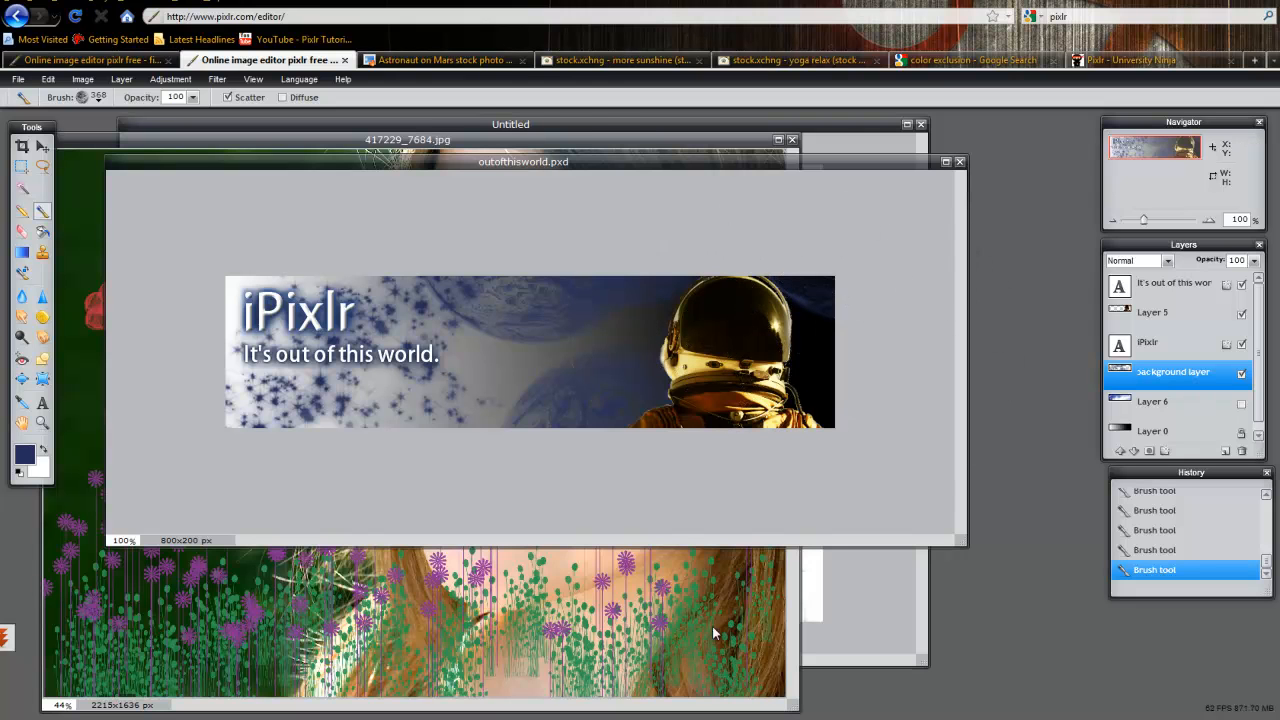
mouse_move(76, 130)
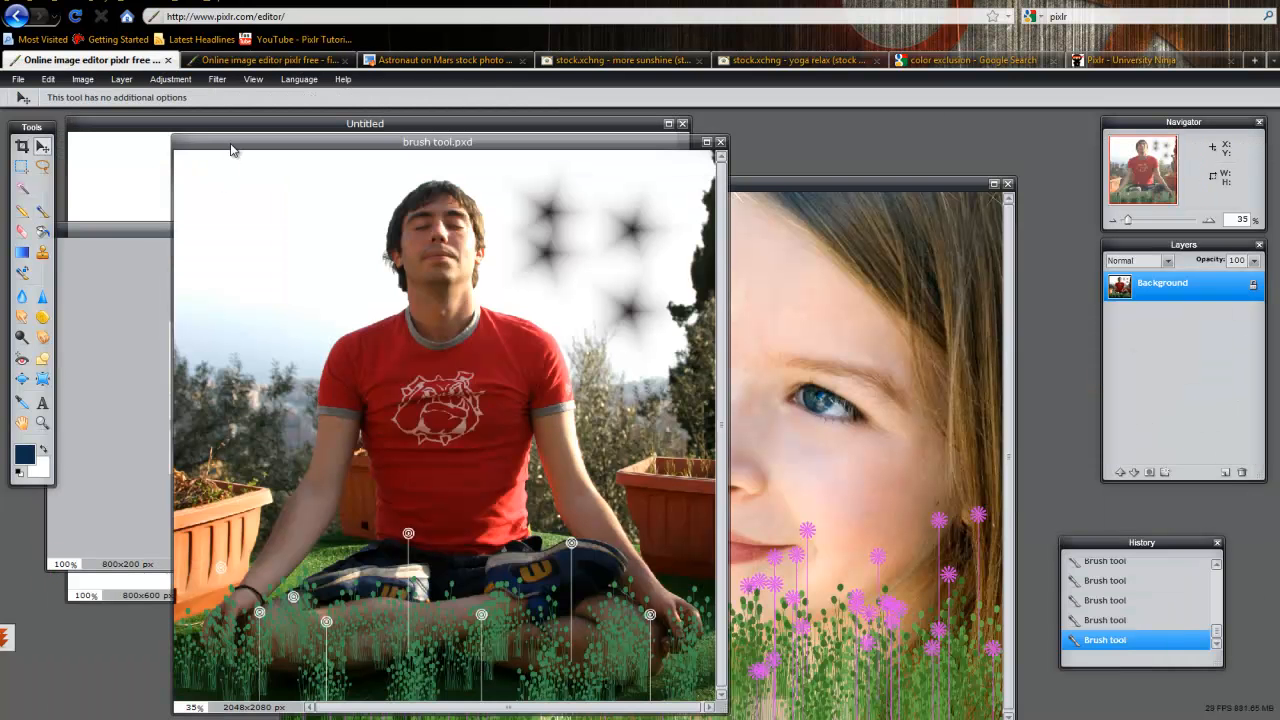
mouse_move(780, 196)
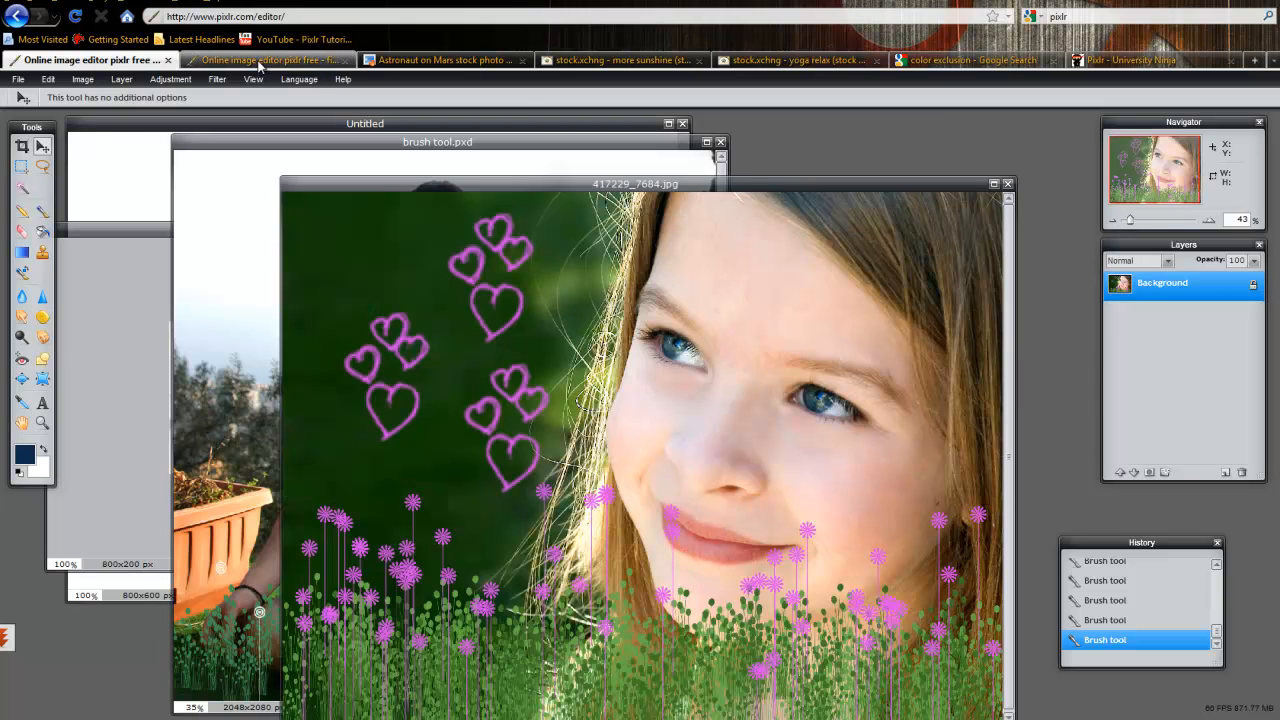
- Bring the banner document forward, move it lower, then view the University Ninja Pixlr page
click(268, 60)
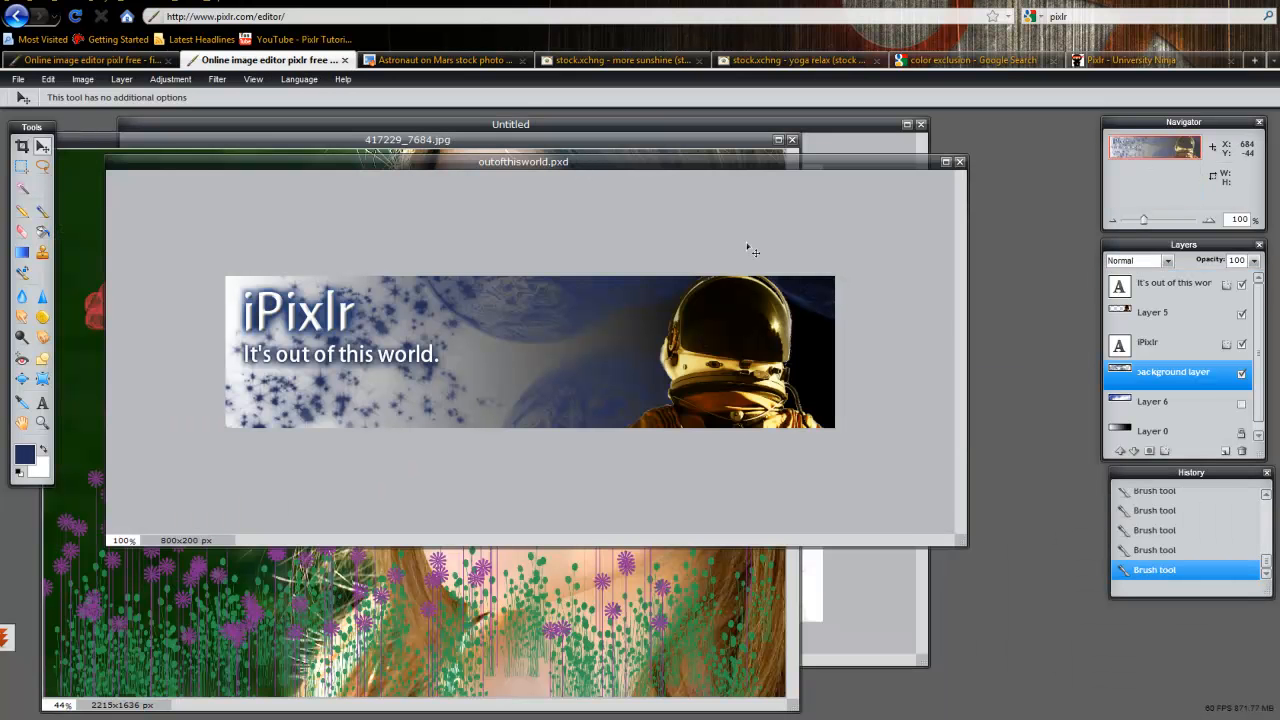
drag(524, 160, 622, 244)
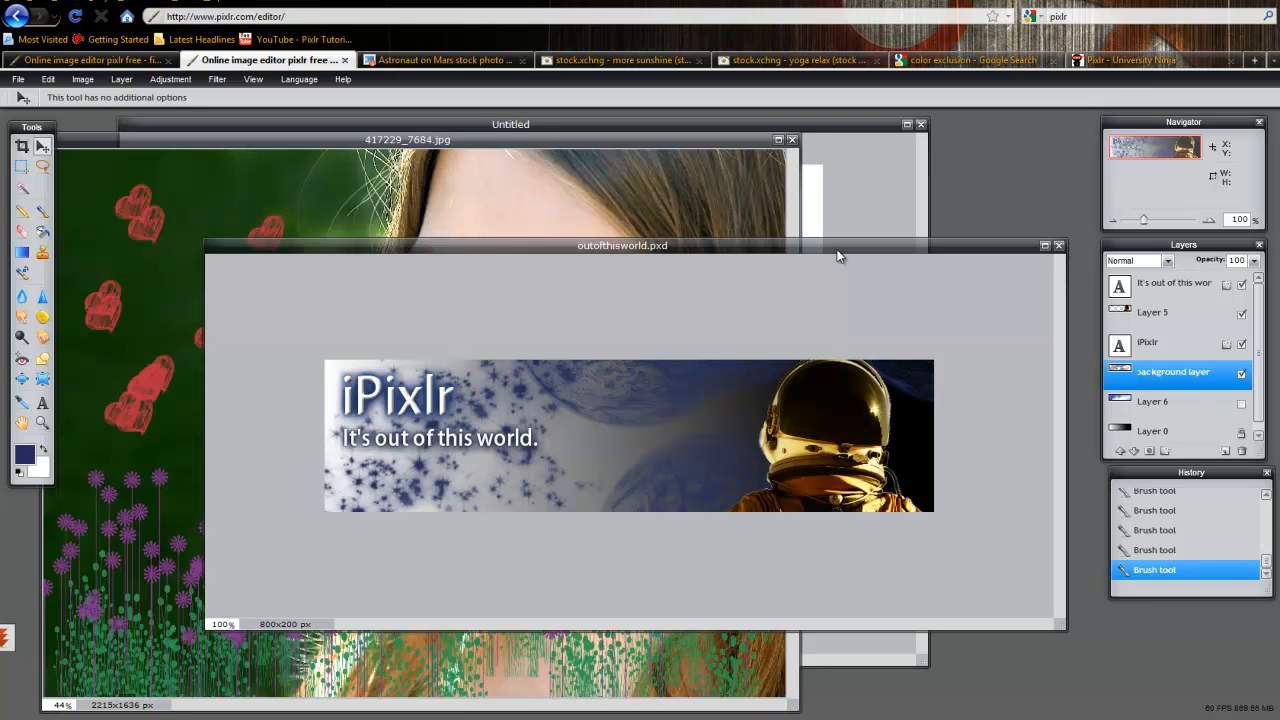
click(1136, 60)
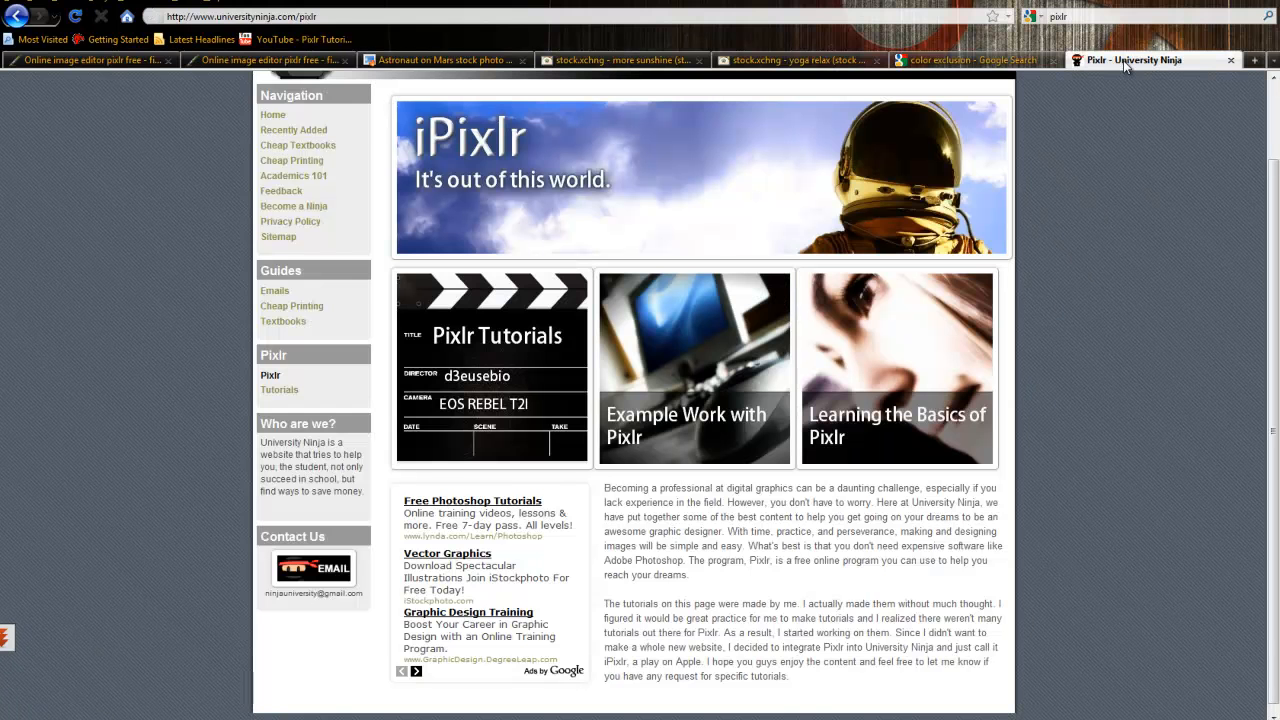
mouse_move(190, 128)
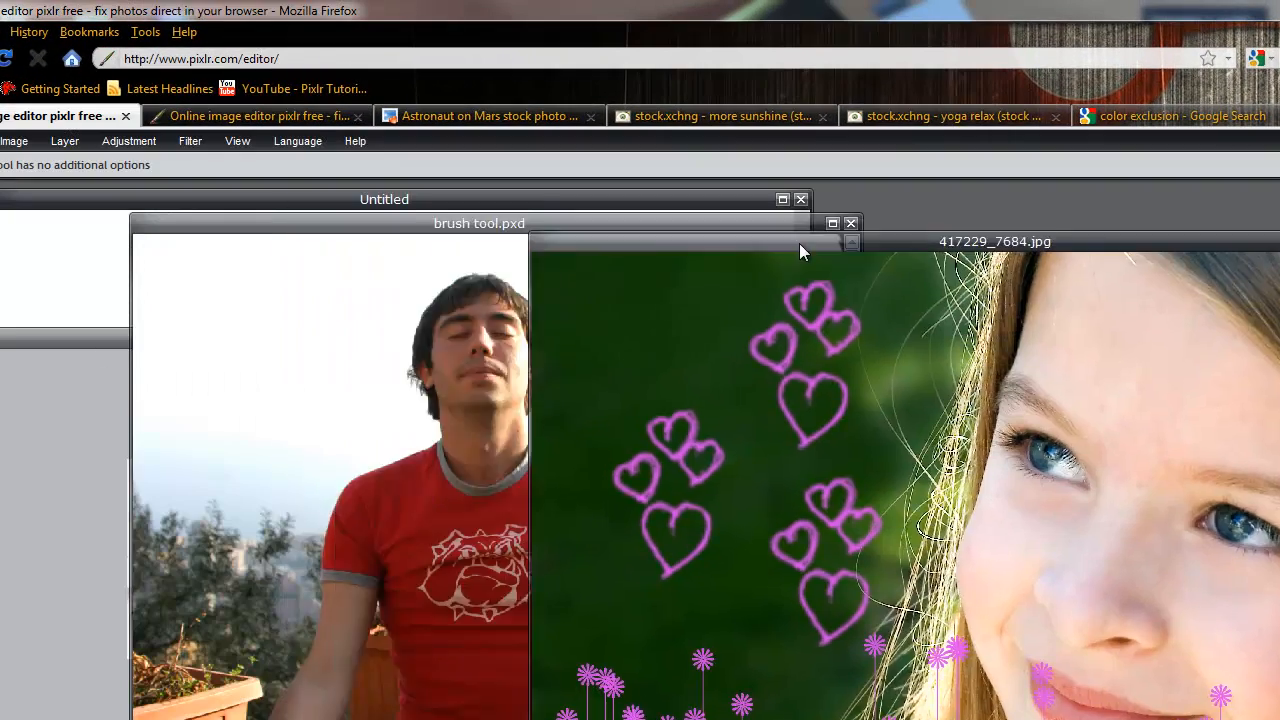
- Drag the brush tool.pxd image of the meditating man over the other documents
drag(478, 224, 880, 226)
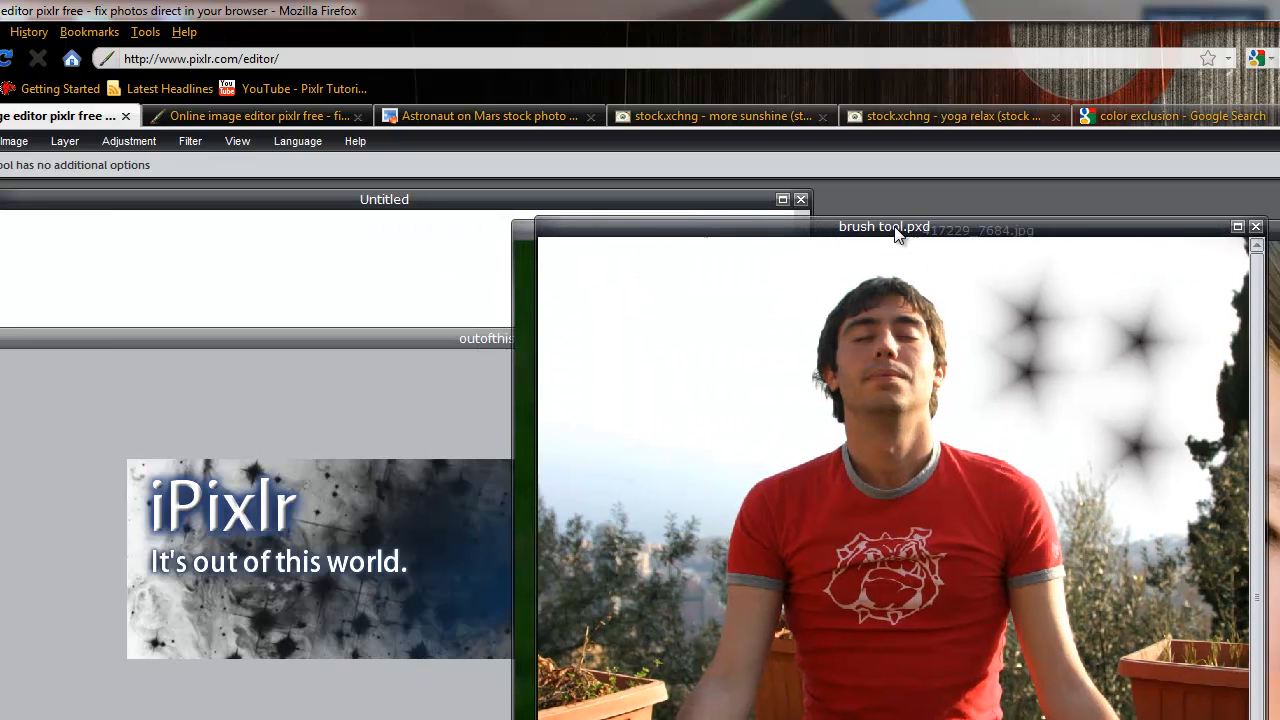